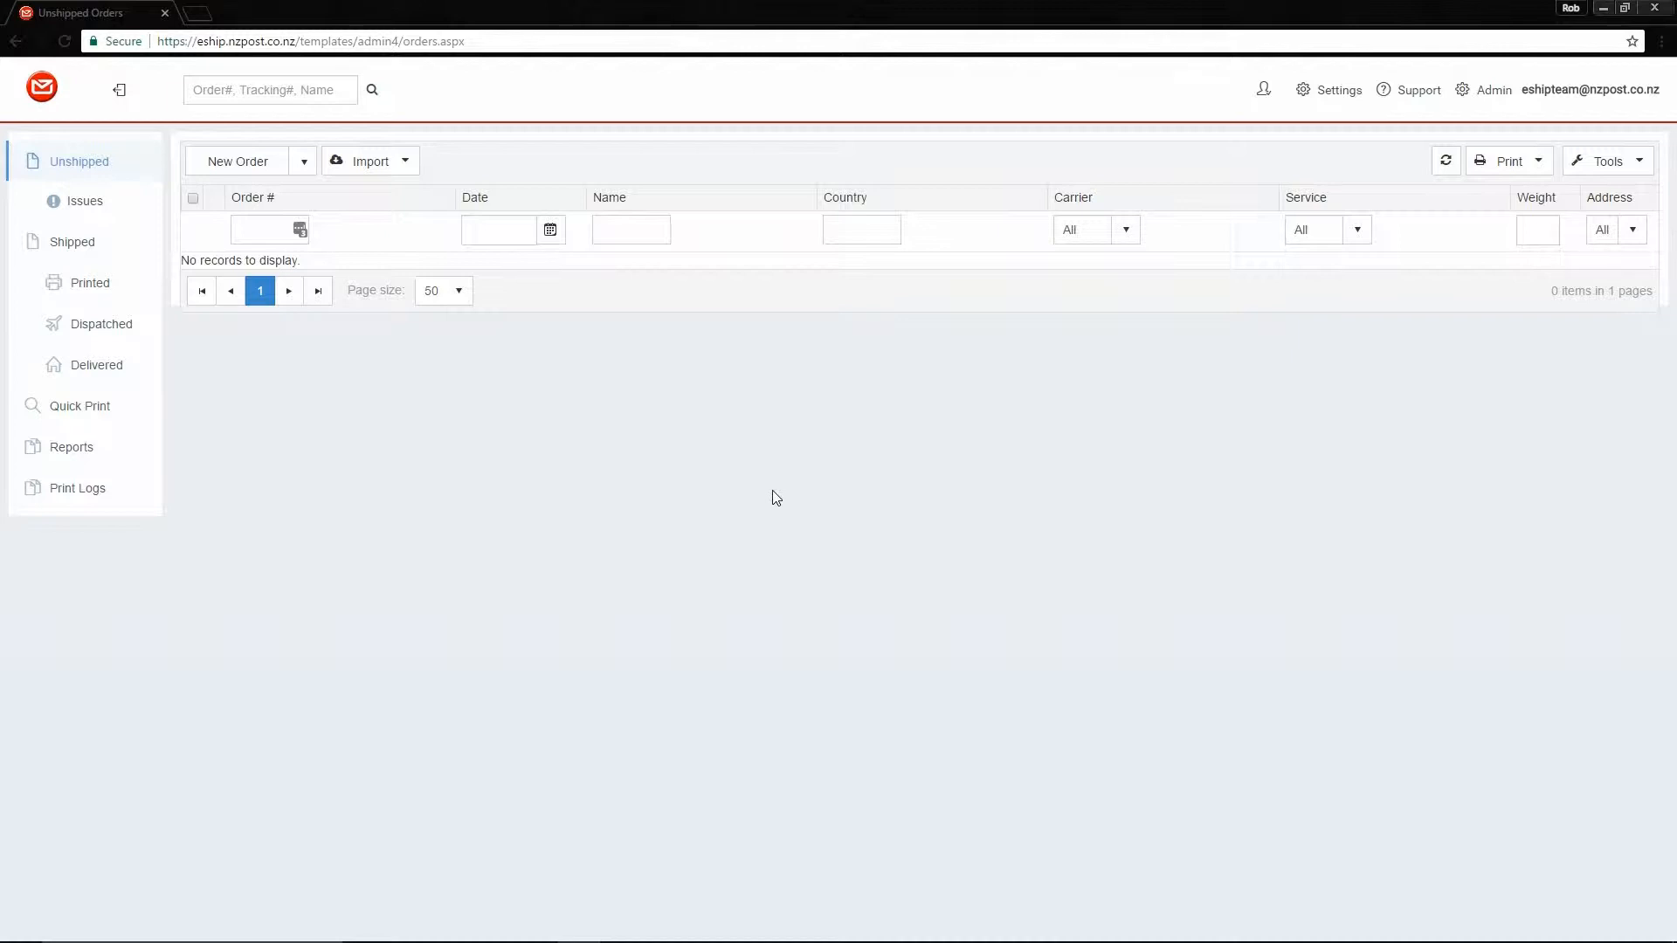
Go to Settings > CSV File Setup to view the order import column mappings.
left_click(1337, 90)
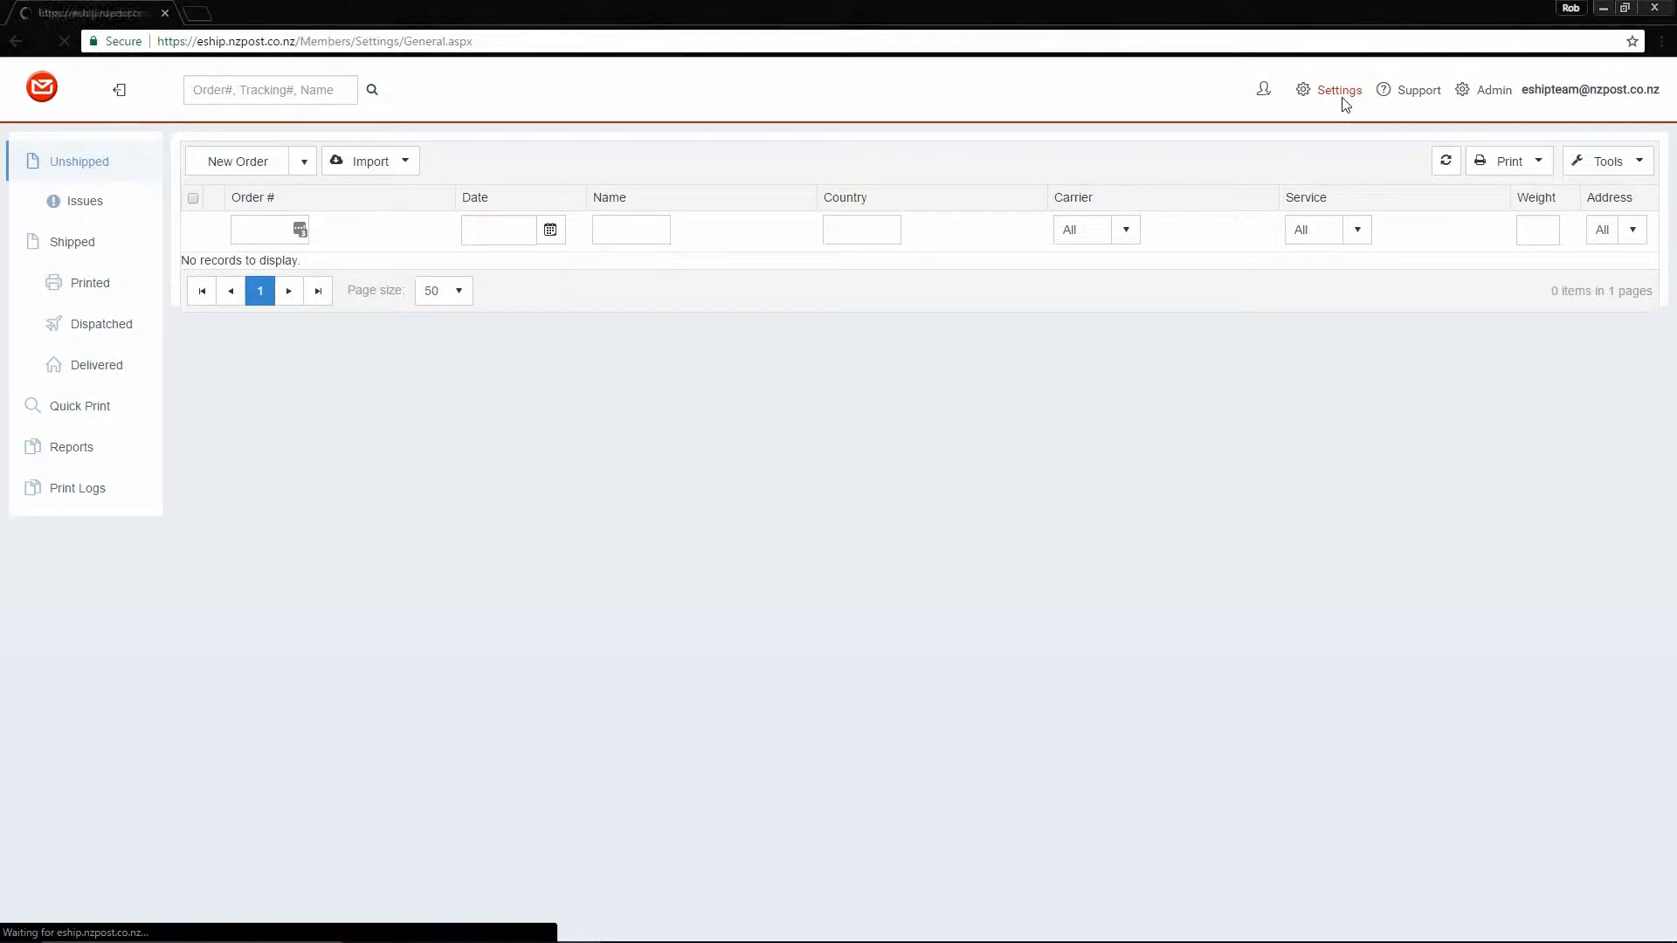
left_click(1338, 90)
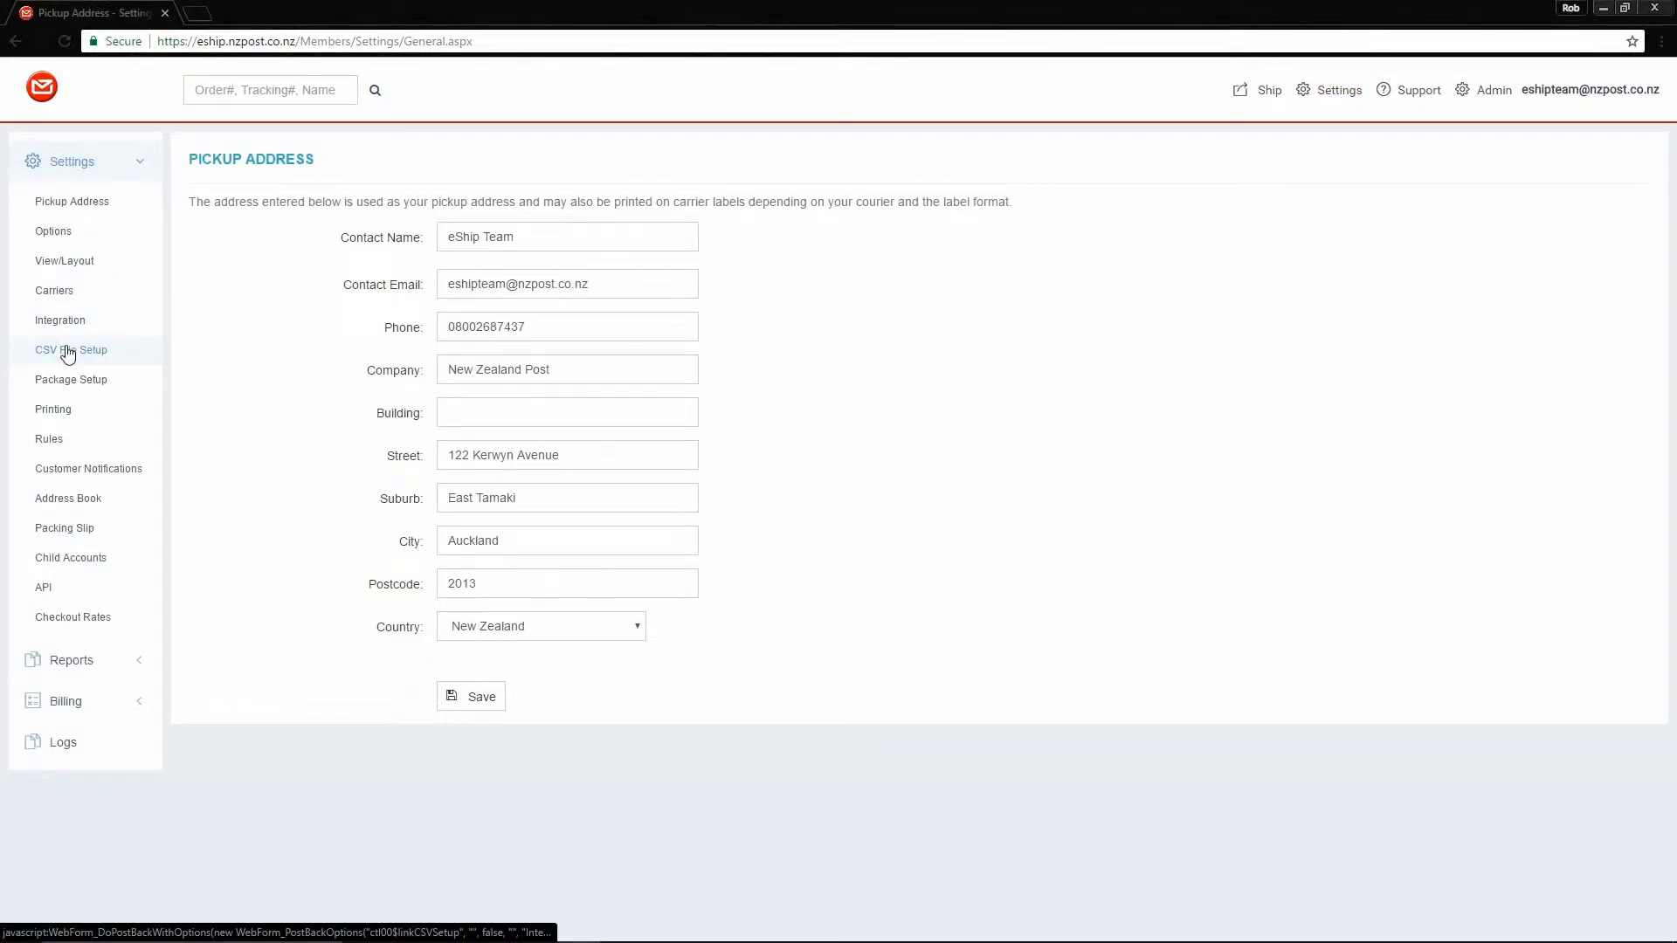
left_click(71, 350)
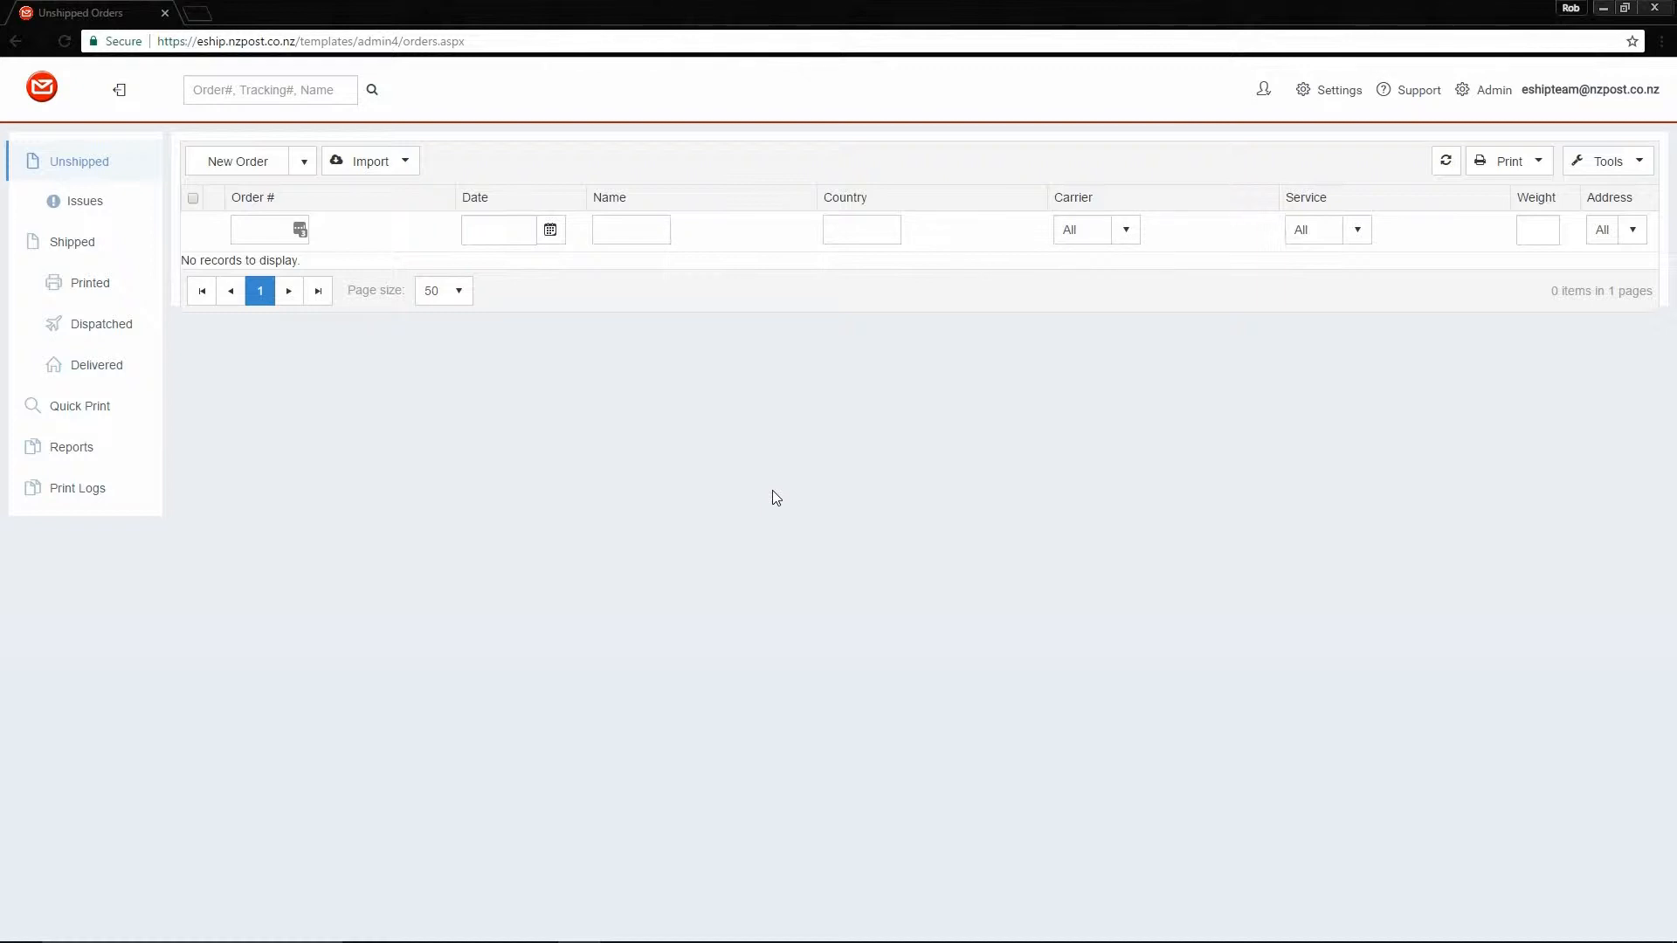
mouse_move(1344, 105)
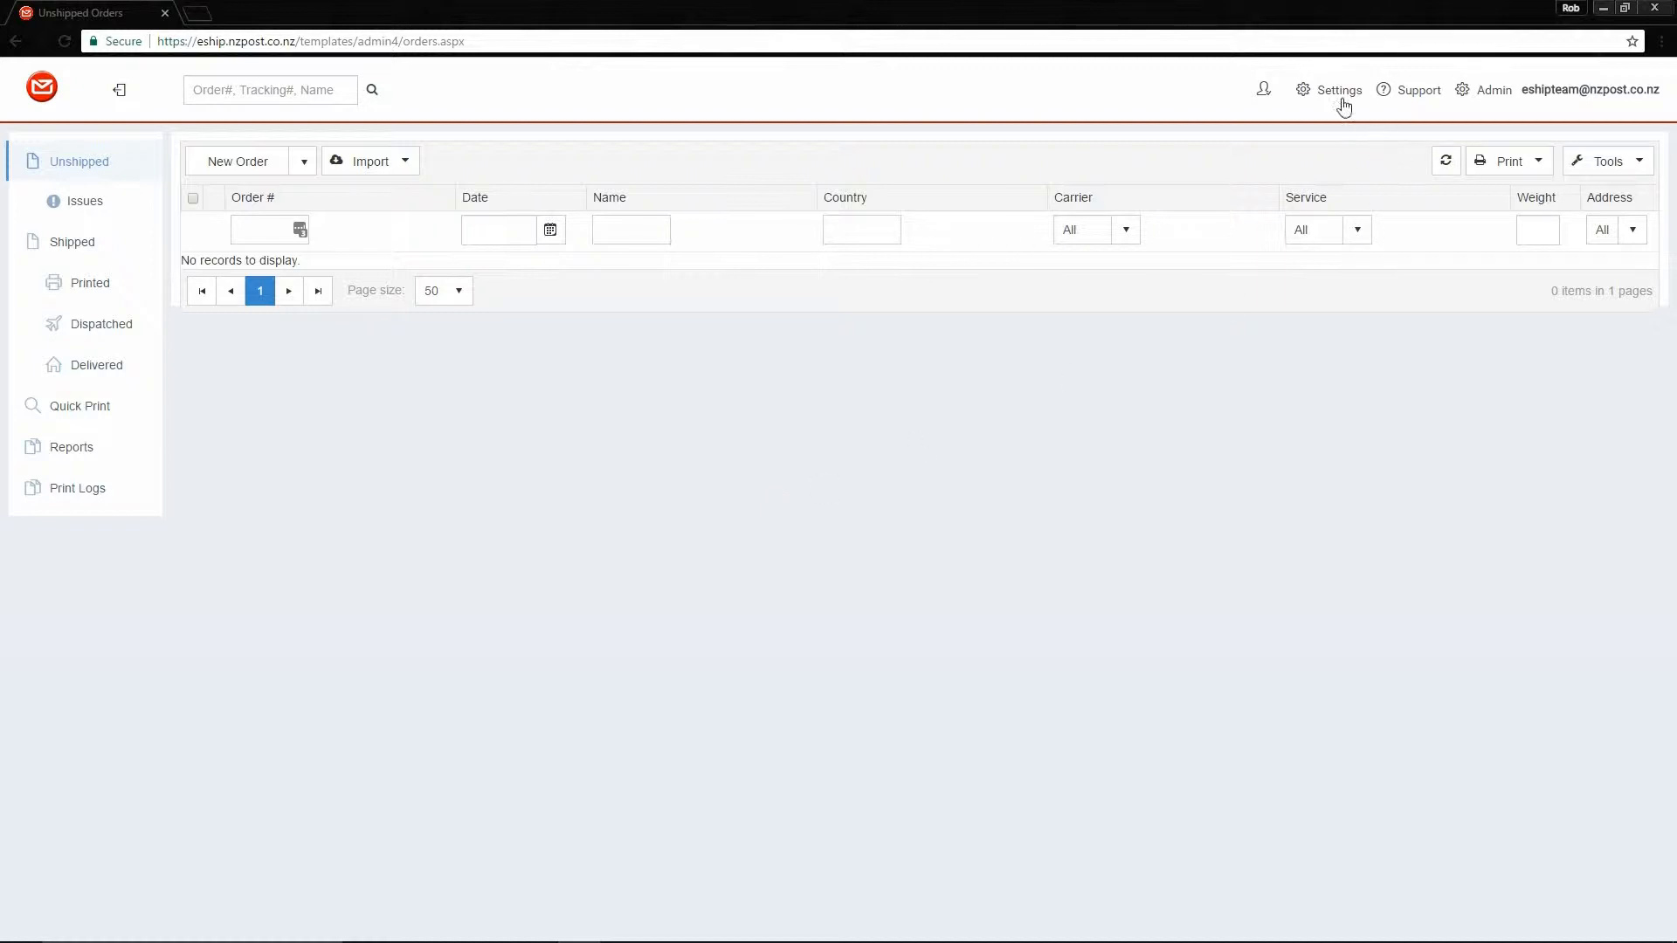
left_click(1338, 90)
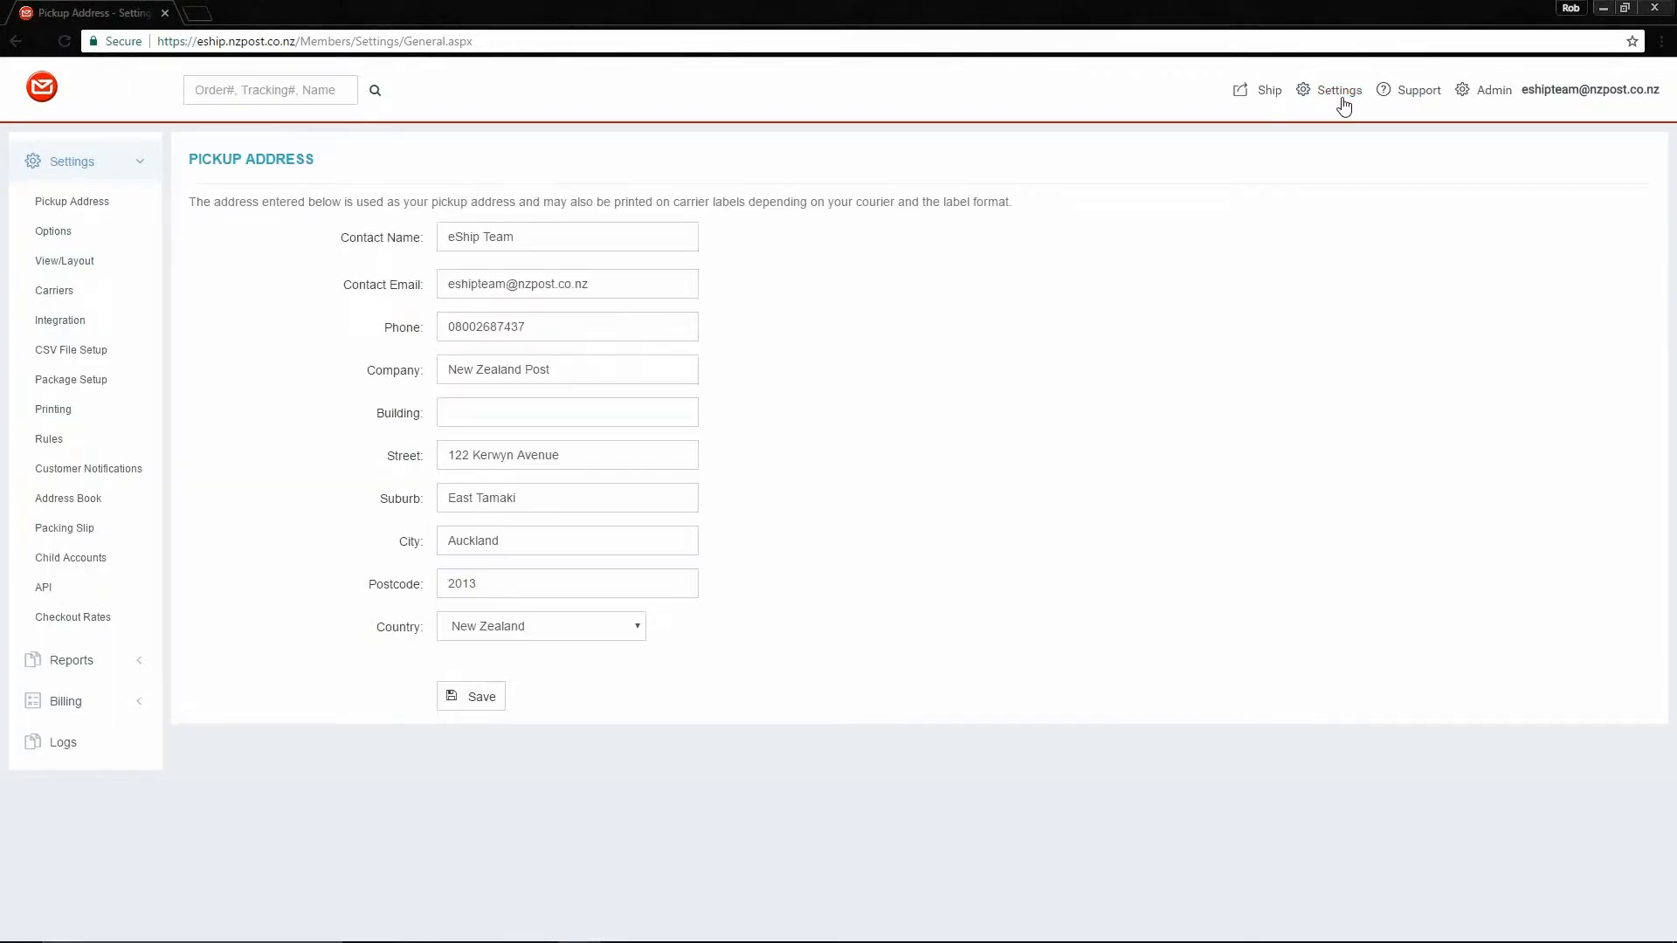
mouse_move(262, 320)
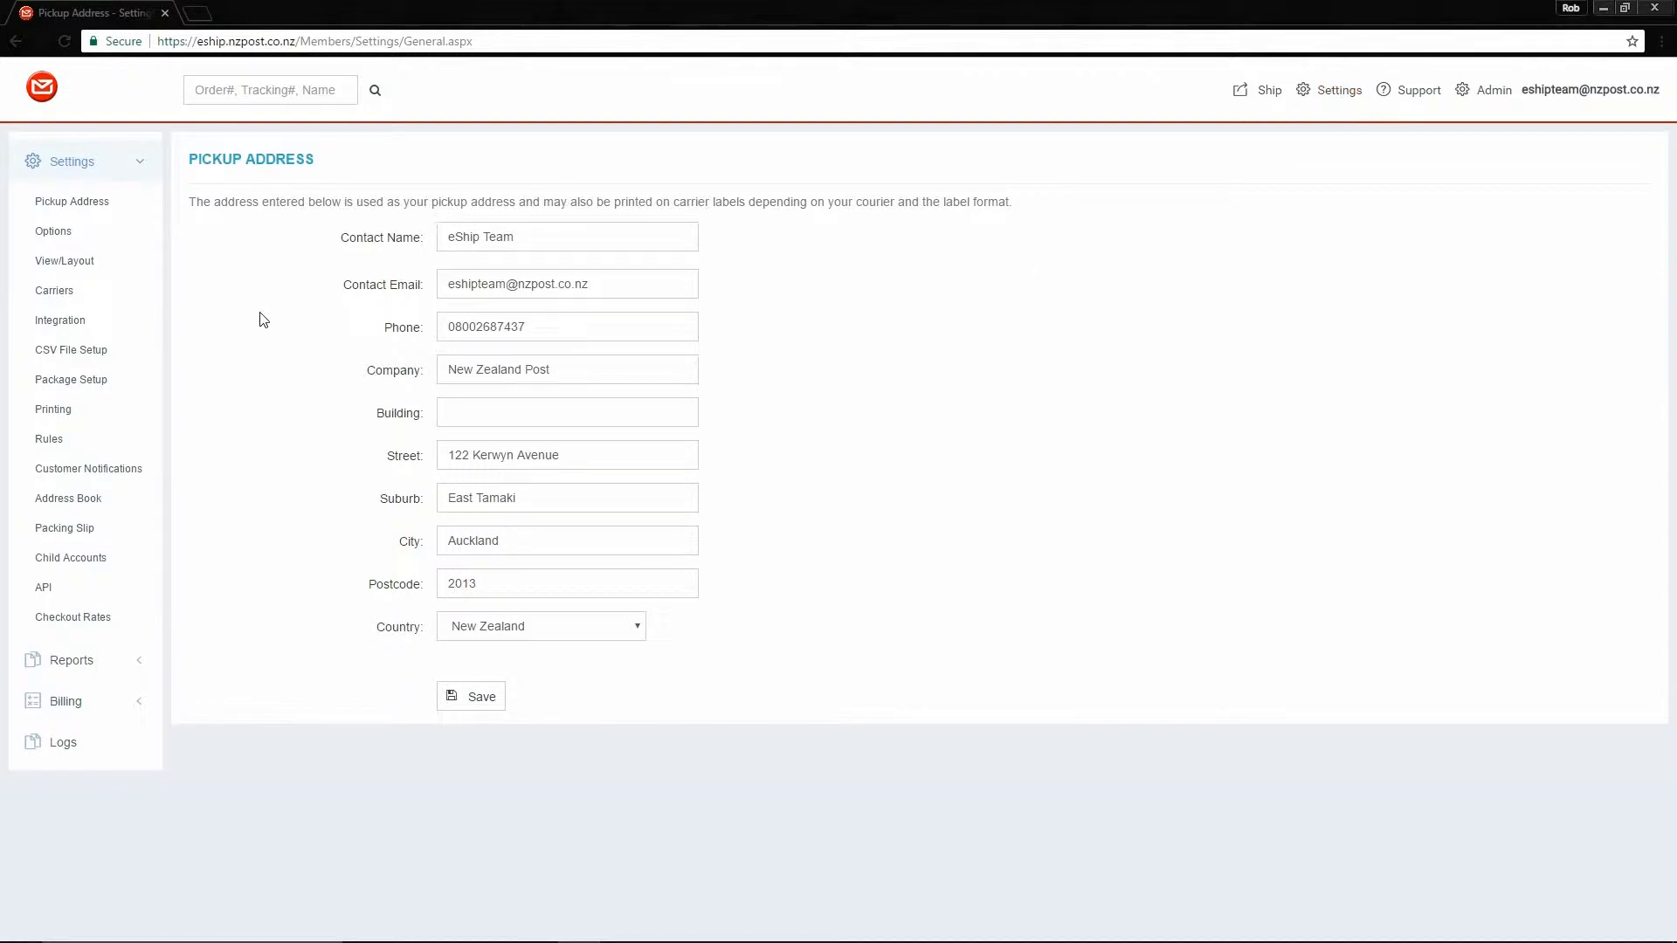
left_click(71, 349)
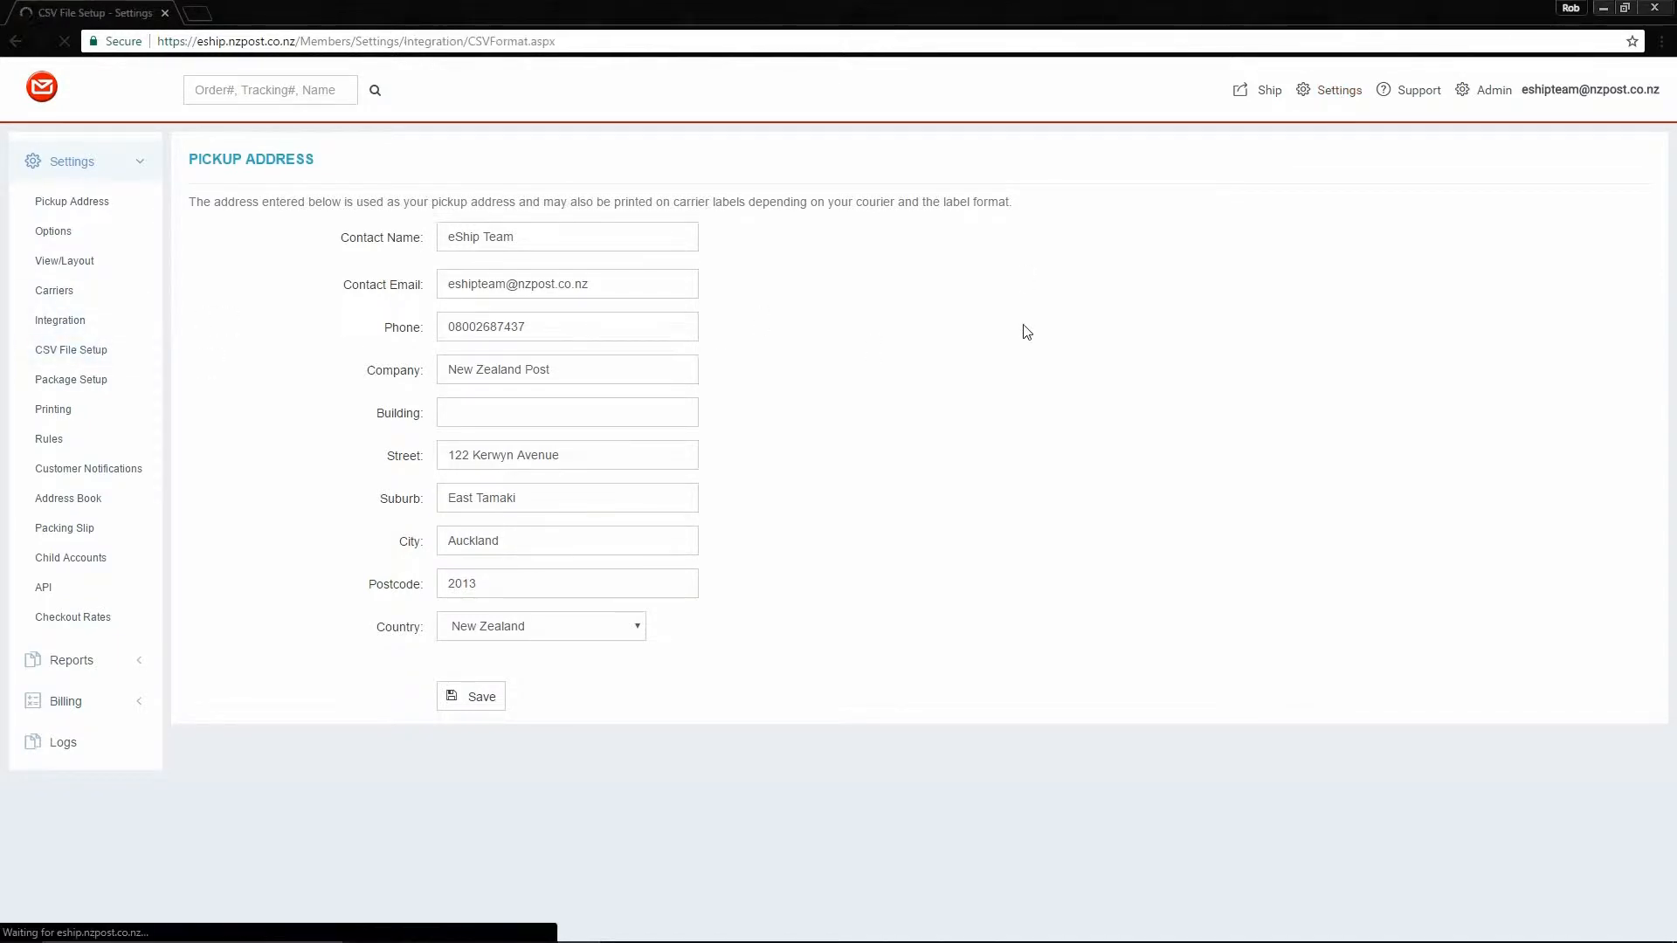
left_click(70, 349)
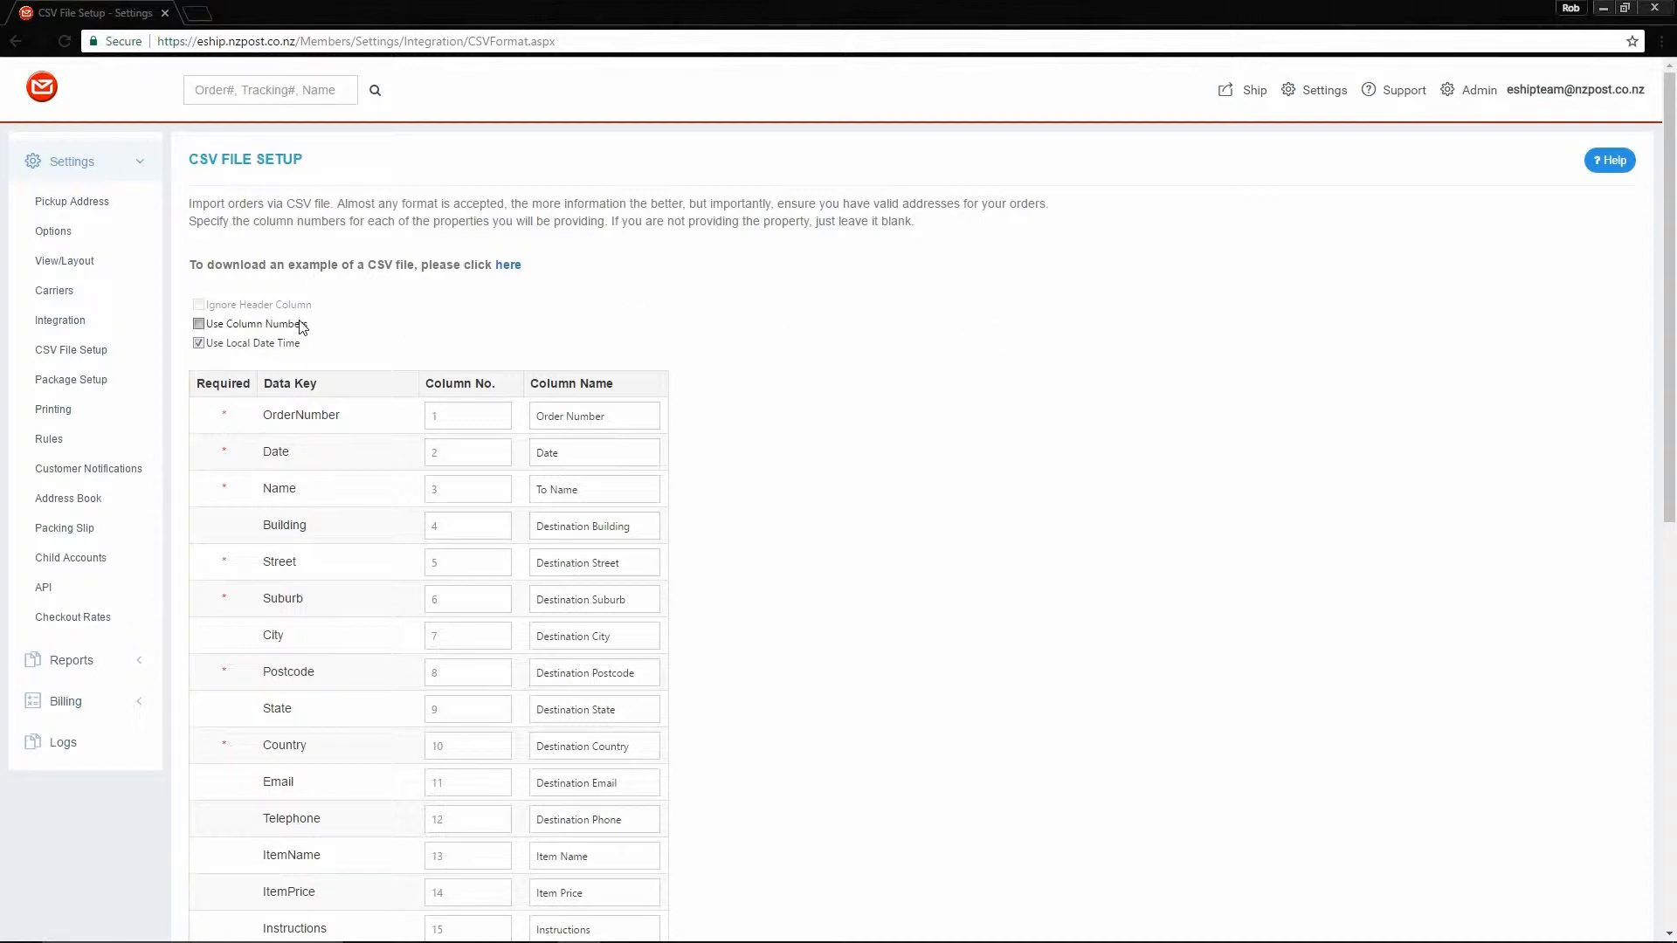
left_click(198, 324)
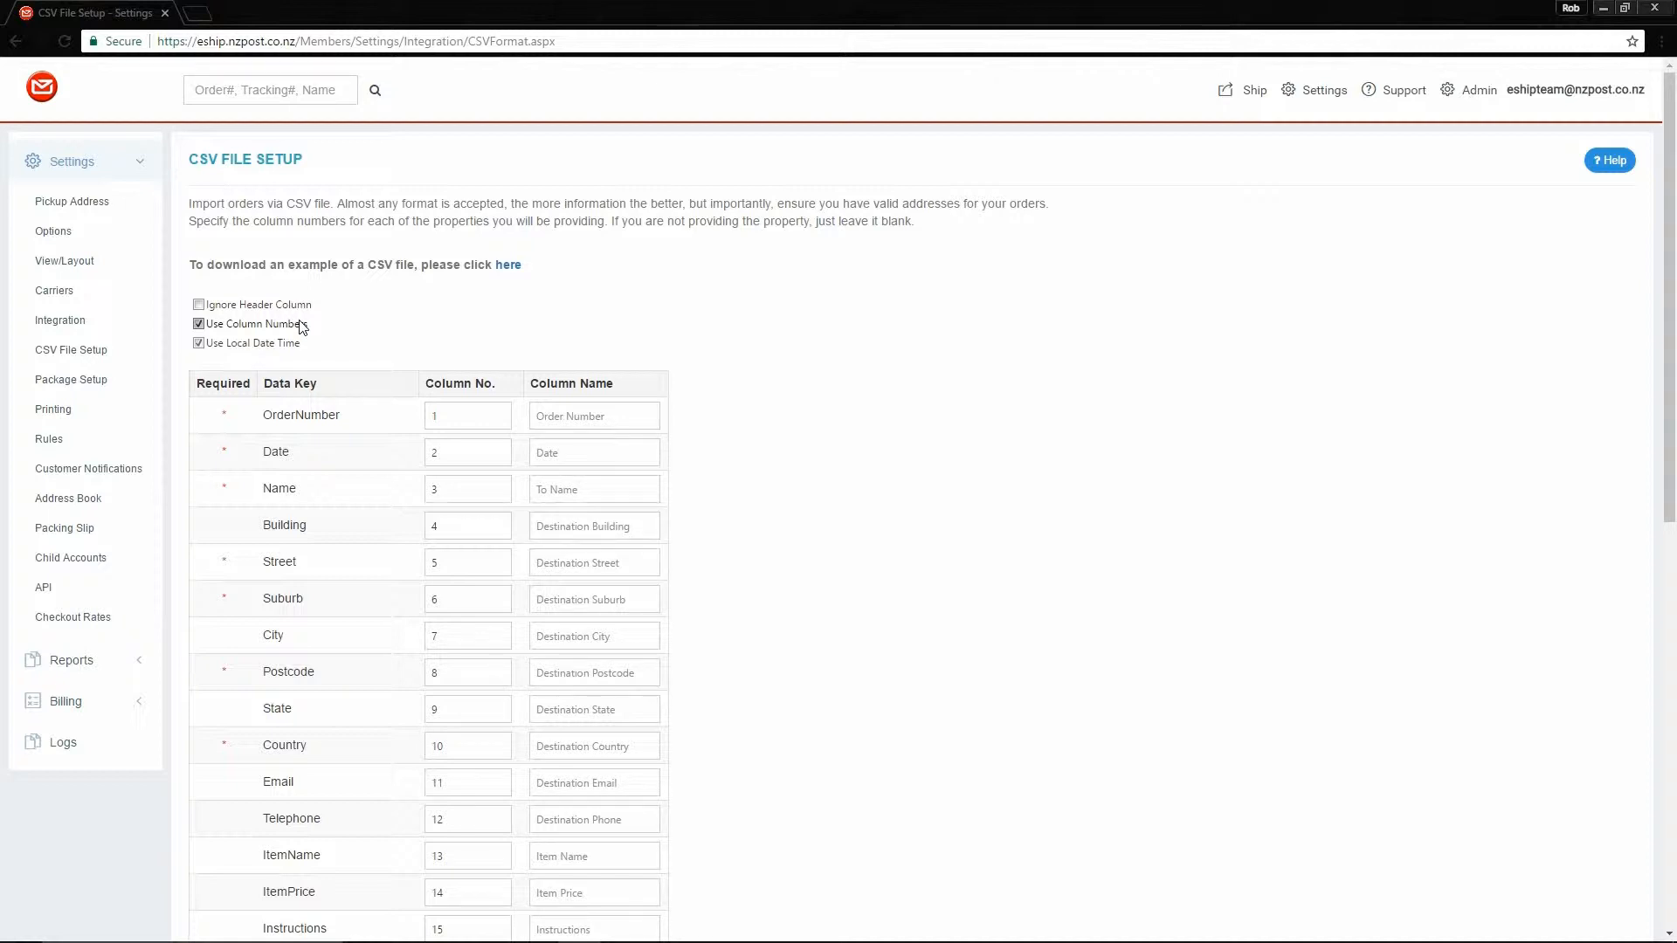
left_click(467, 452)
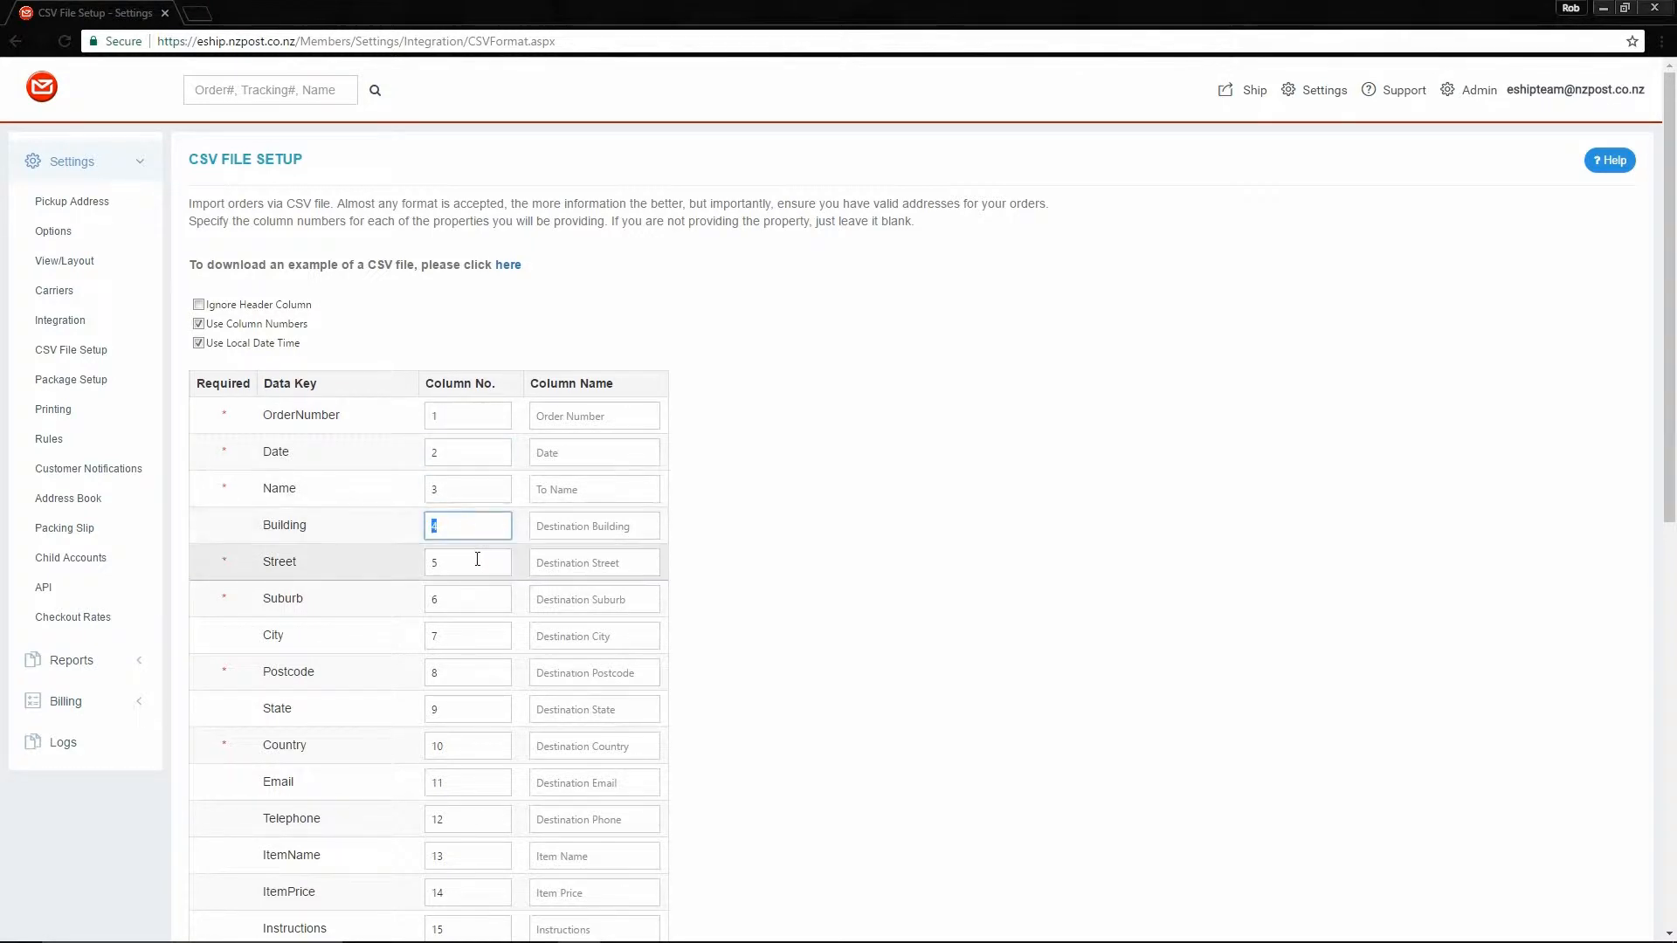
left_click(467, 599)
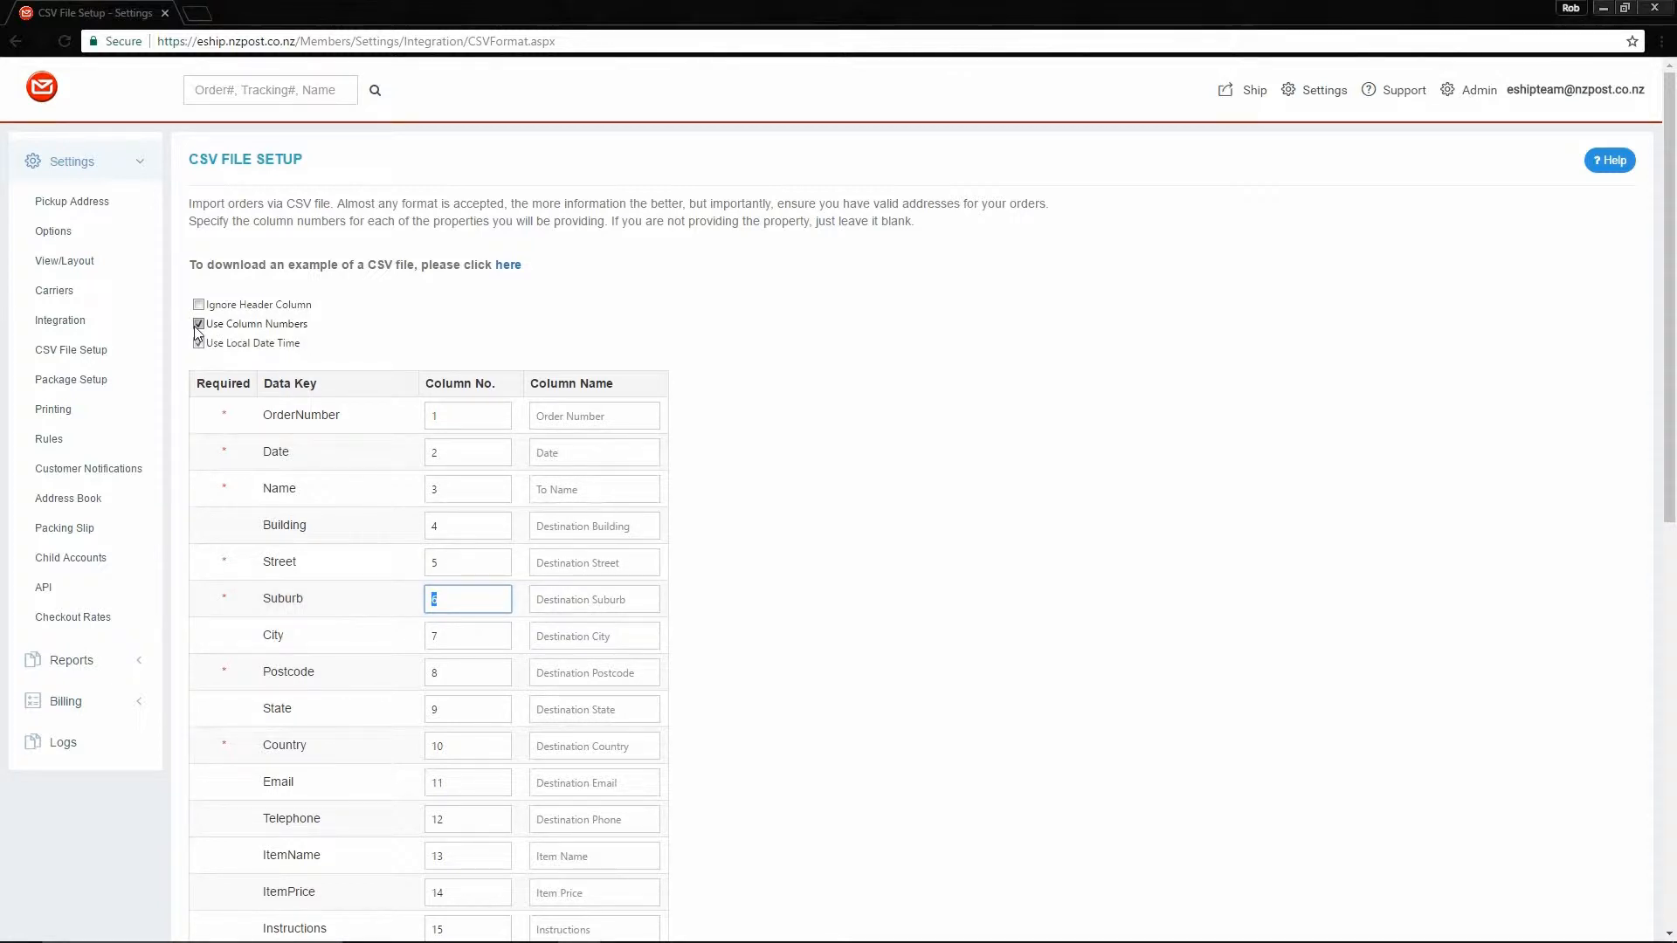
left_click(198, 324)
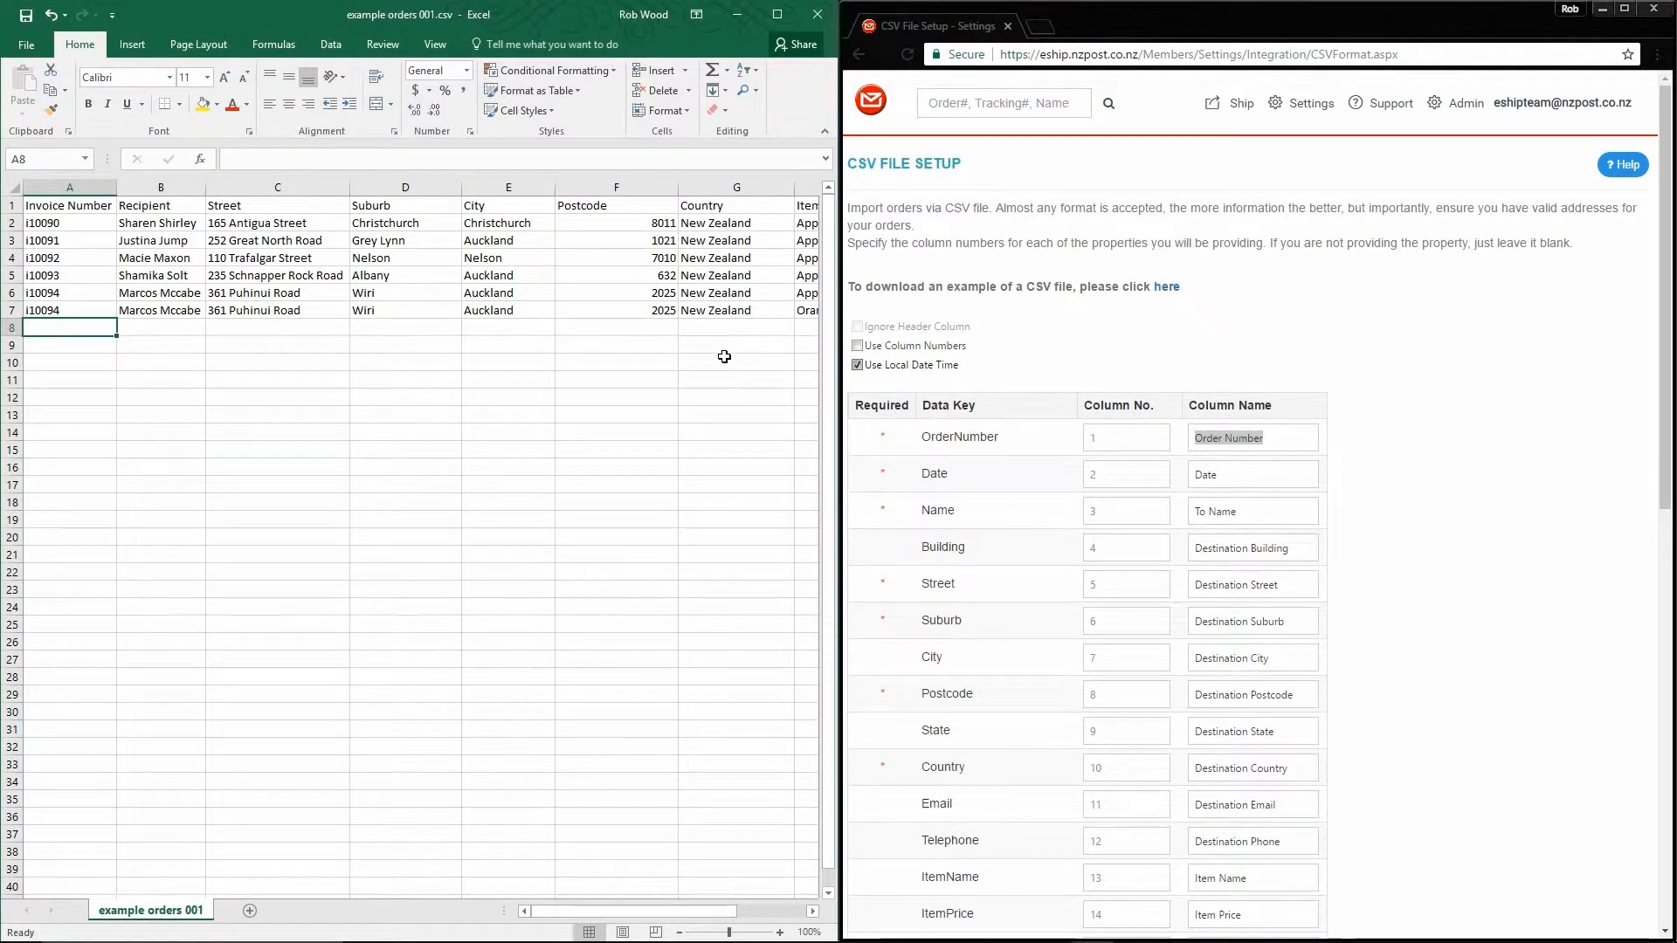
mouse_move(1323, 333)
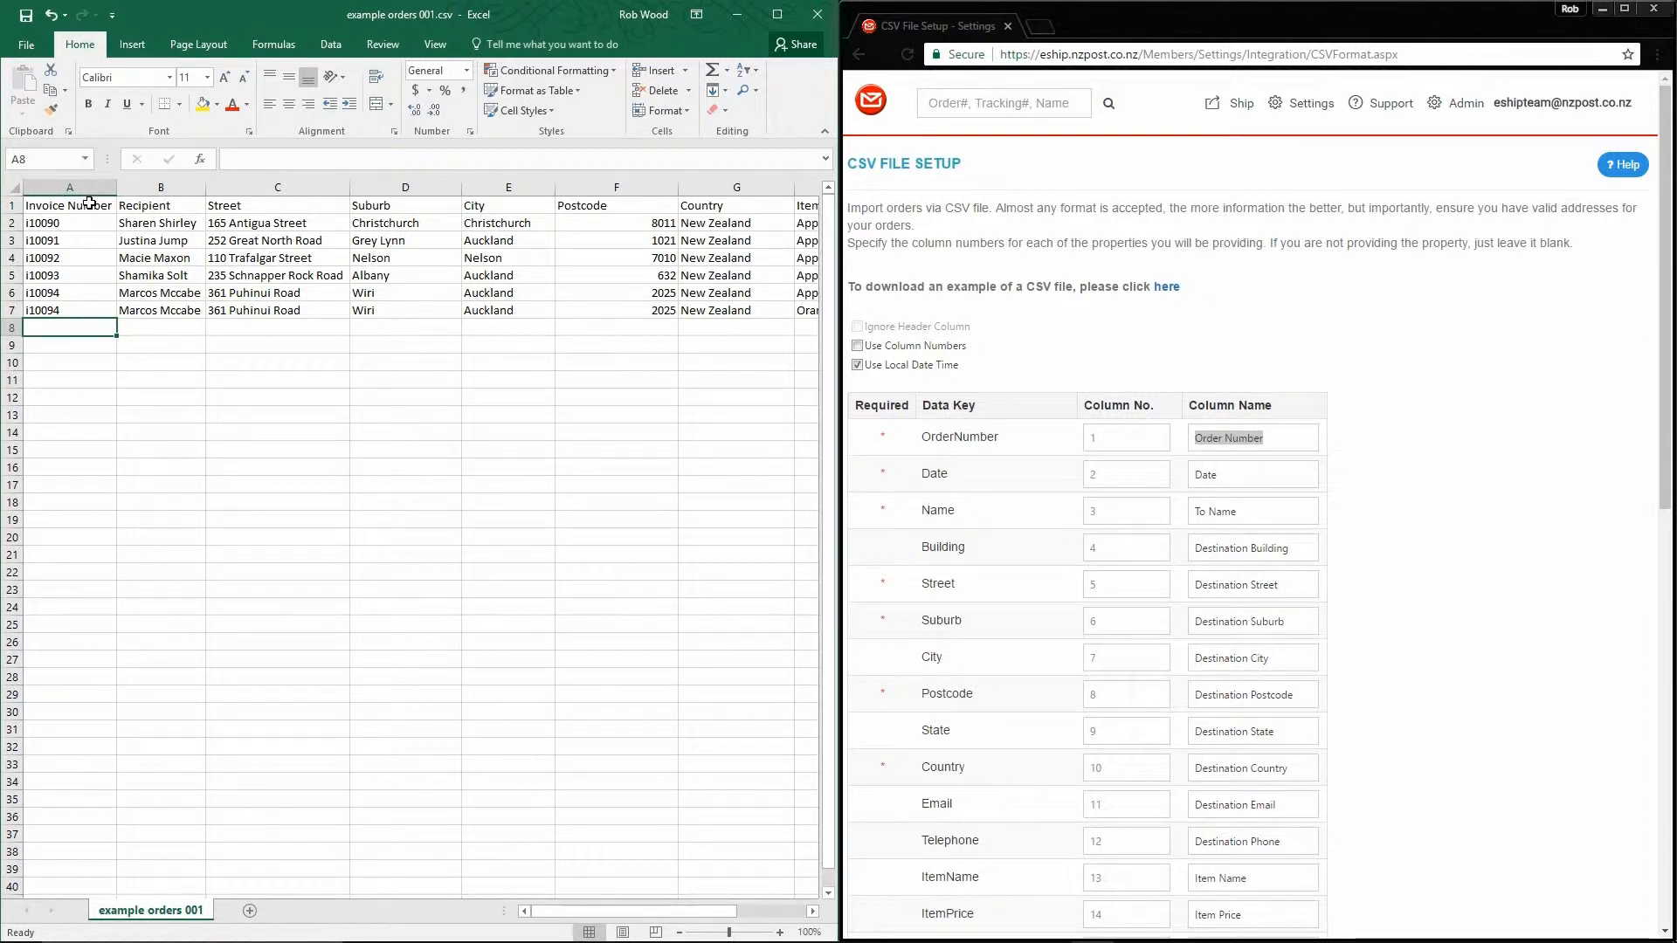
Copy Excel's 'Invoice Number' header into the OrderNumber Column Name box.
left_click(70, 205)
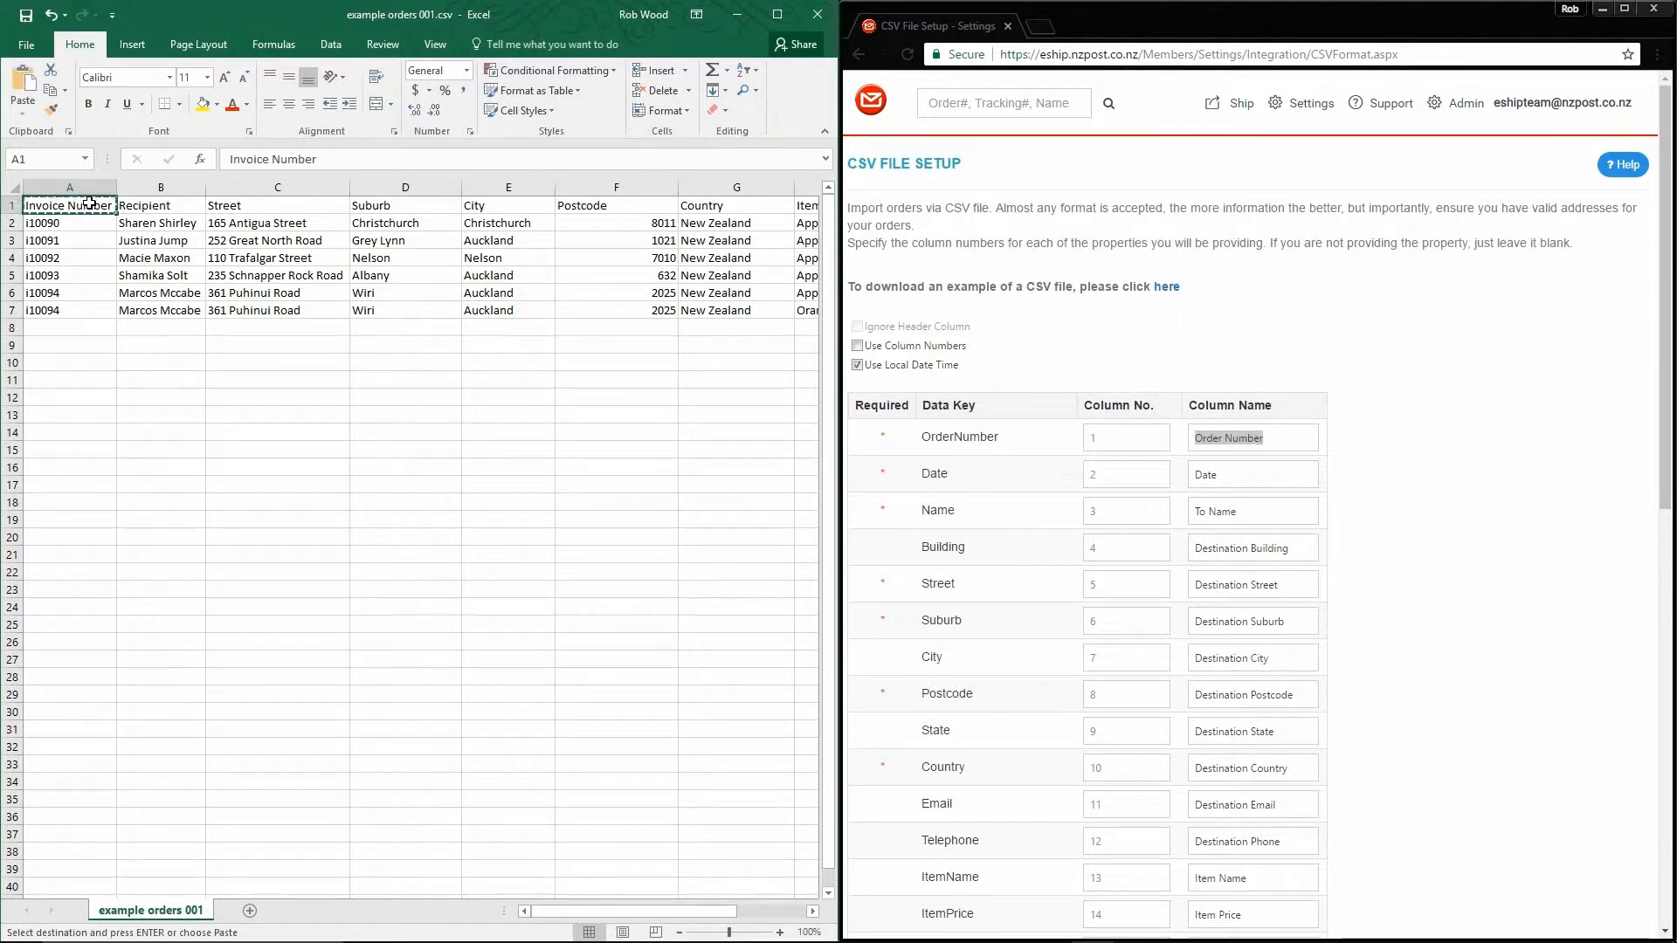
left_click(1252, 438)
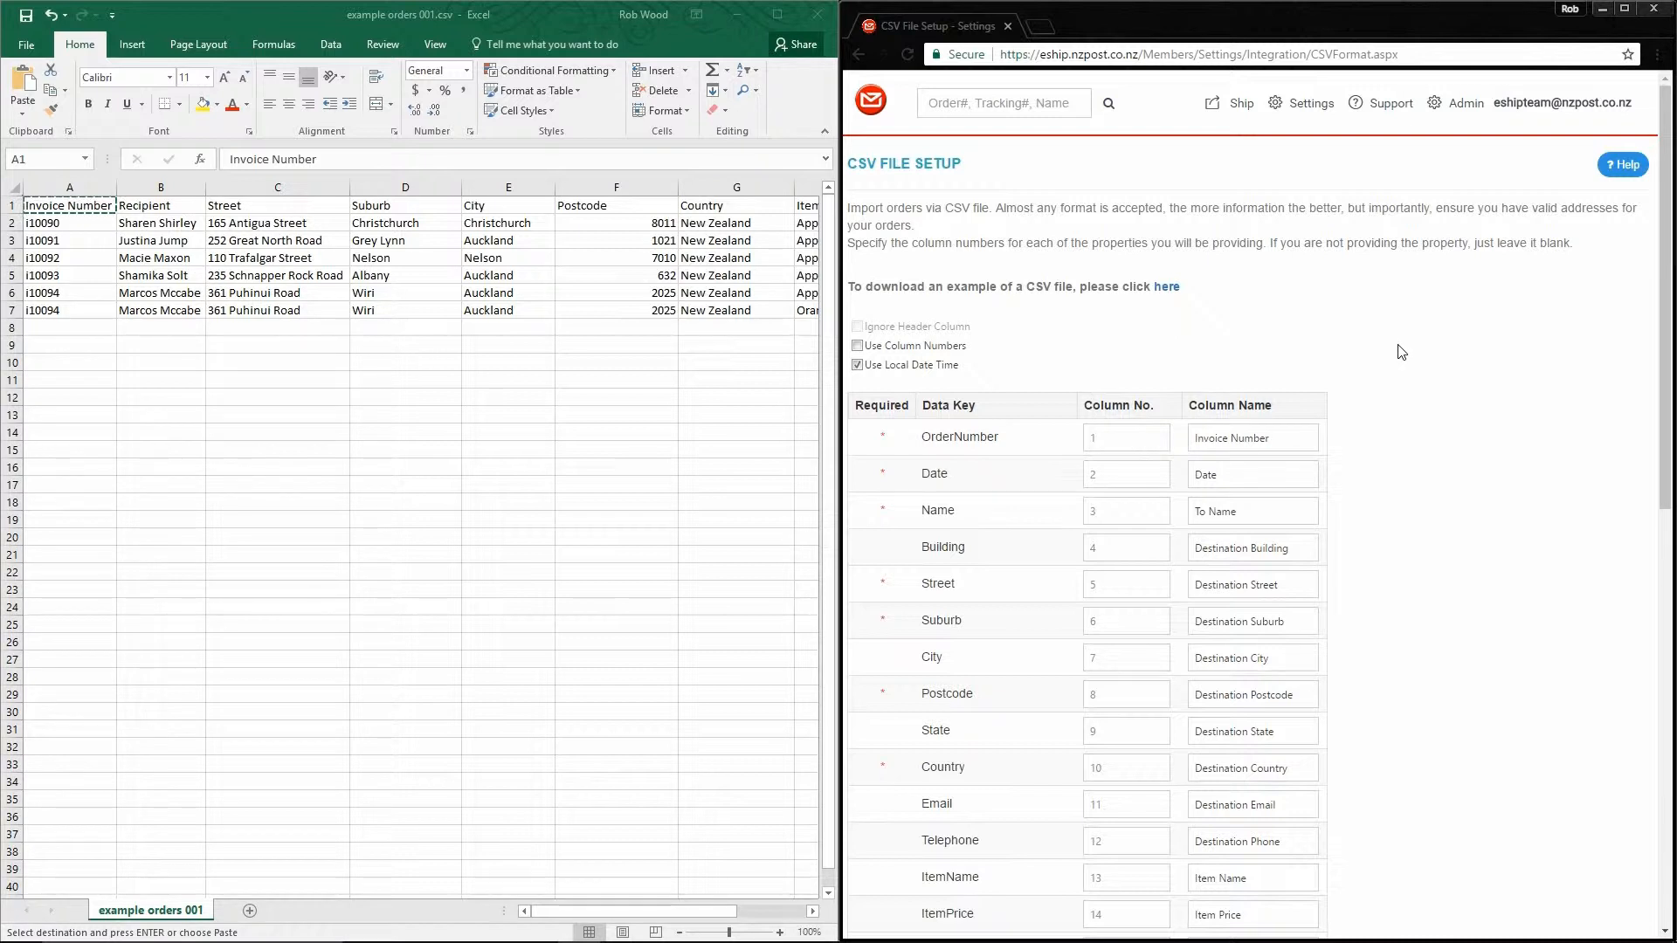
left_click(1252, 473)
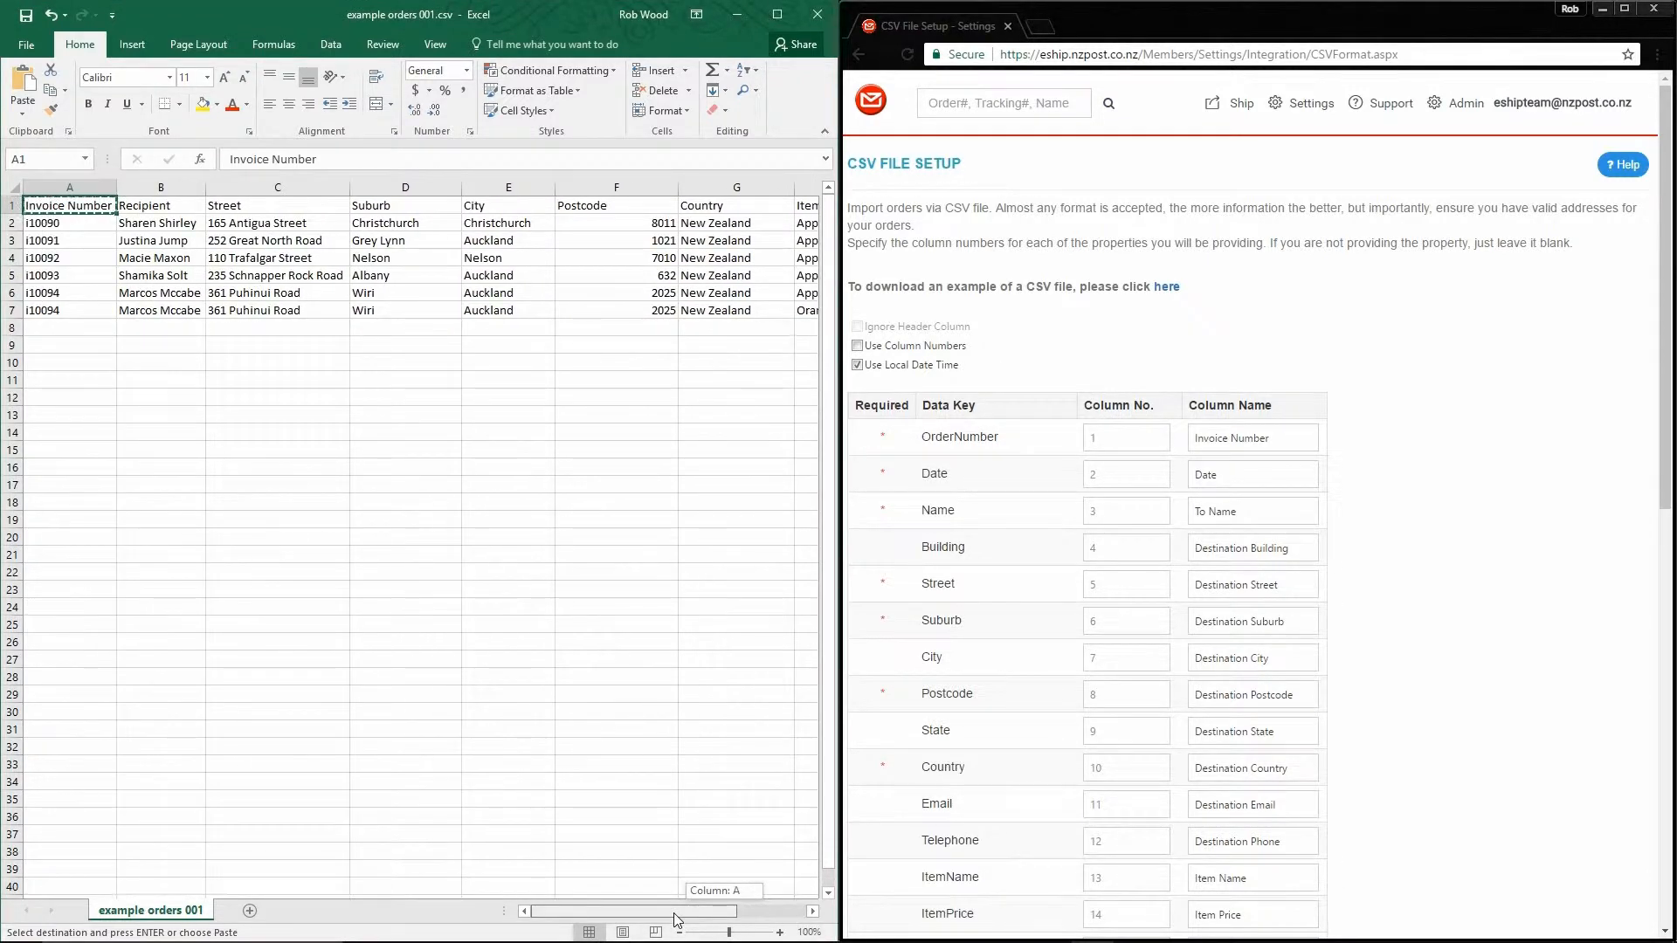
mouse_move(1340, 480)
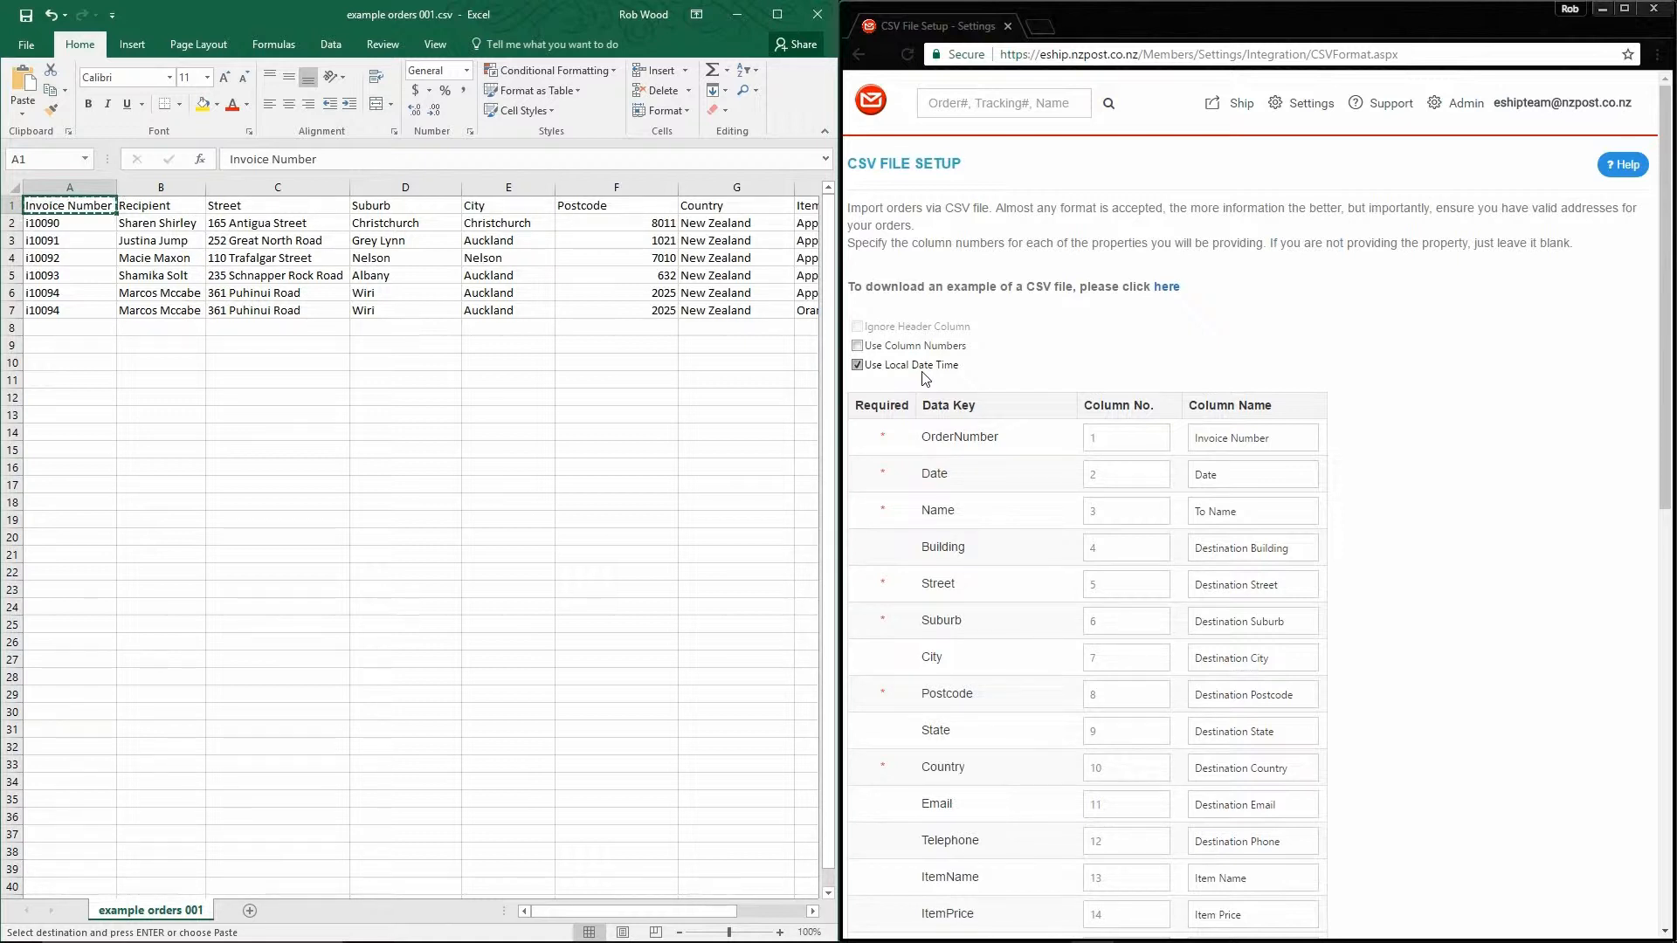
Enter column names Recipient, Street, Suburb, City, Postcode and Country for the matching address fields.
left_click(1252, 511)
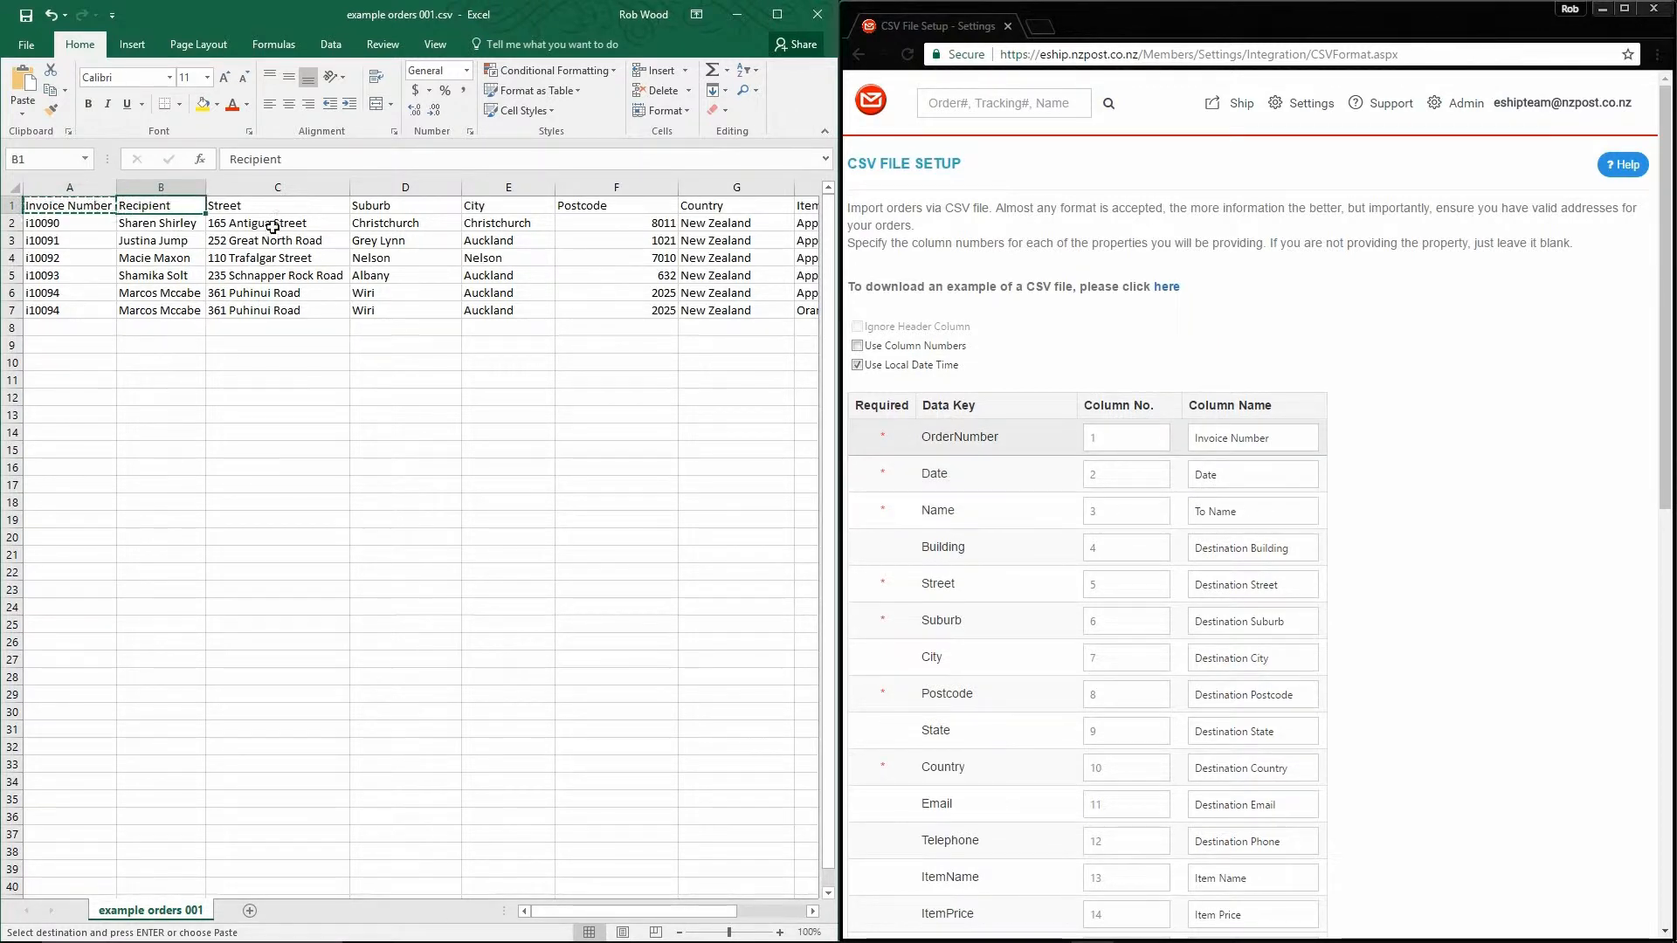
type("Recipient")
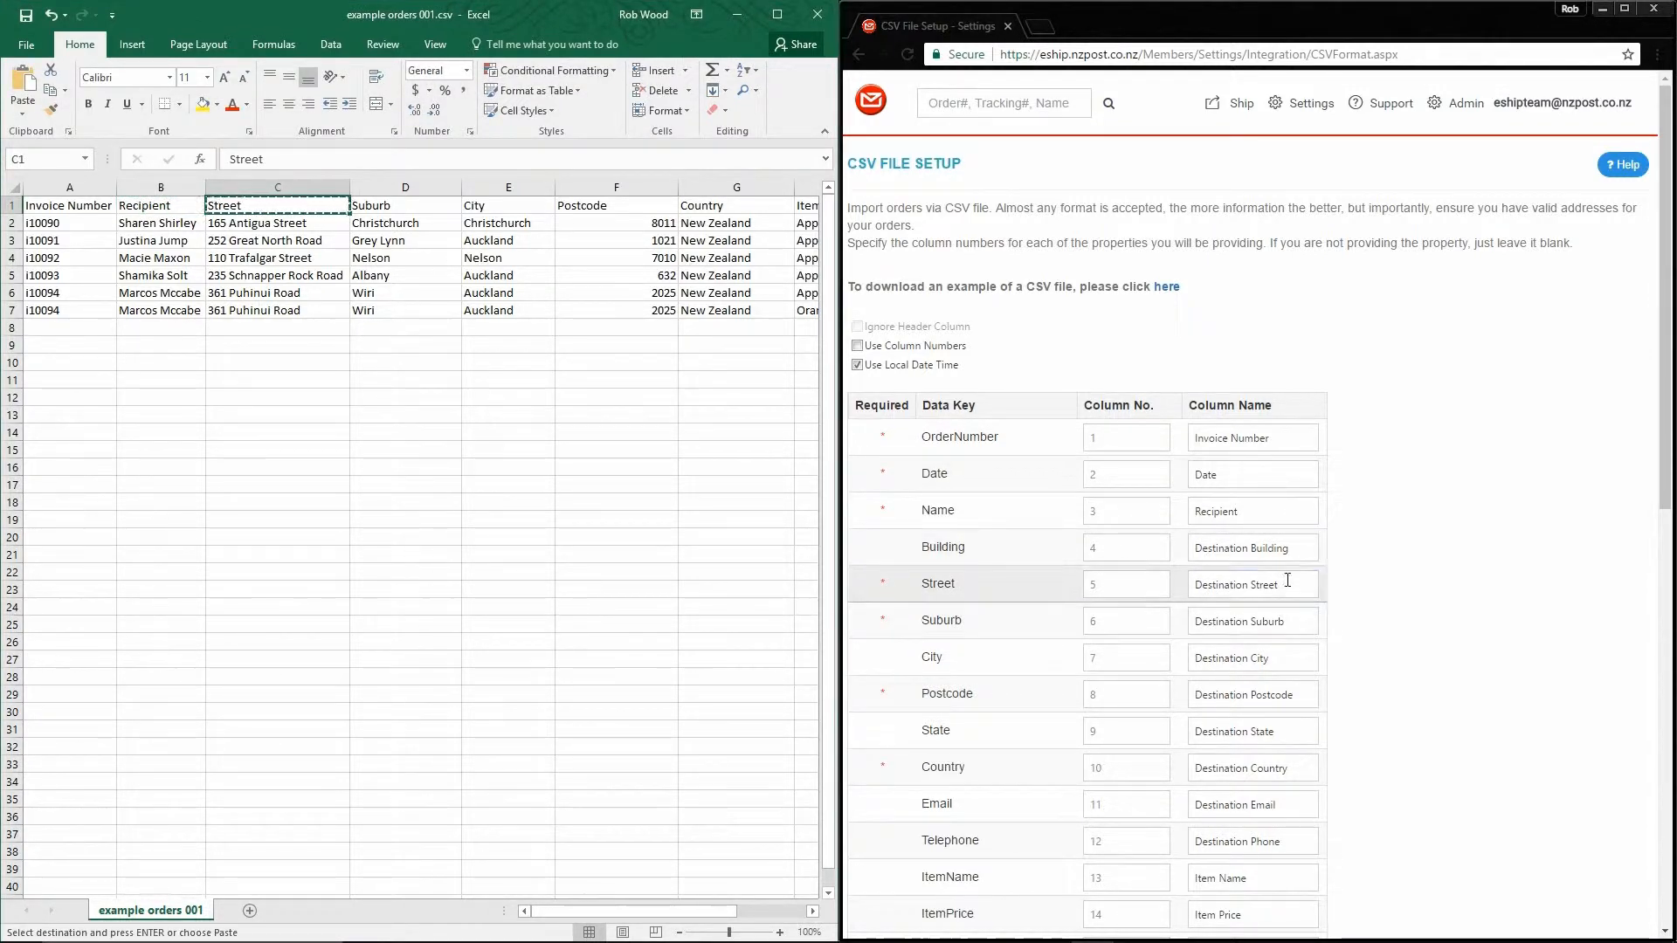
type("Street")
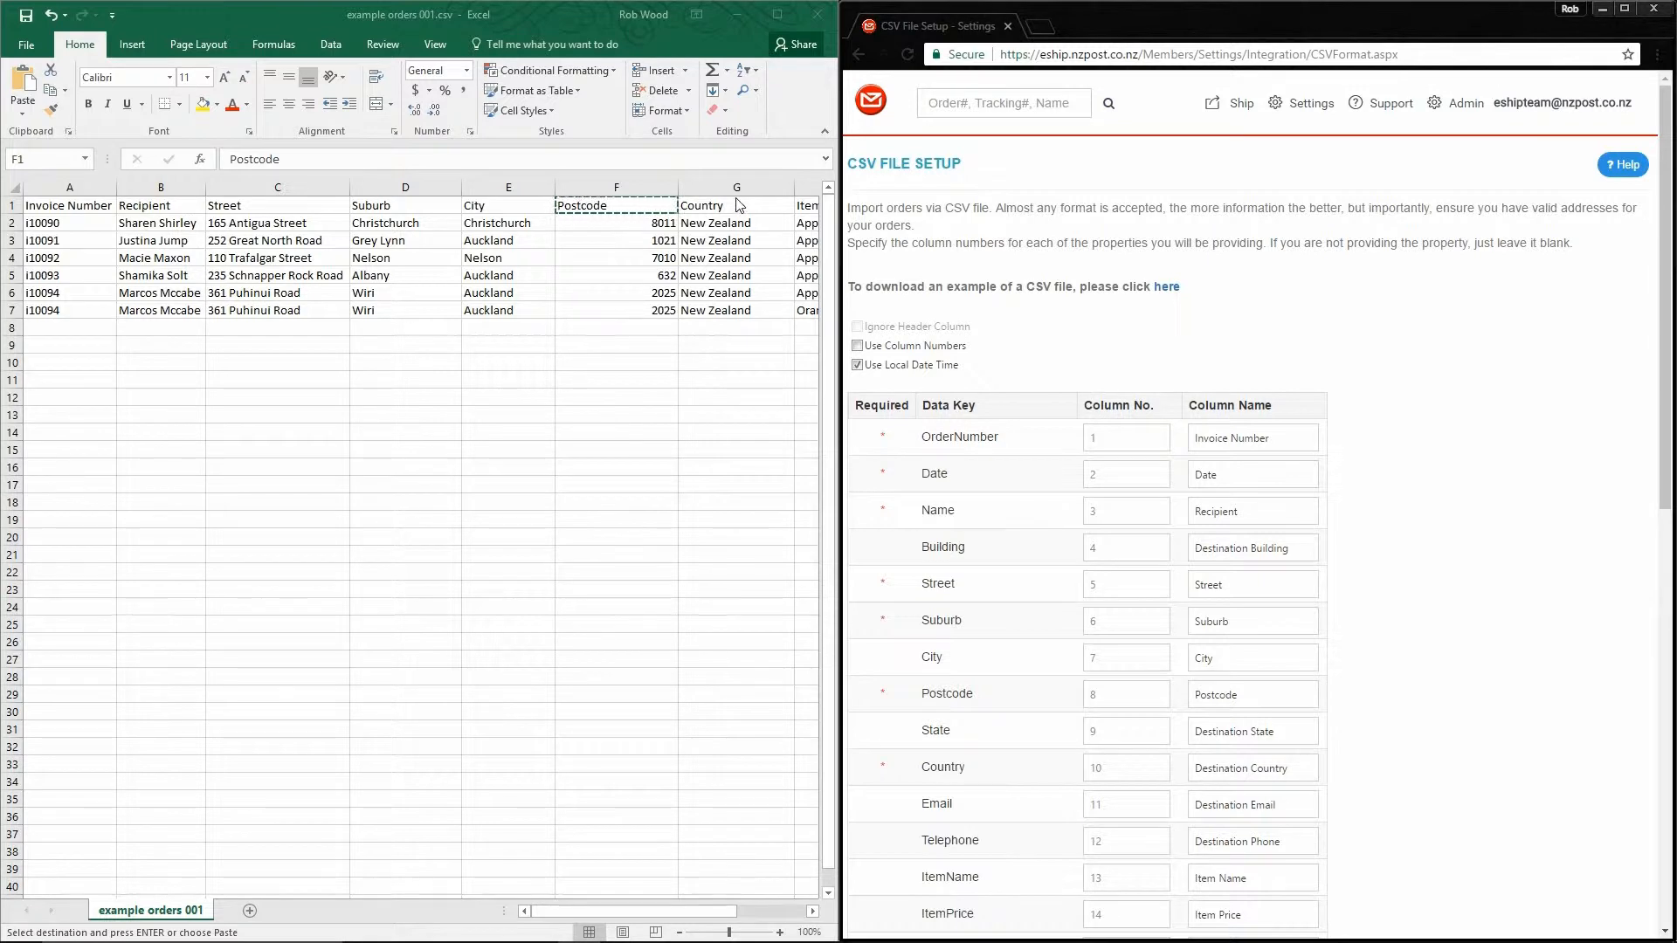
left_click(735, 205)
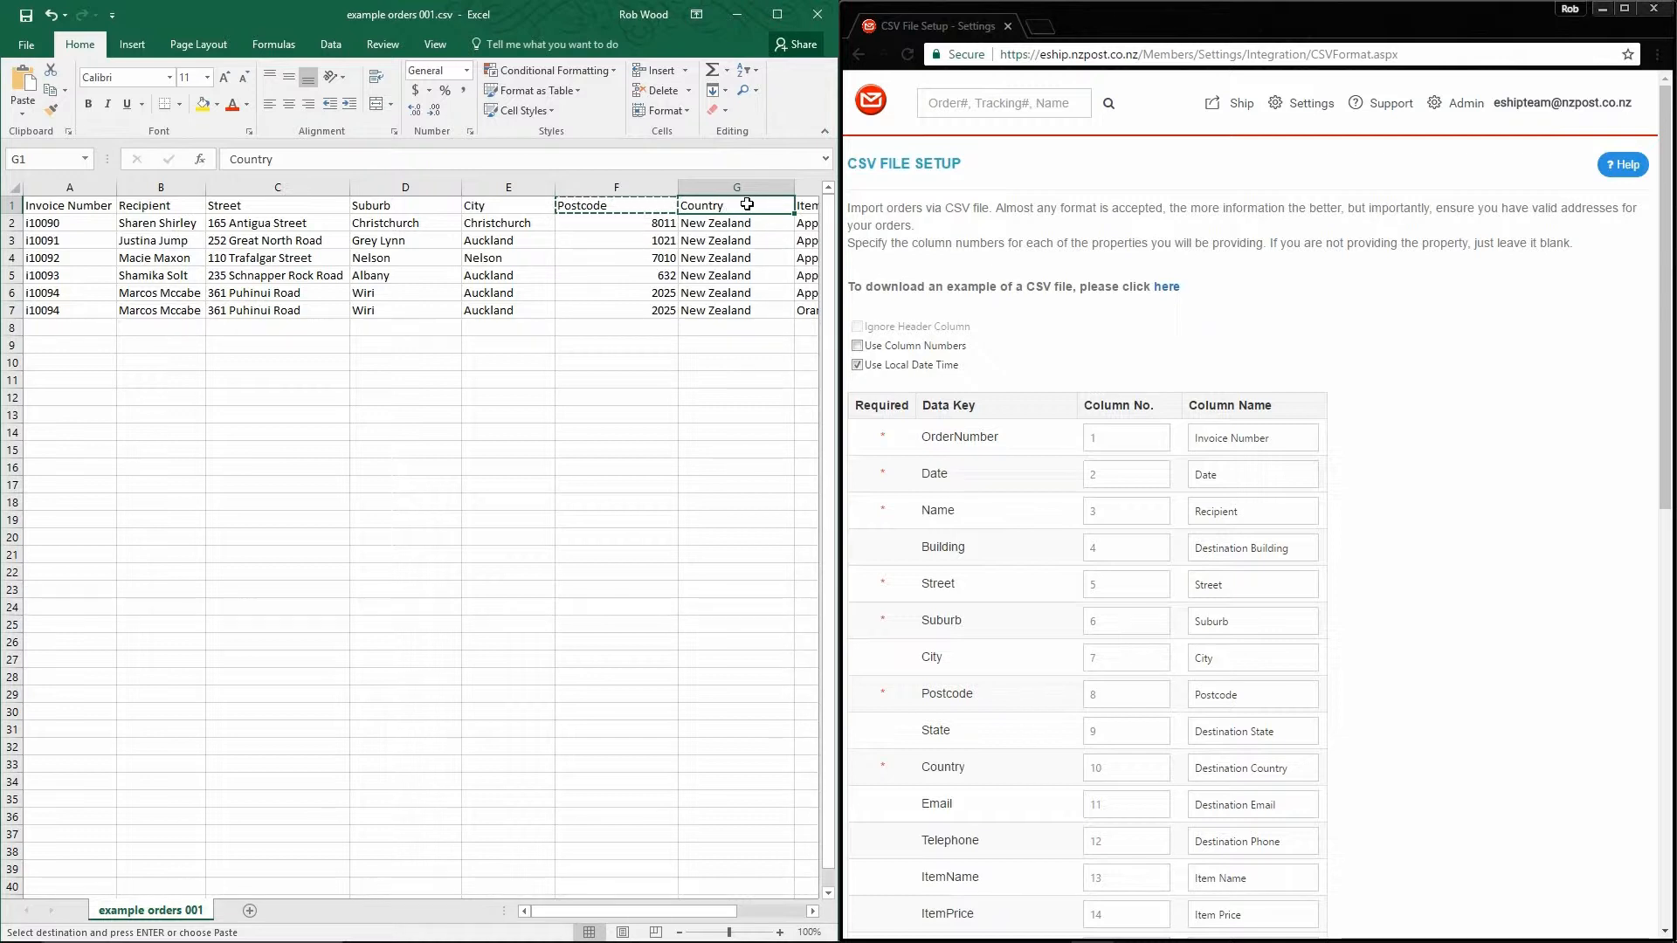
left_click(1252, 656)
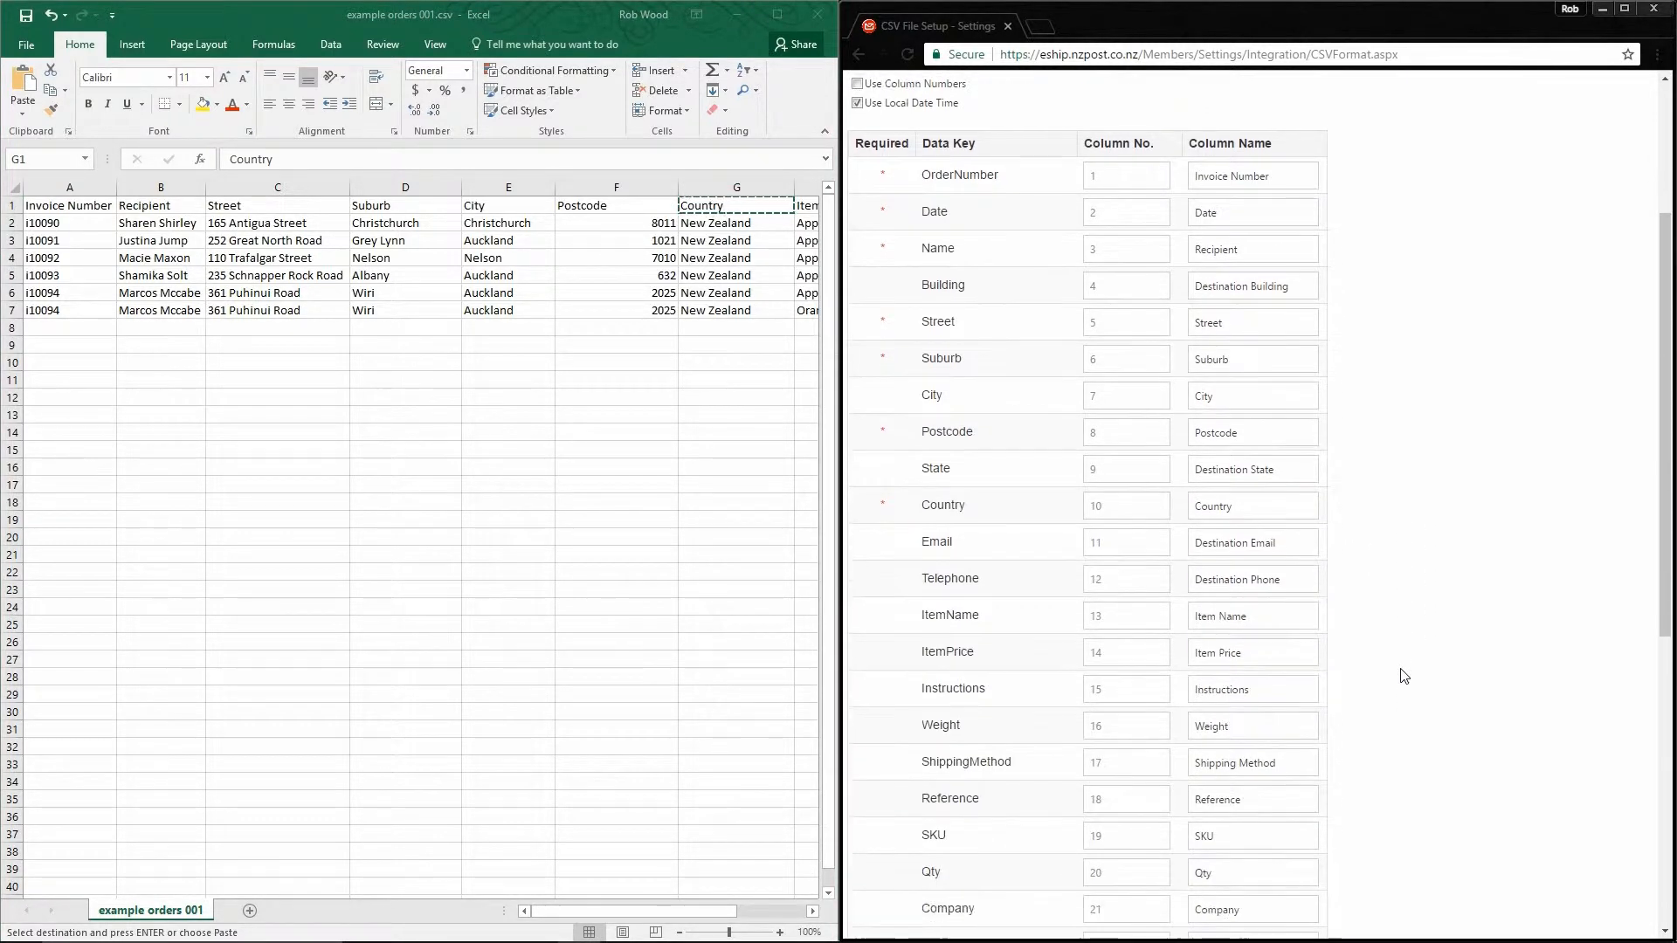
scroll("down", 3)
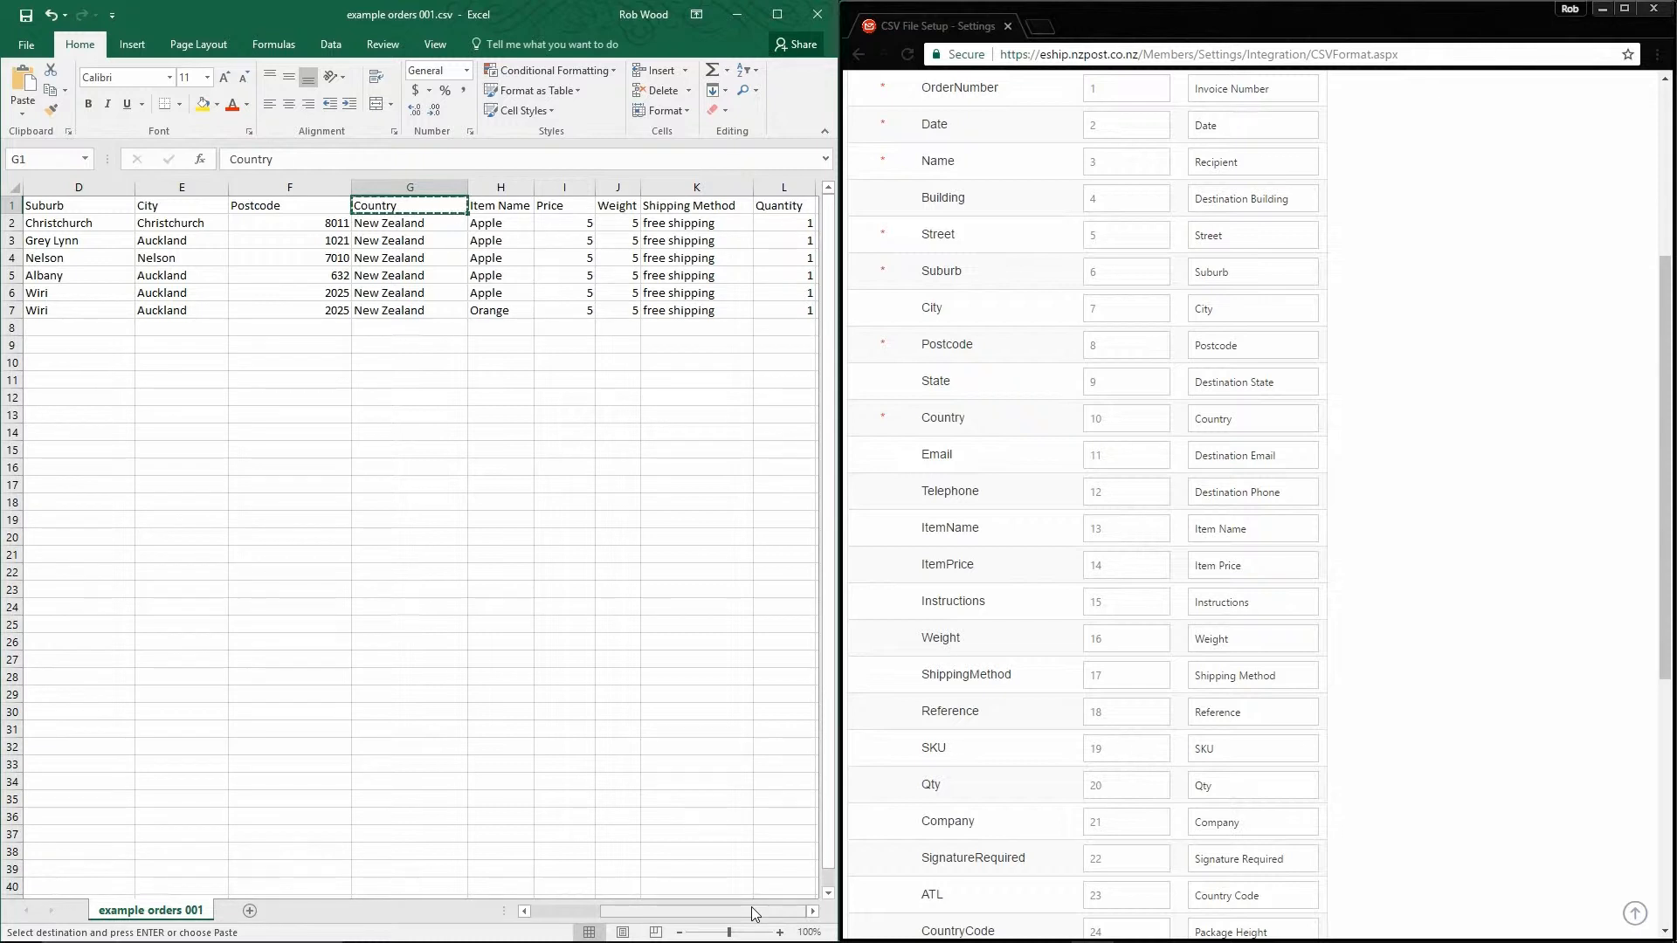
scroll("left", 3)
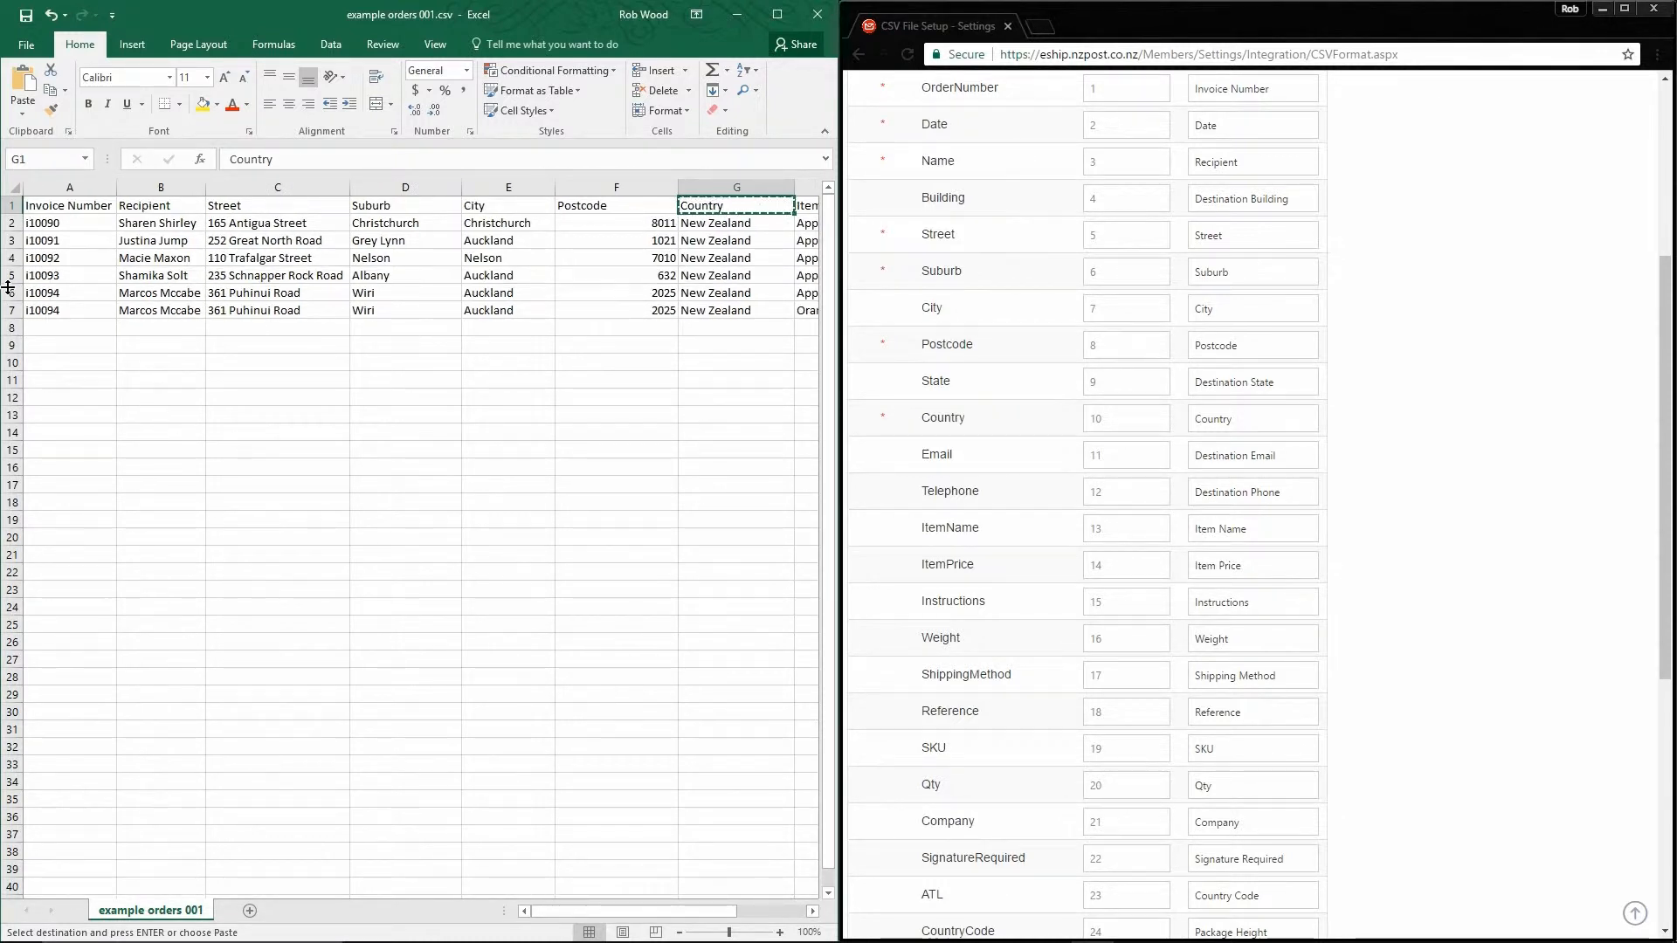
left_click(68, 292)
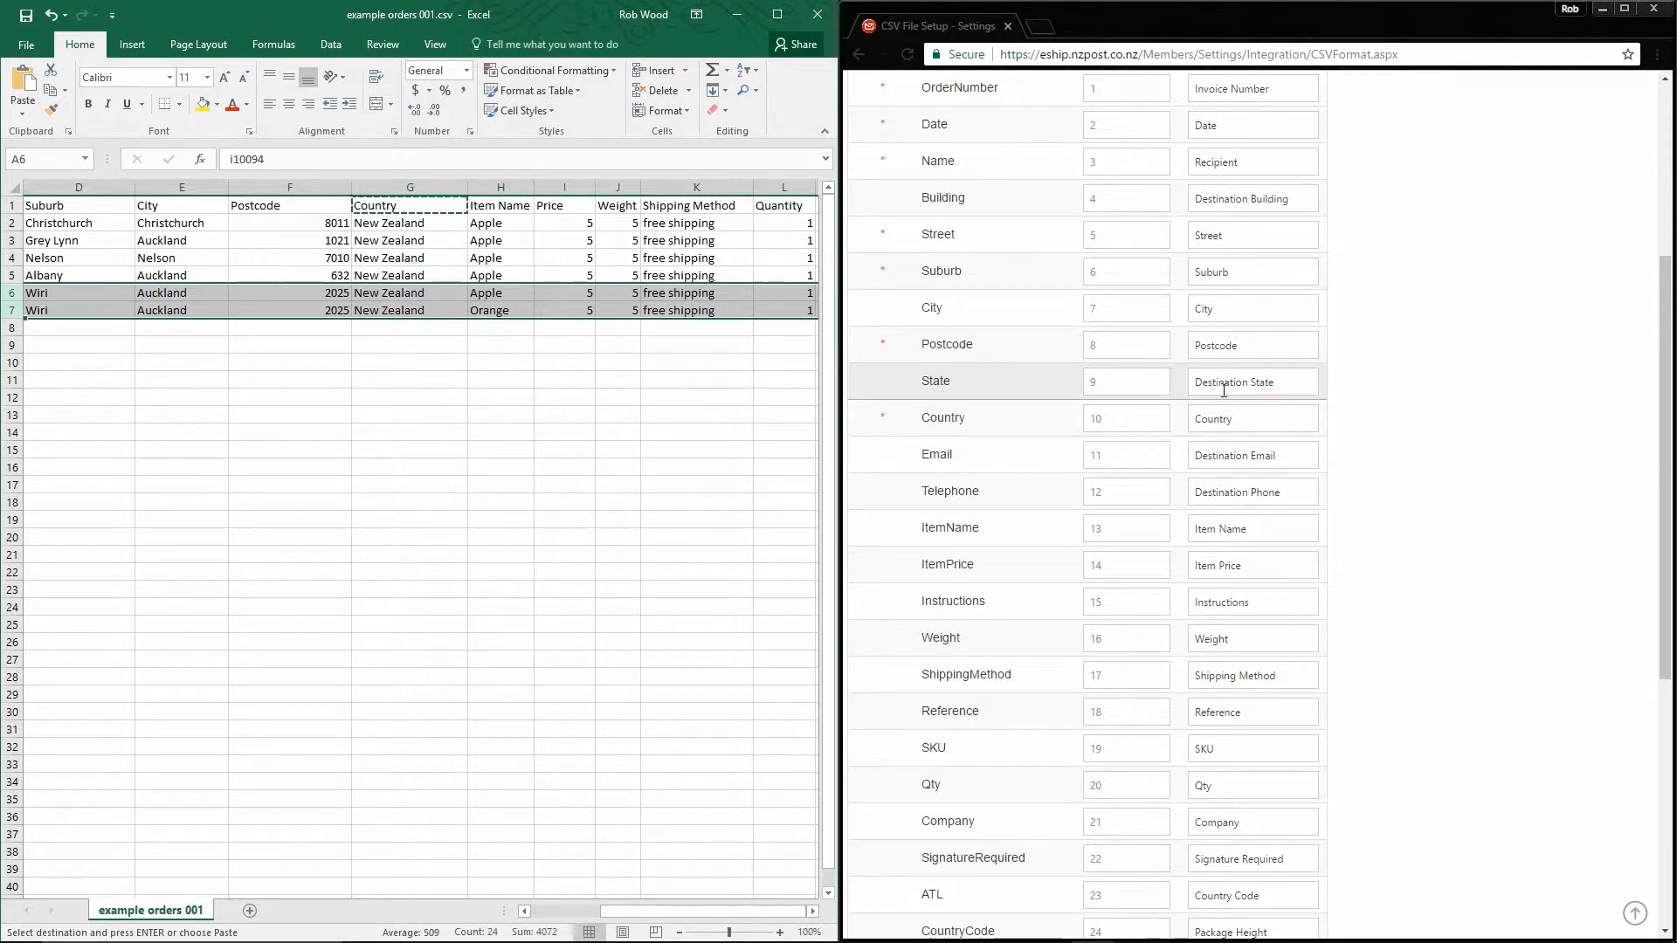
Map ItemName to 'Item Name', ItemPrice to 'Price' and Qty to 'Quantity'.
left_click(498, 204)
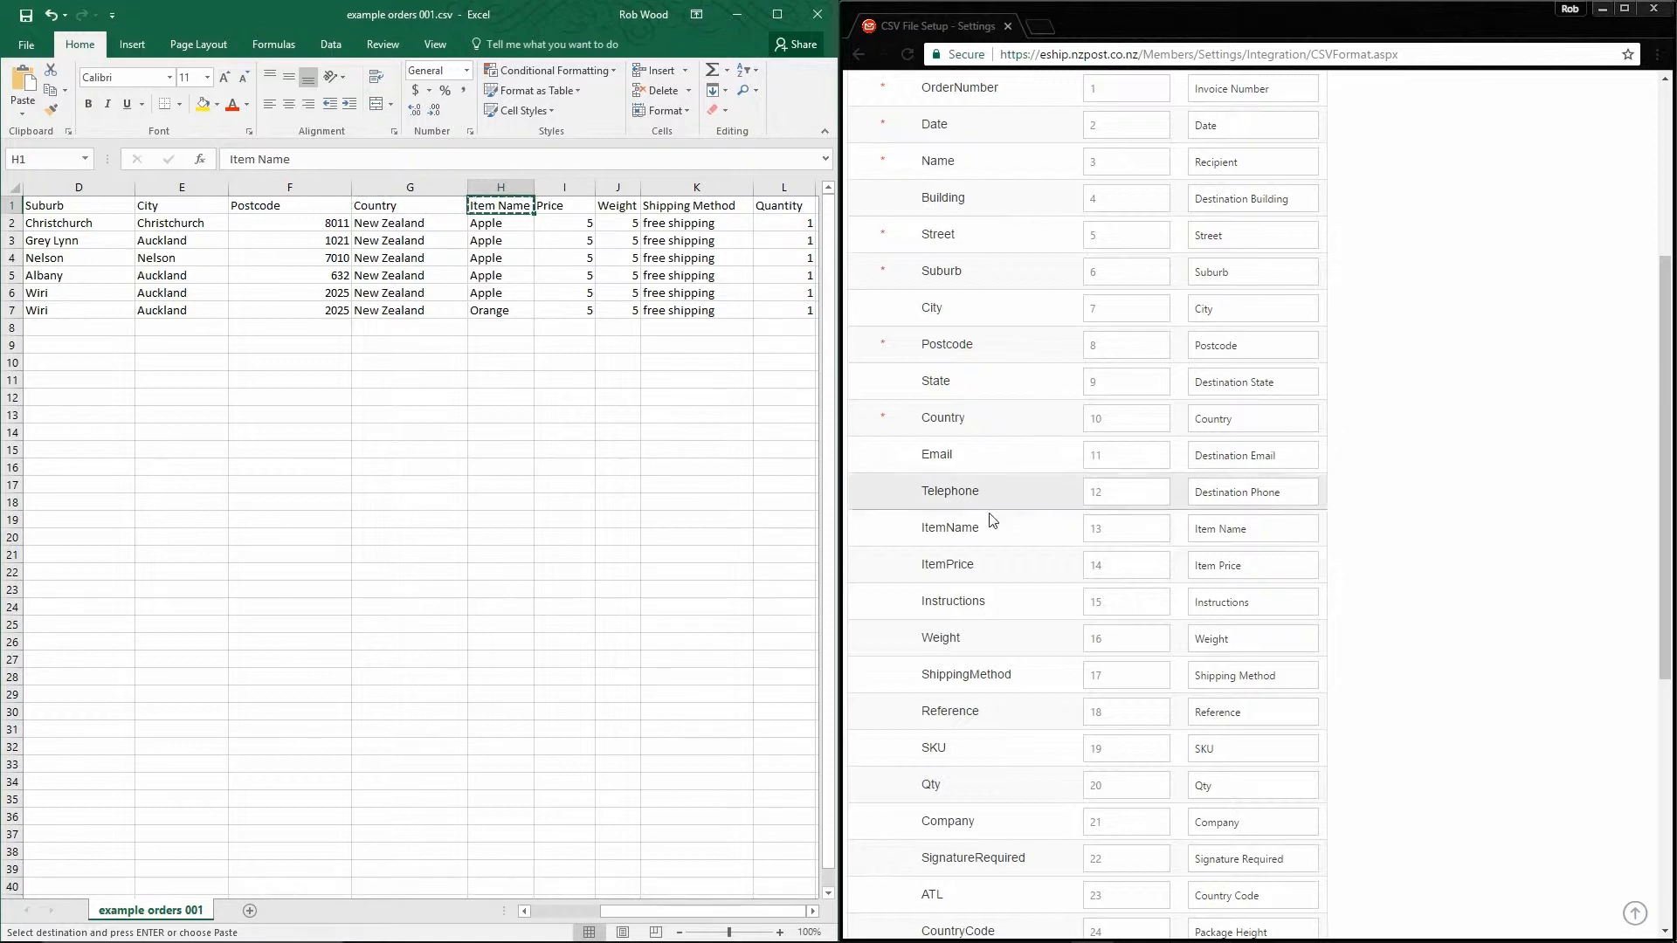
left_click(1253, 528)
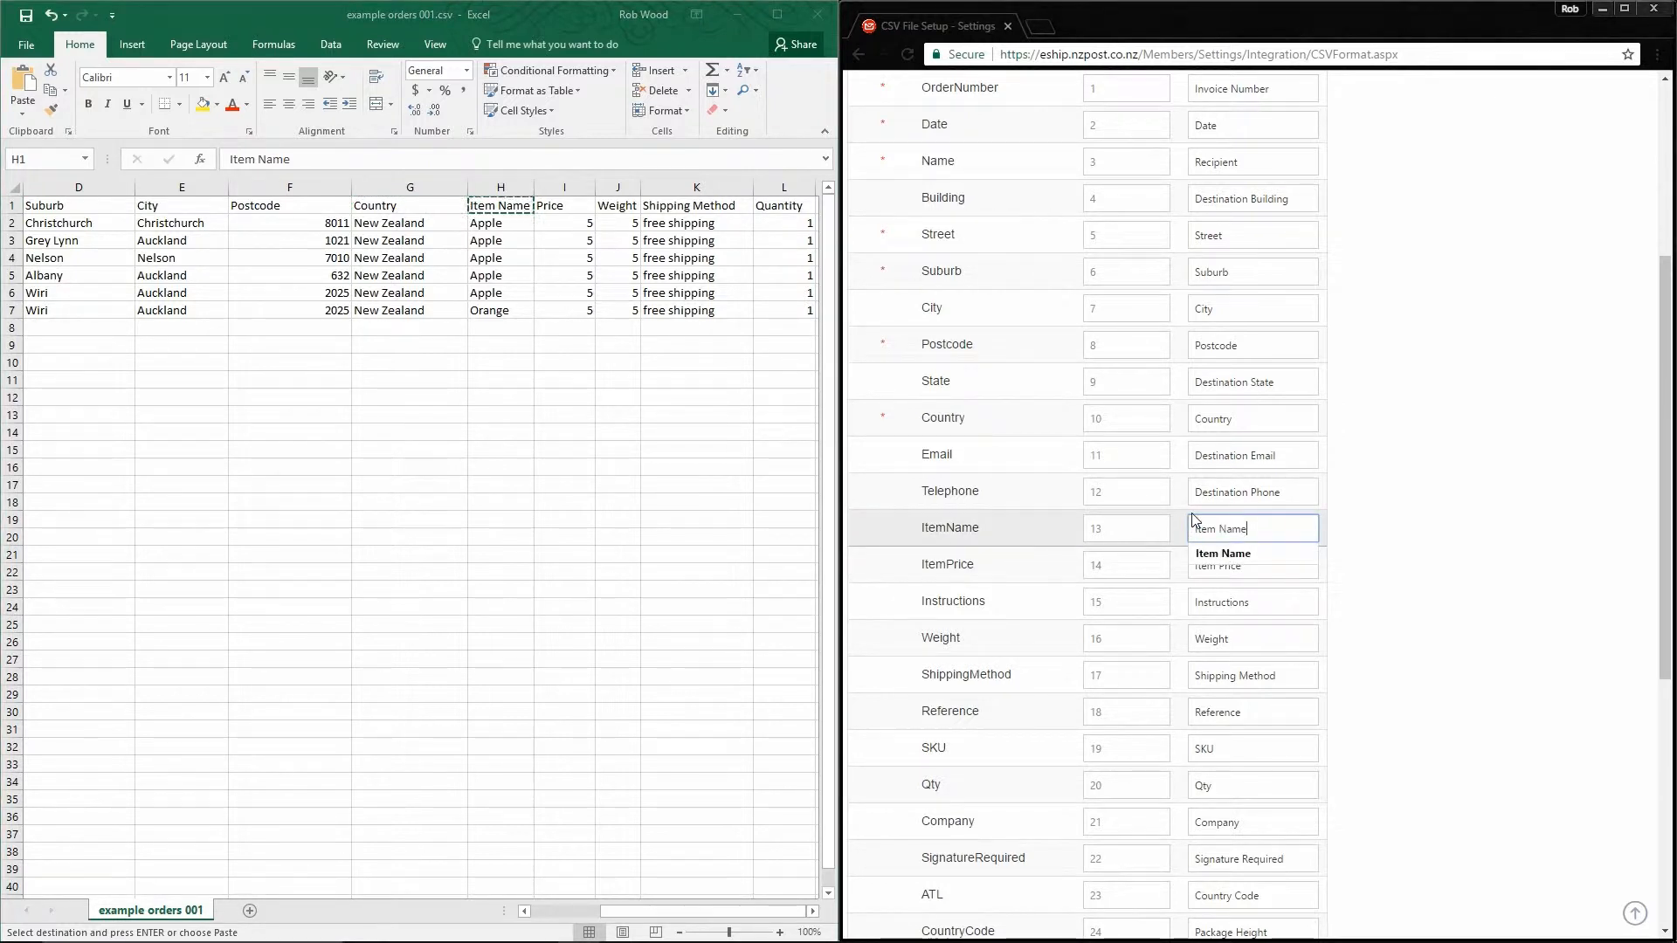
left_click(564, 205)
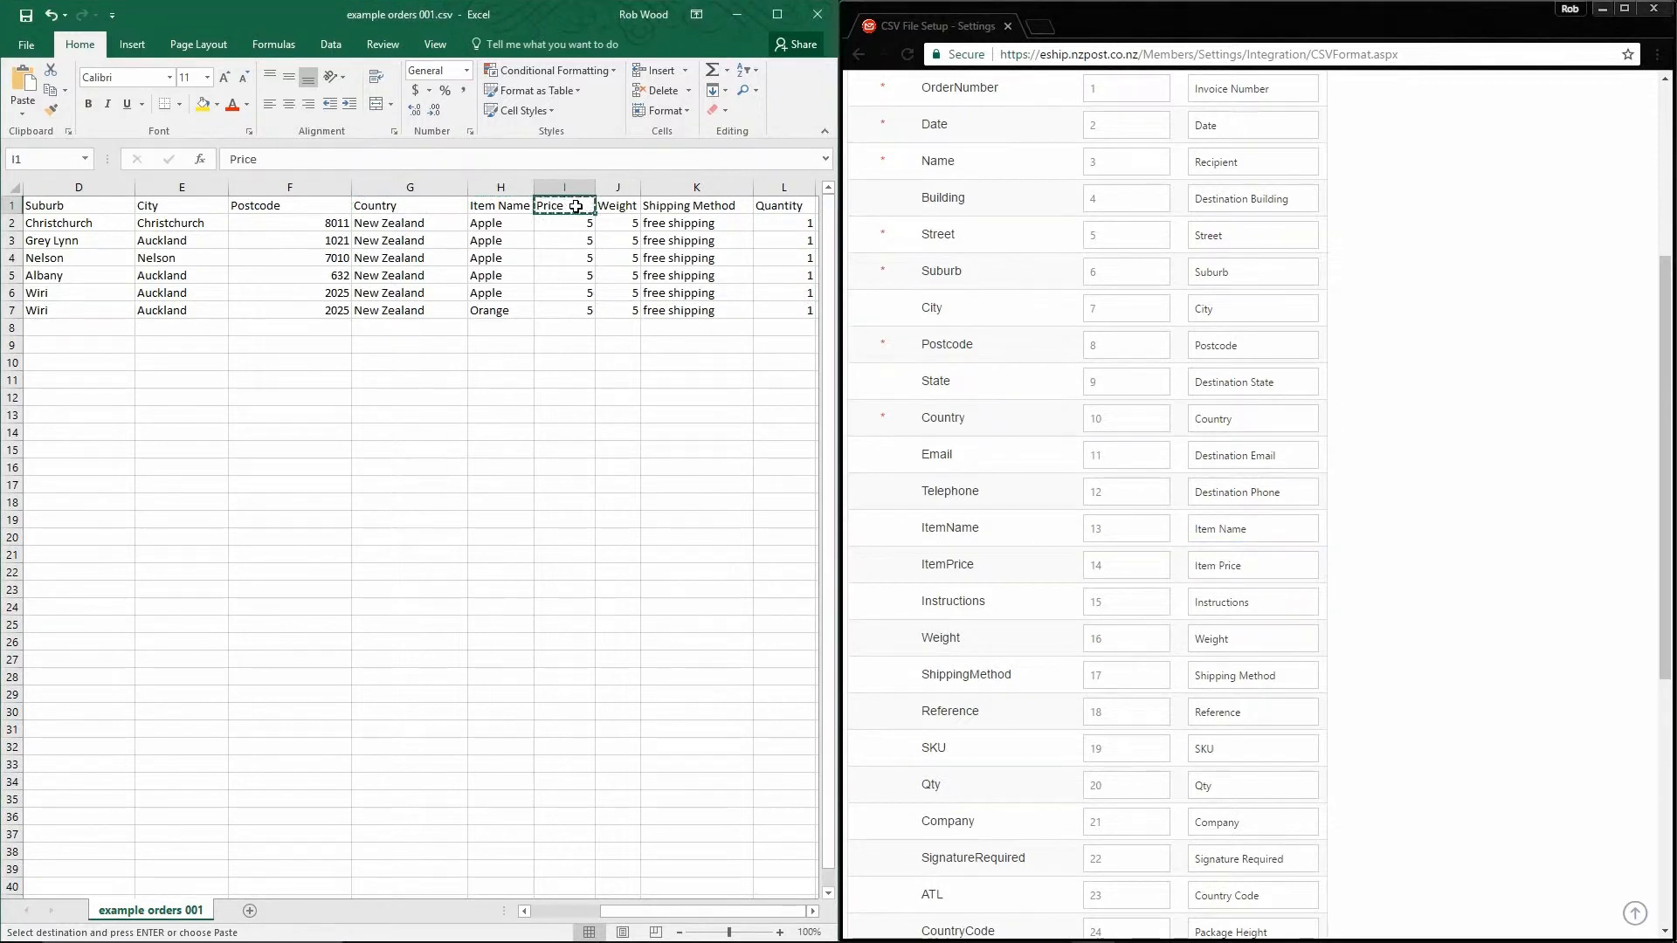
type("Price")
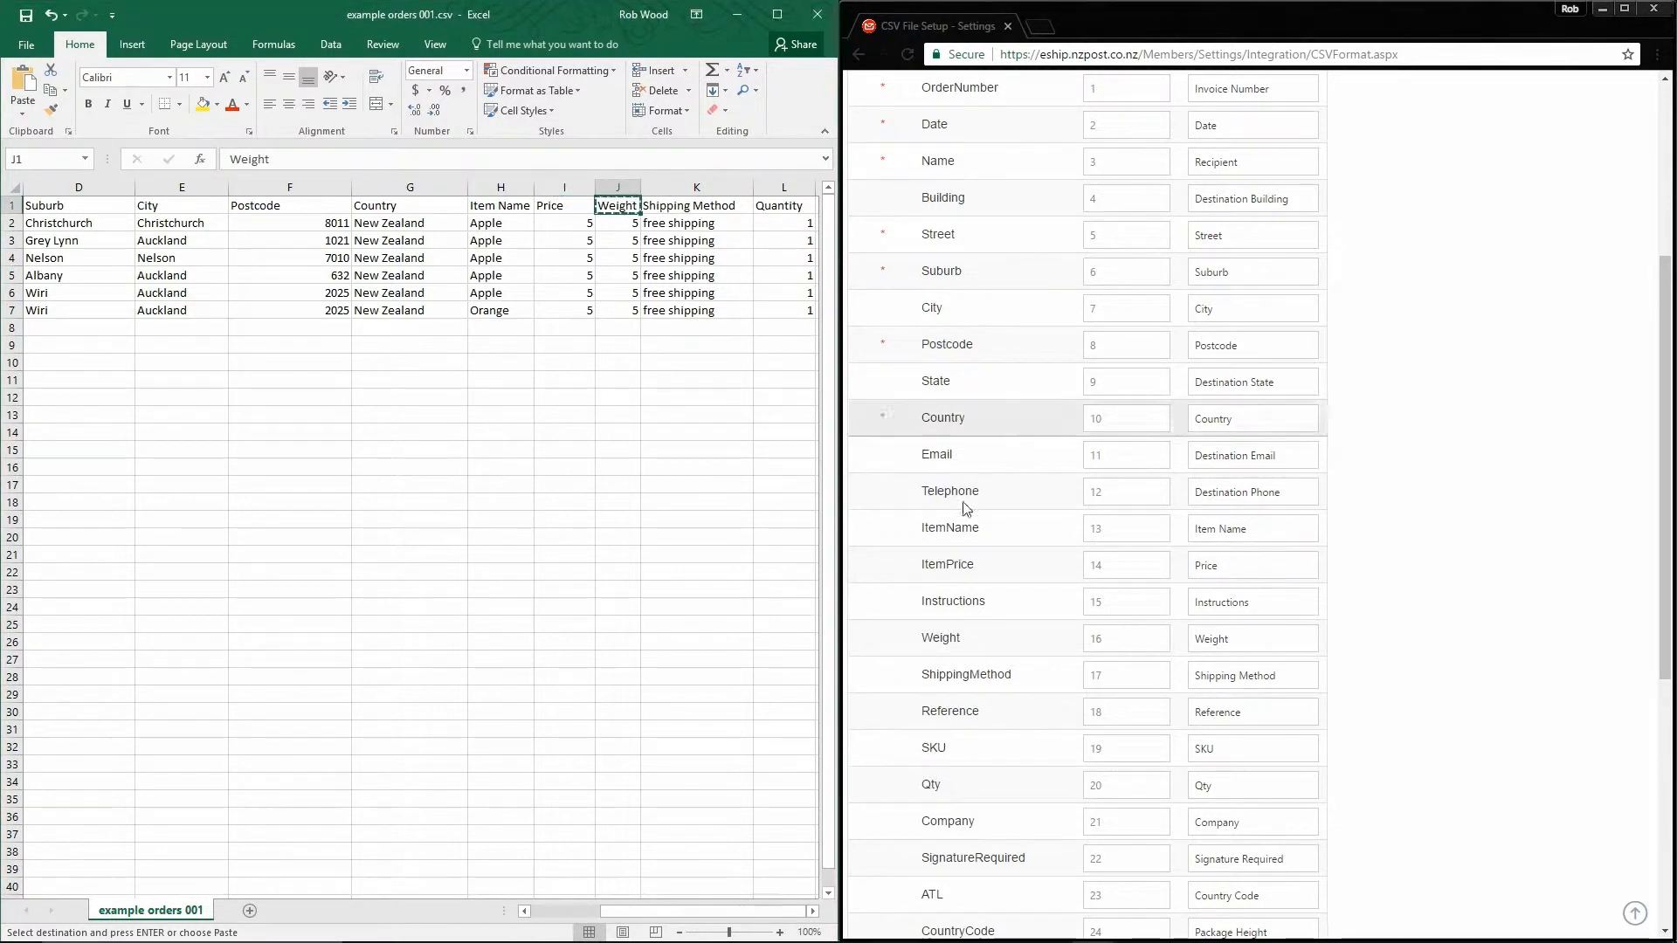
left_click(1252, 639)
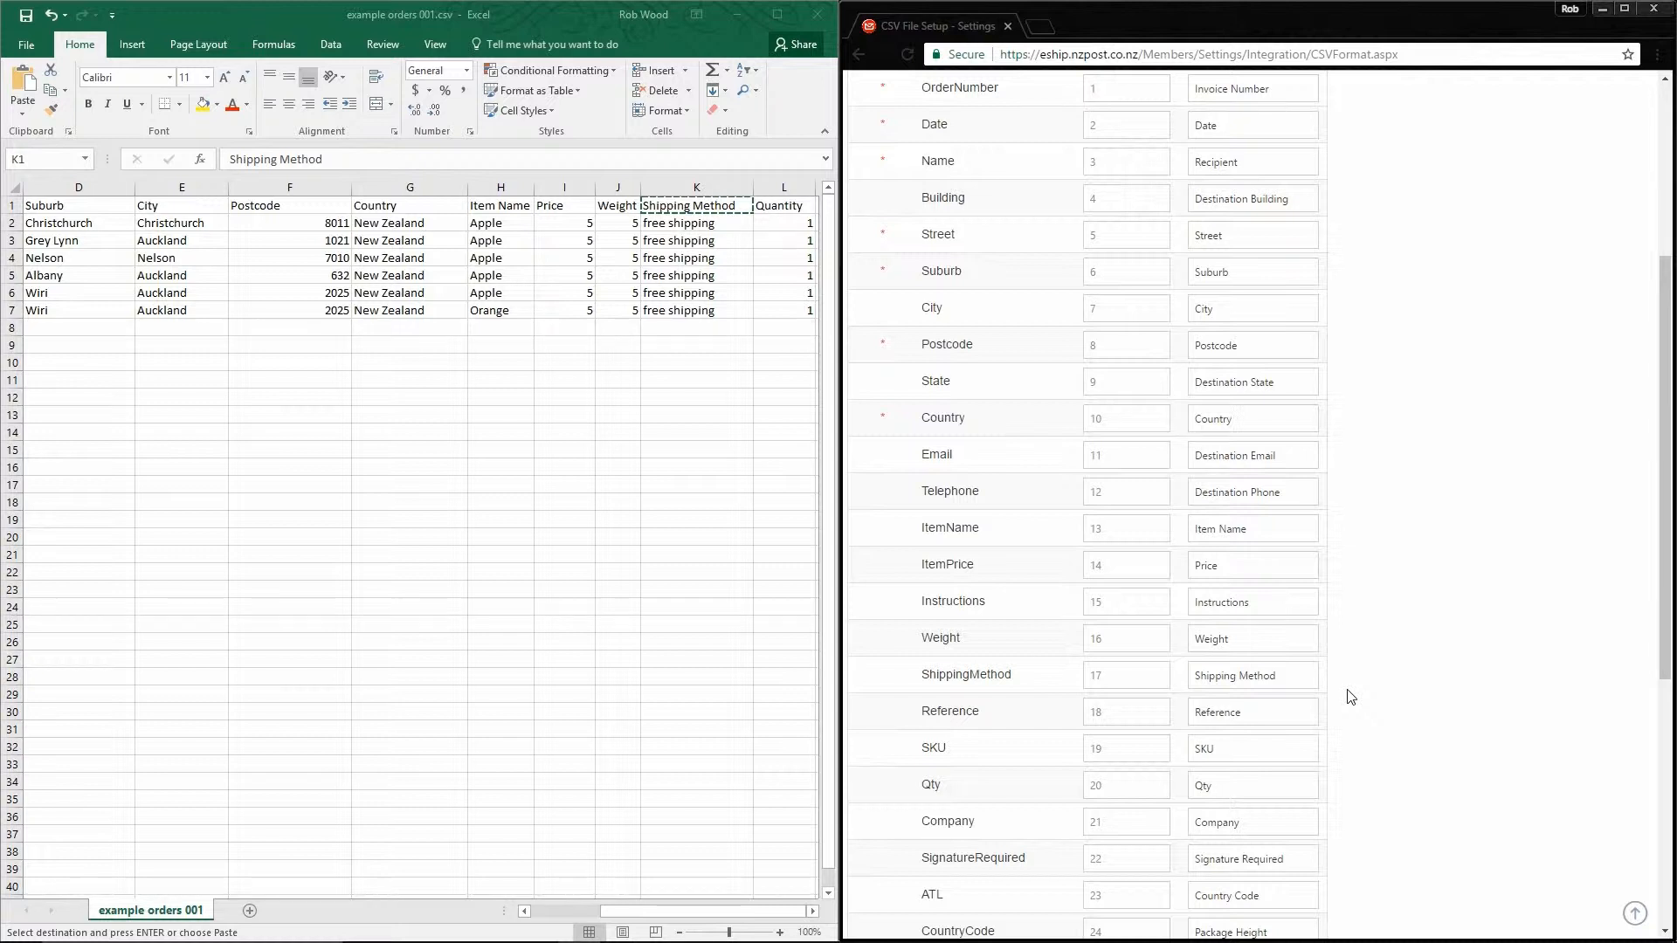
mouse_move(1340, 673)
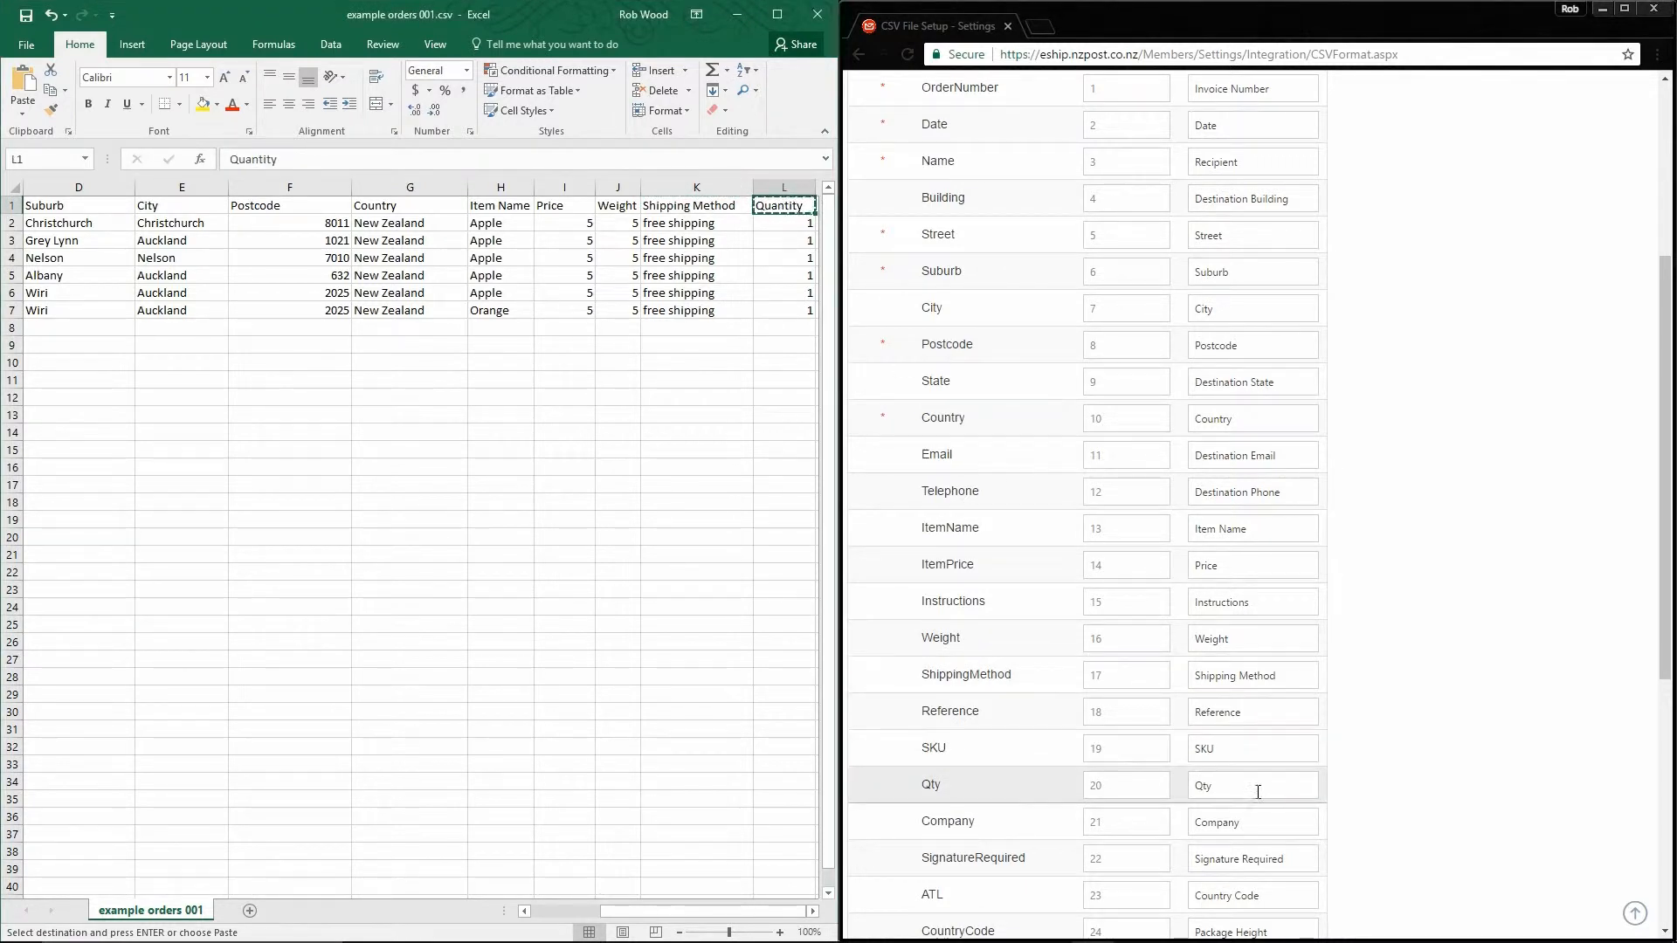
type("Quantity")
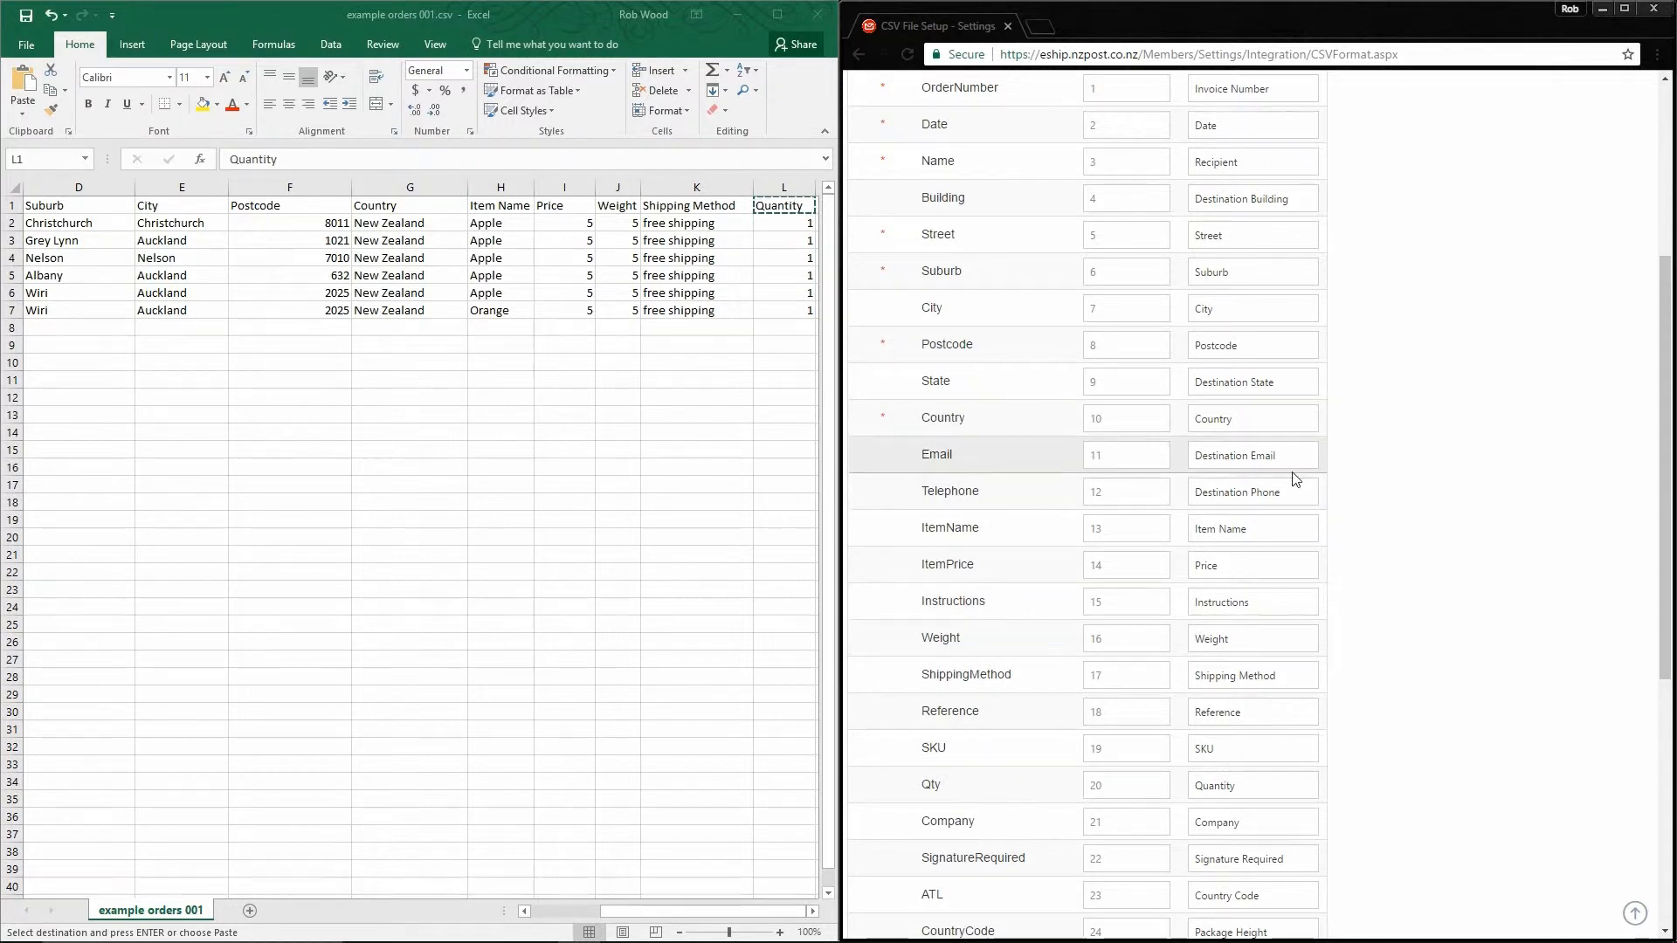
mouse_move(1293, 481)
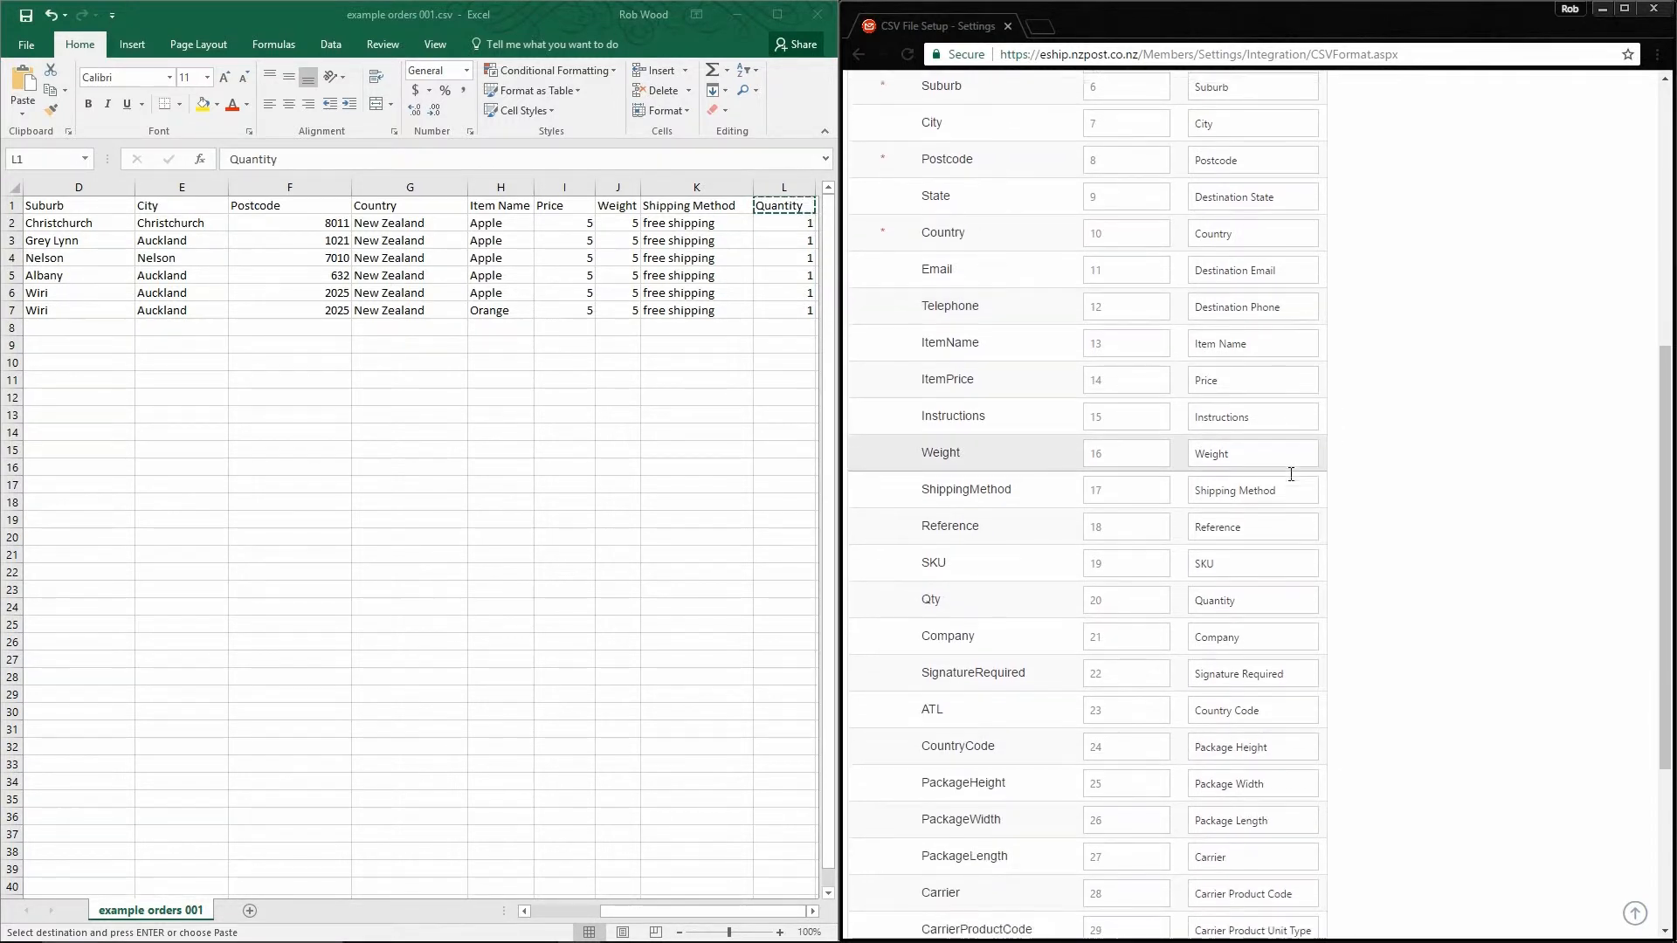
Save the CSV File Setup mappings from the bottom of the page.
scroll("down", 3)
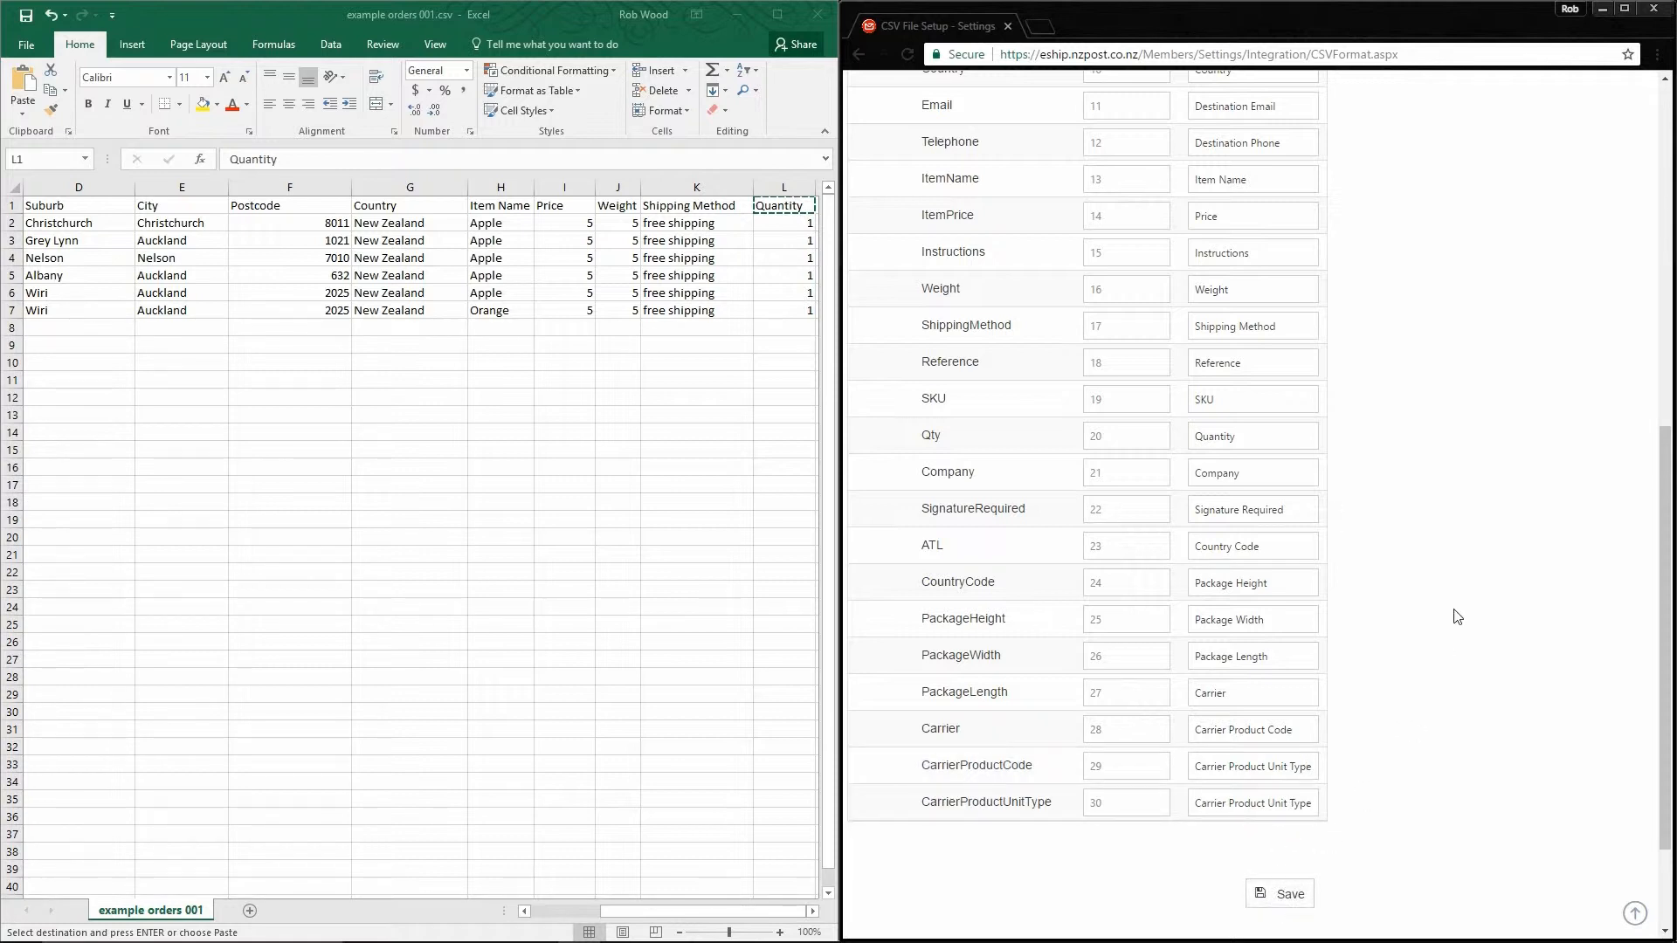
left_click(1278, 892)
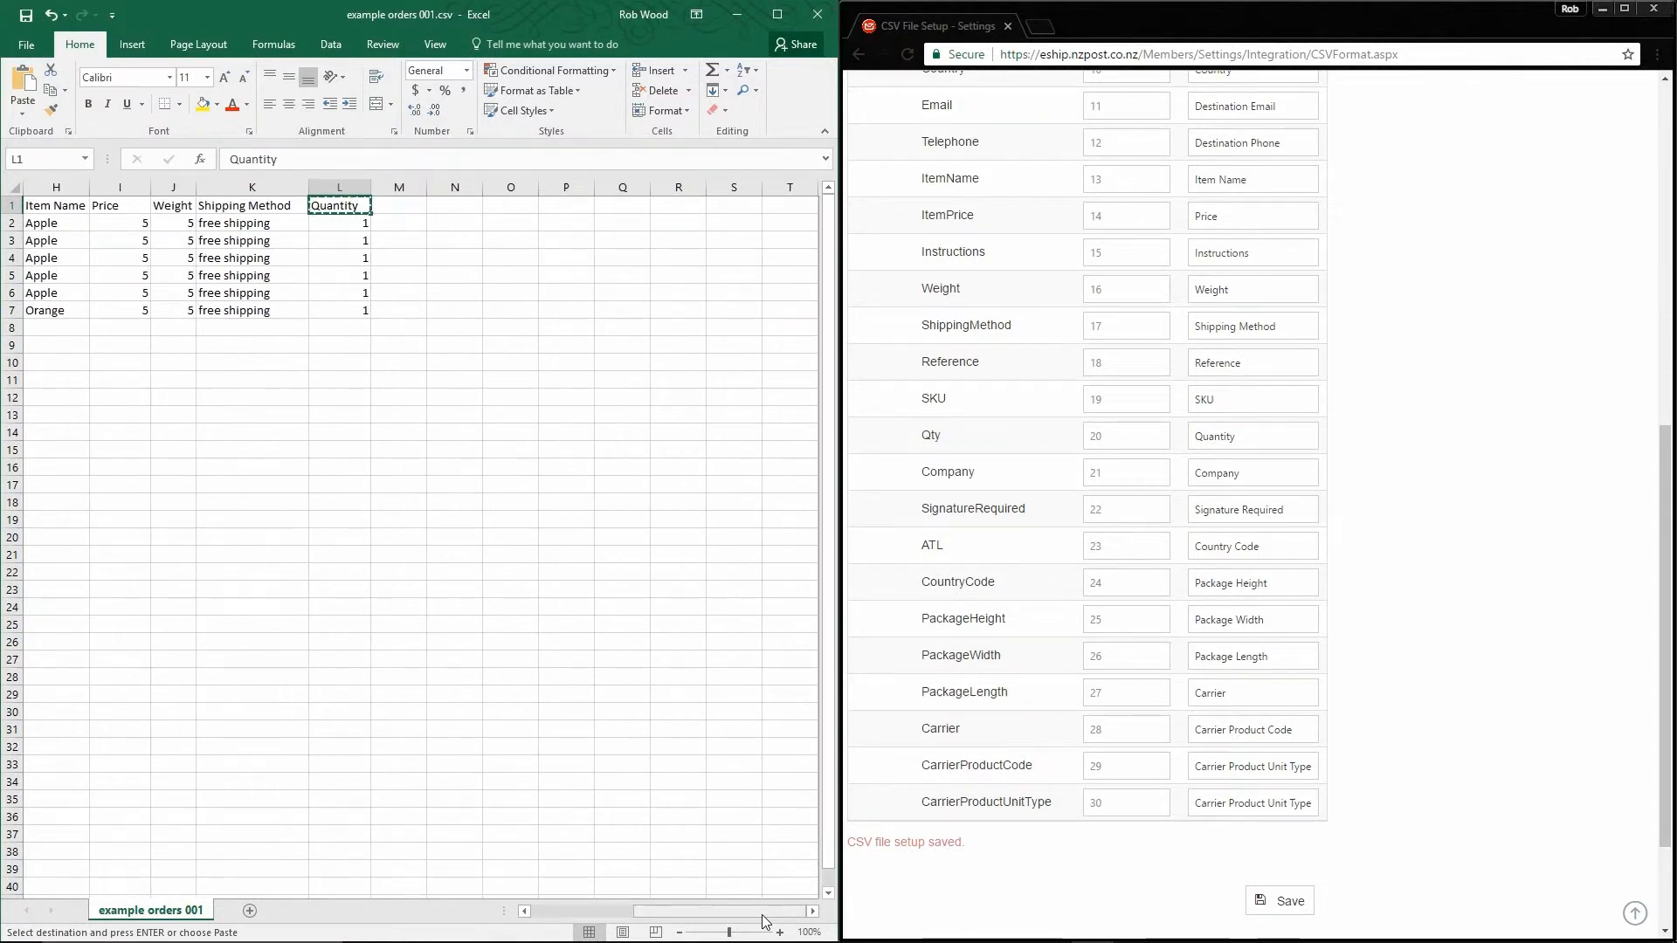
scroll("left", 3)
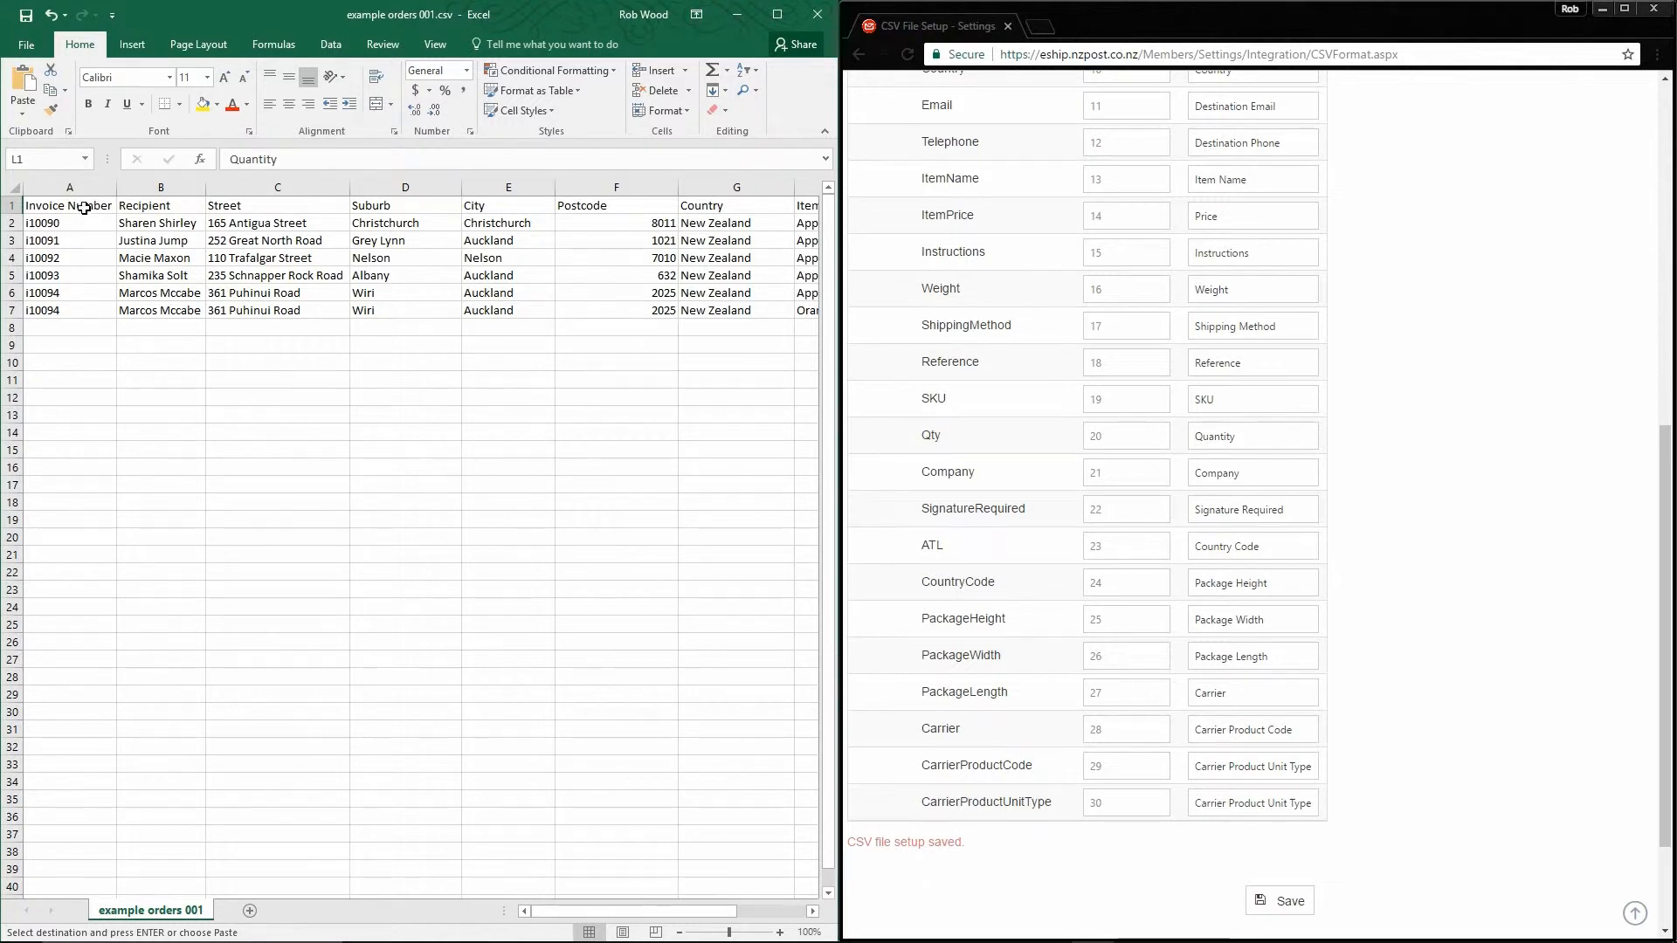
left_click(277, 205)
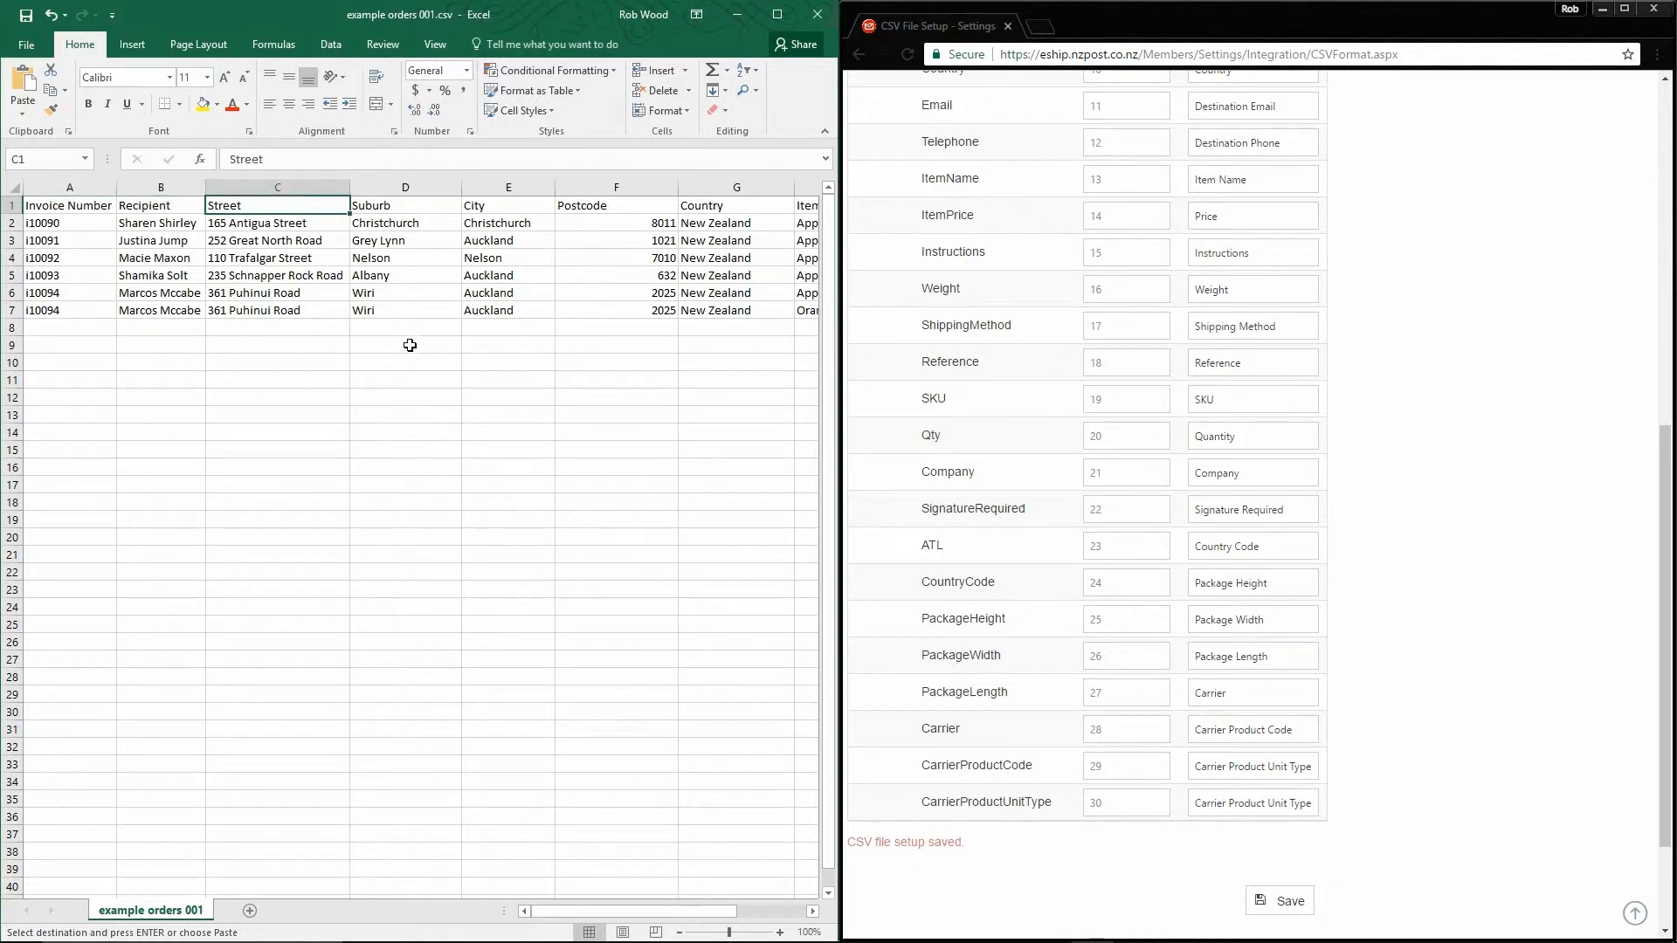
mouse_move(419, 339)
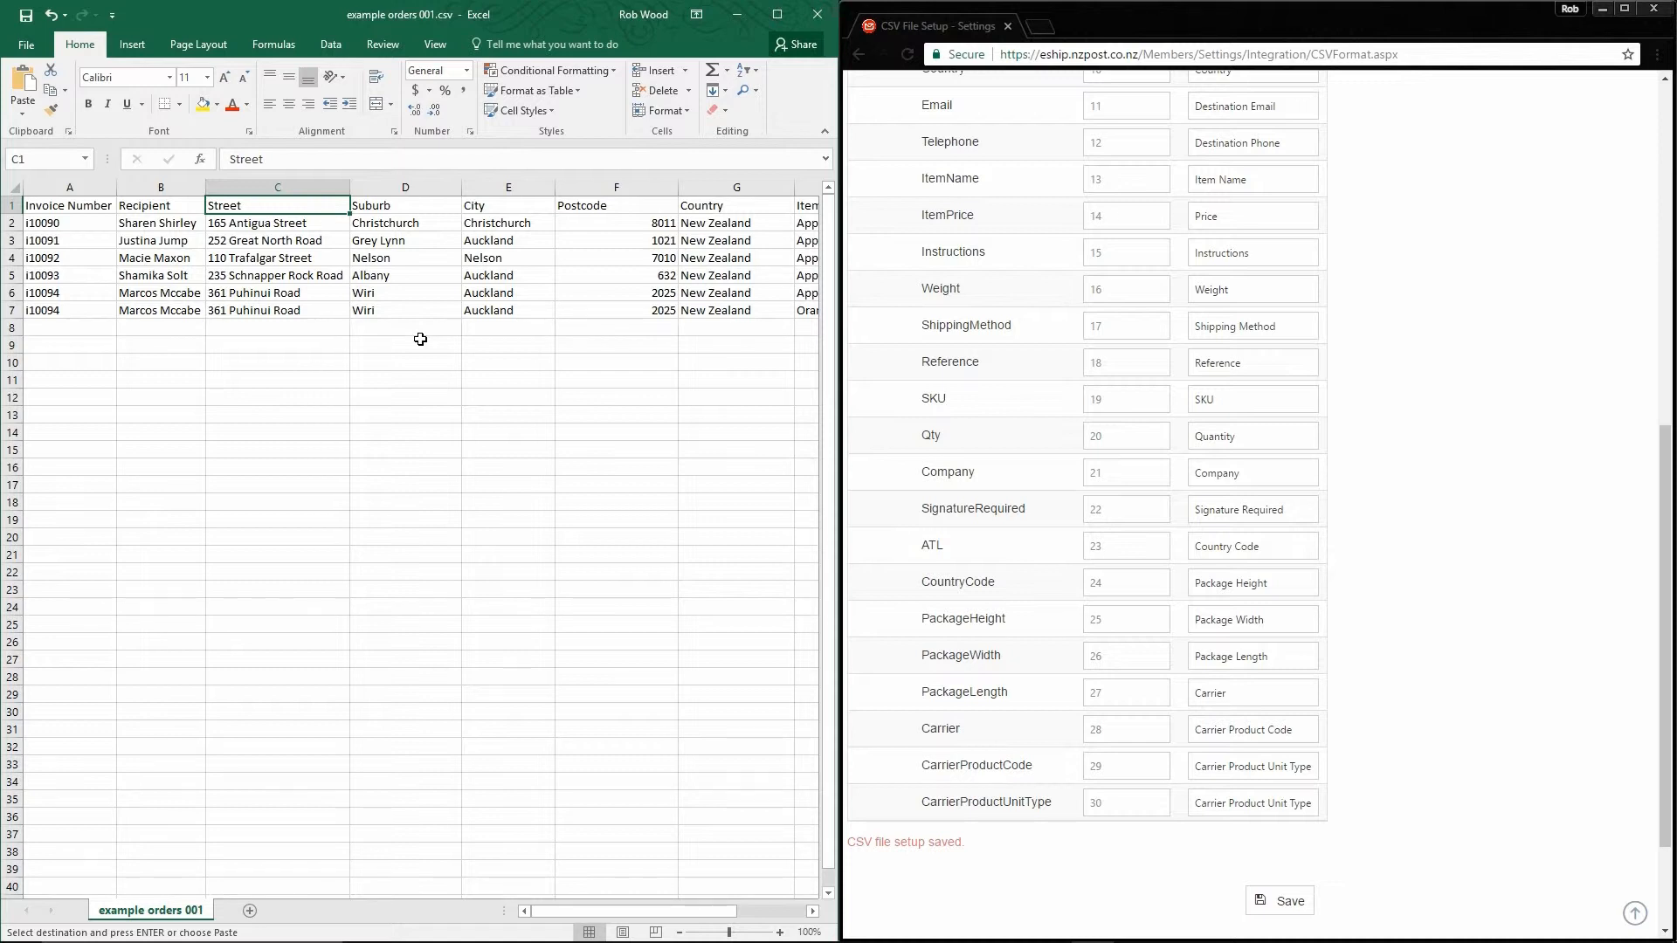
left_click(615, 186)
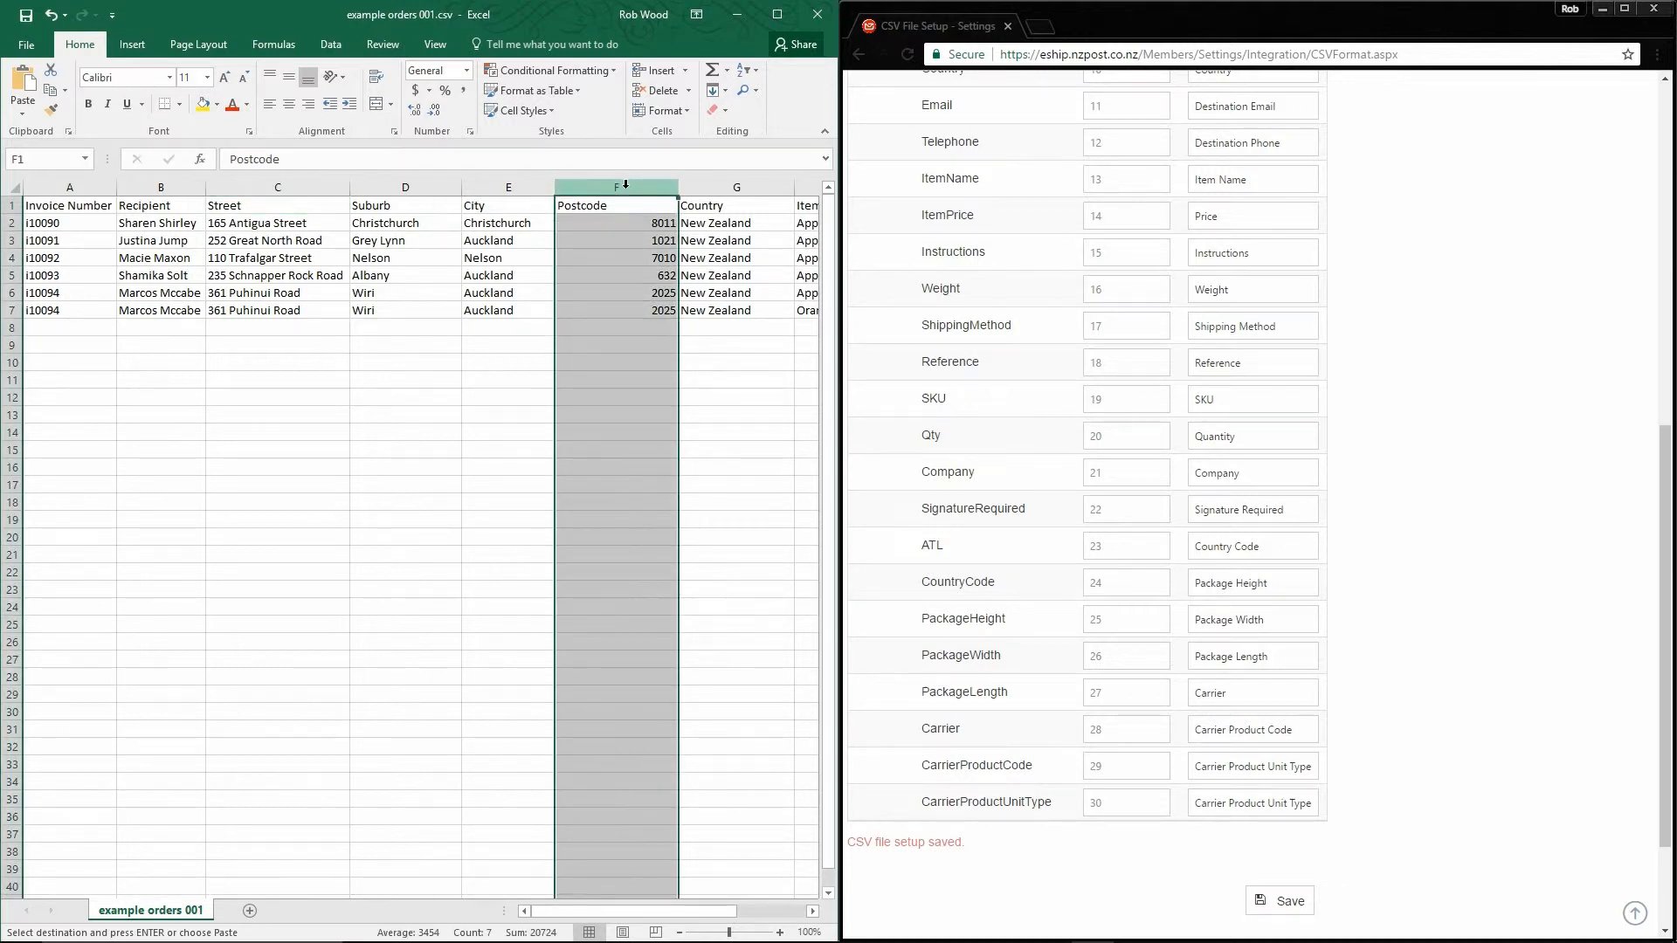
Format the Postcode column F as Text.
right_click(614, 206)
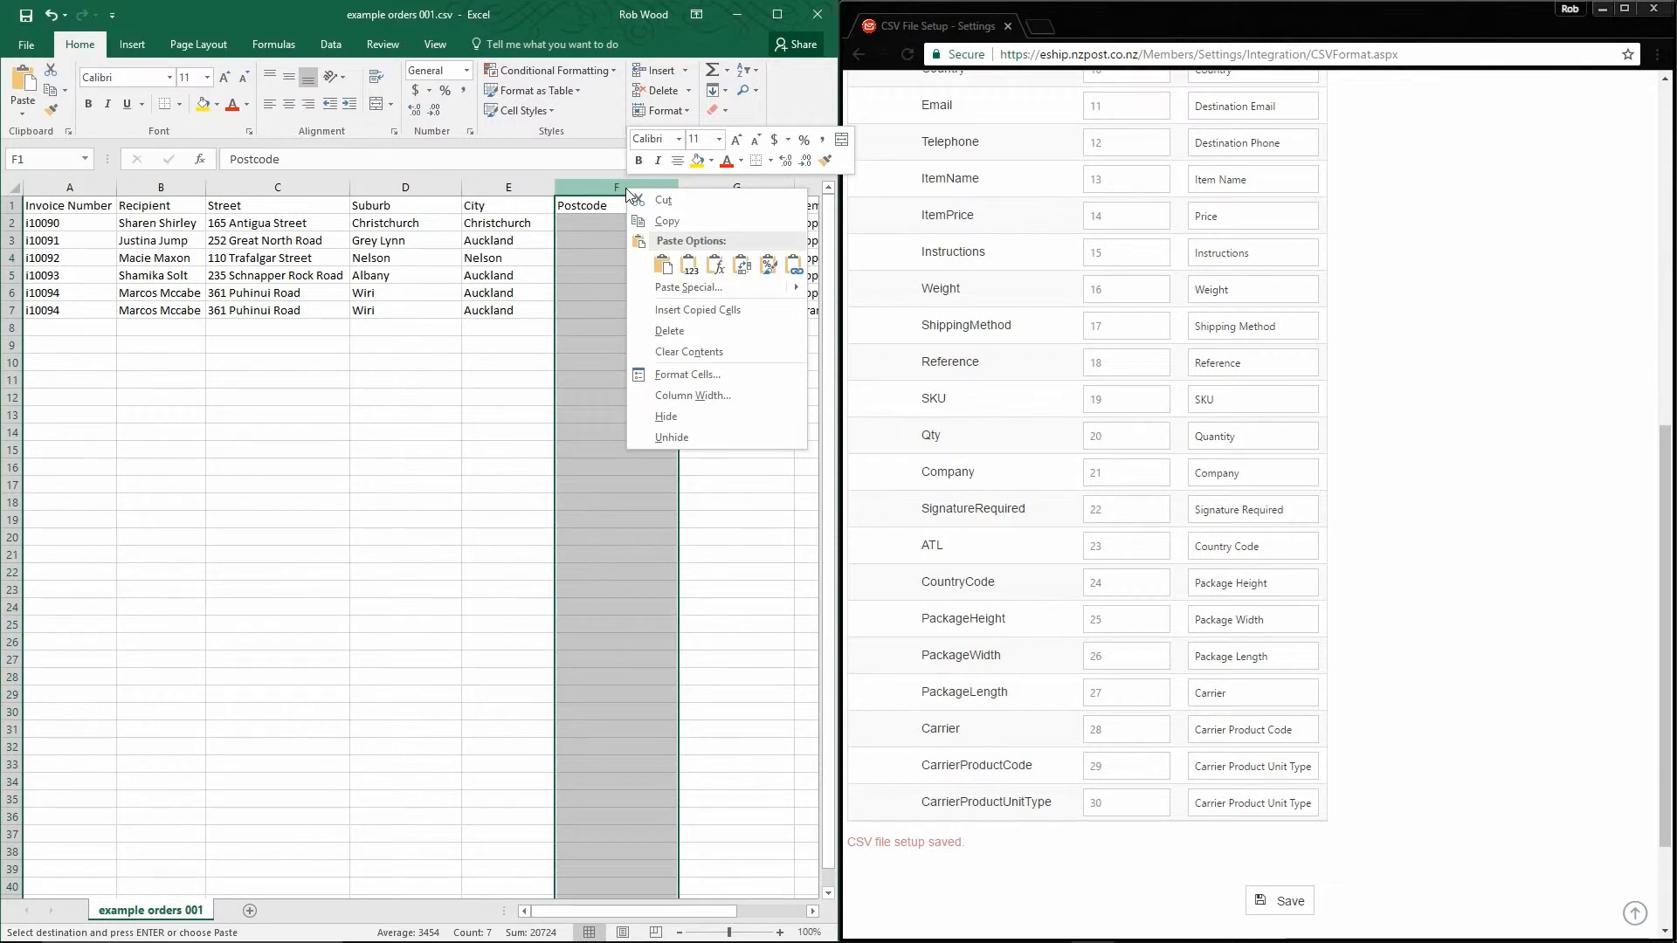
mouse_move(687, 375)
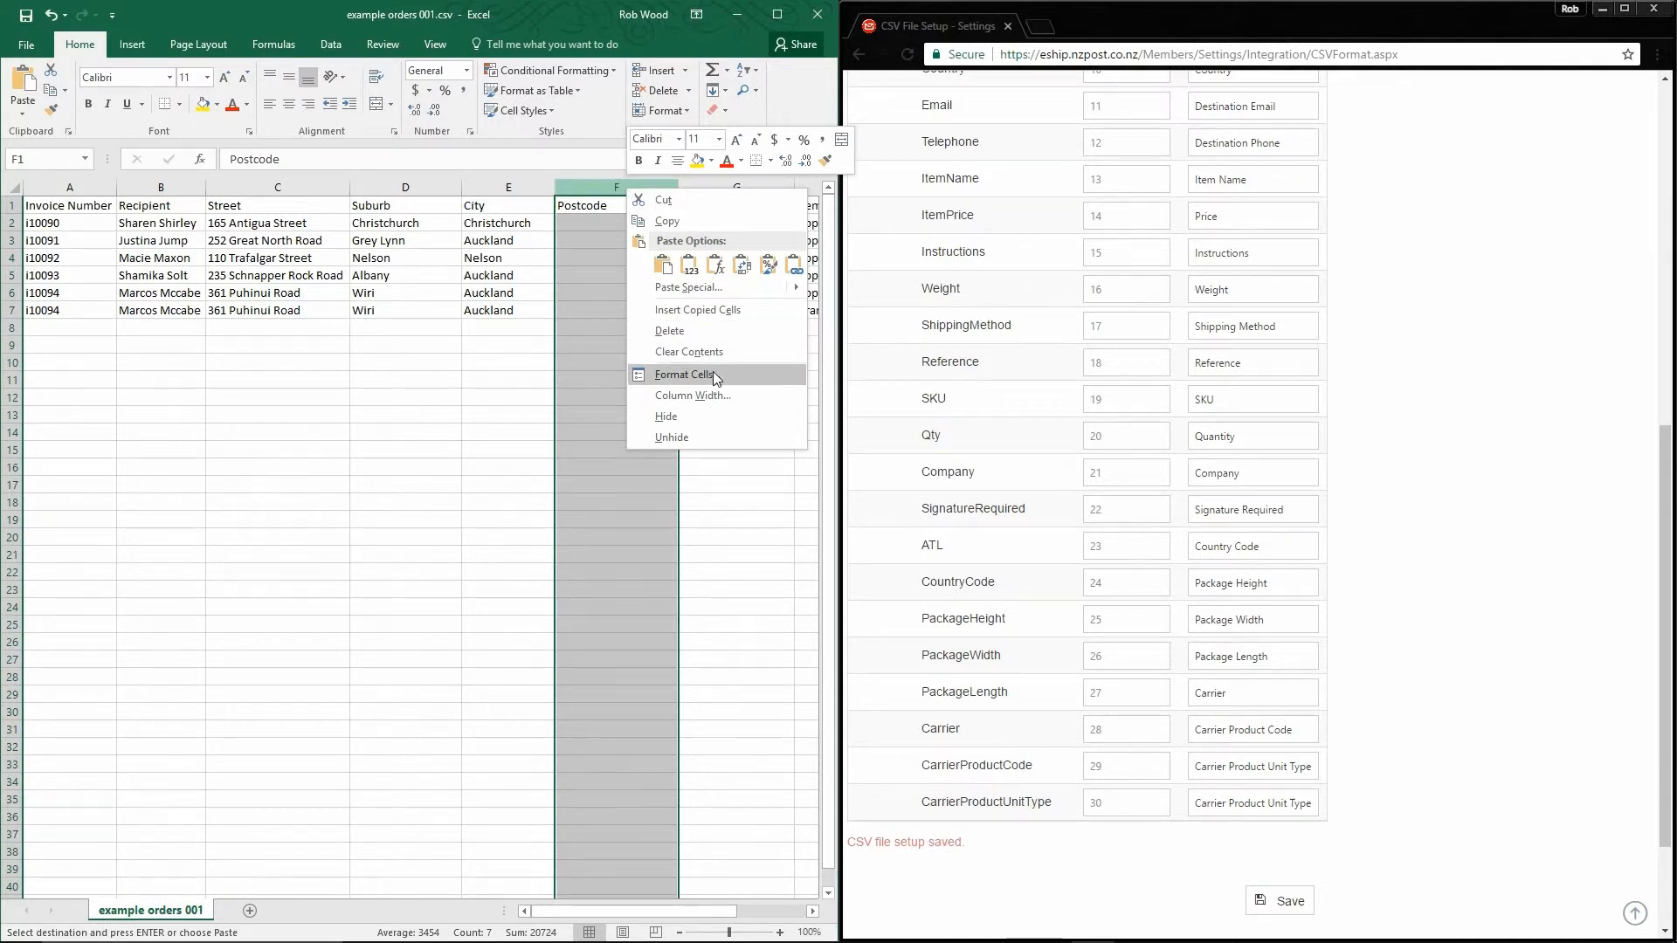
left_click(682, 375)
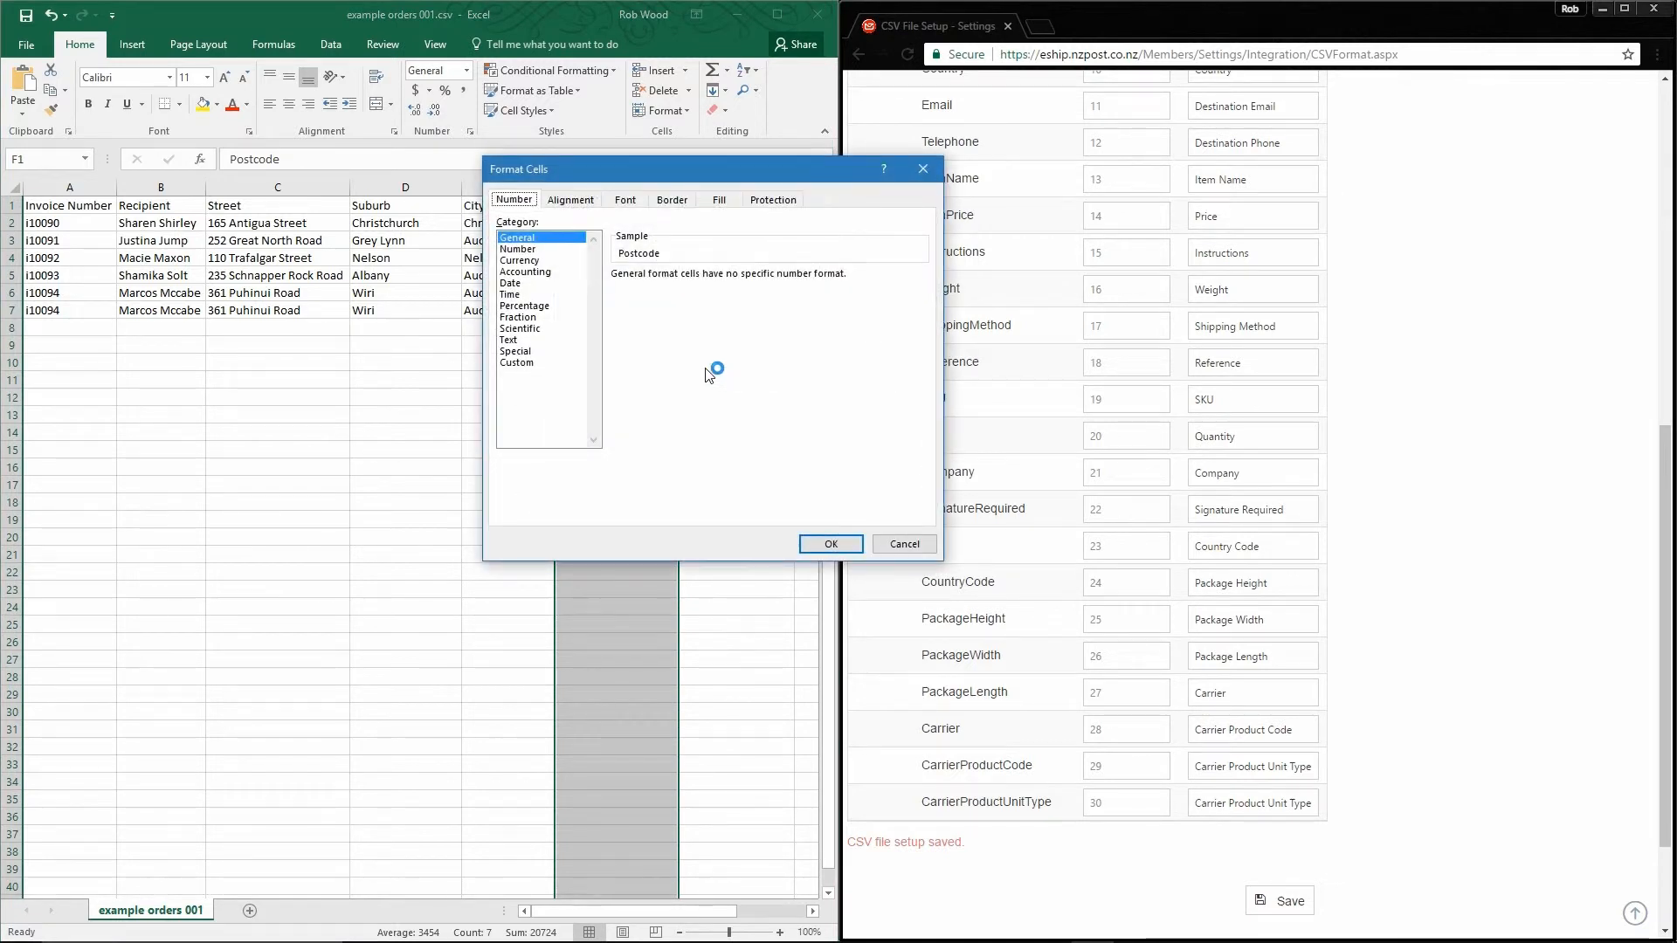
left_click(510, 340)
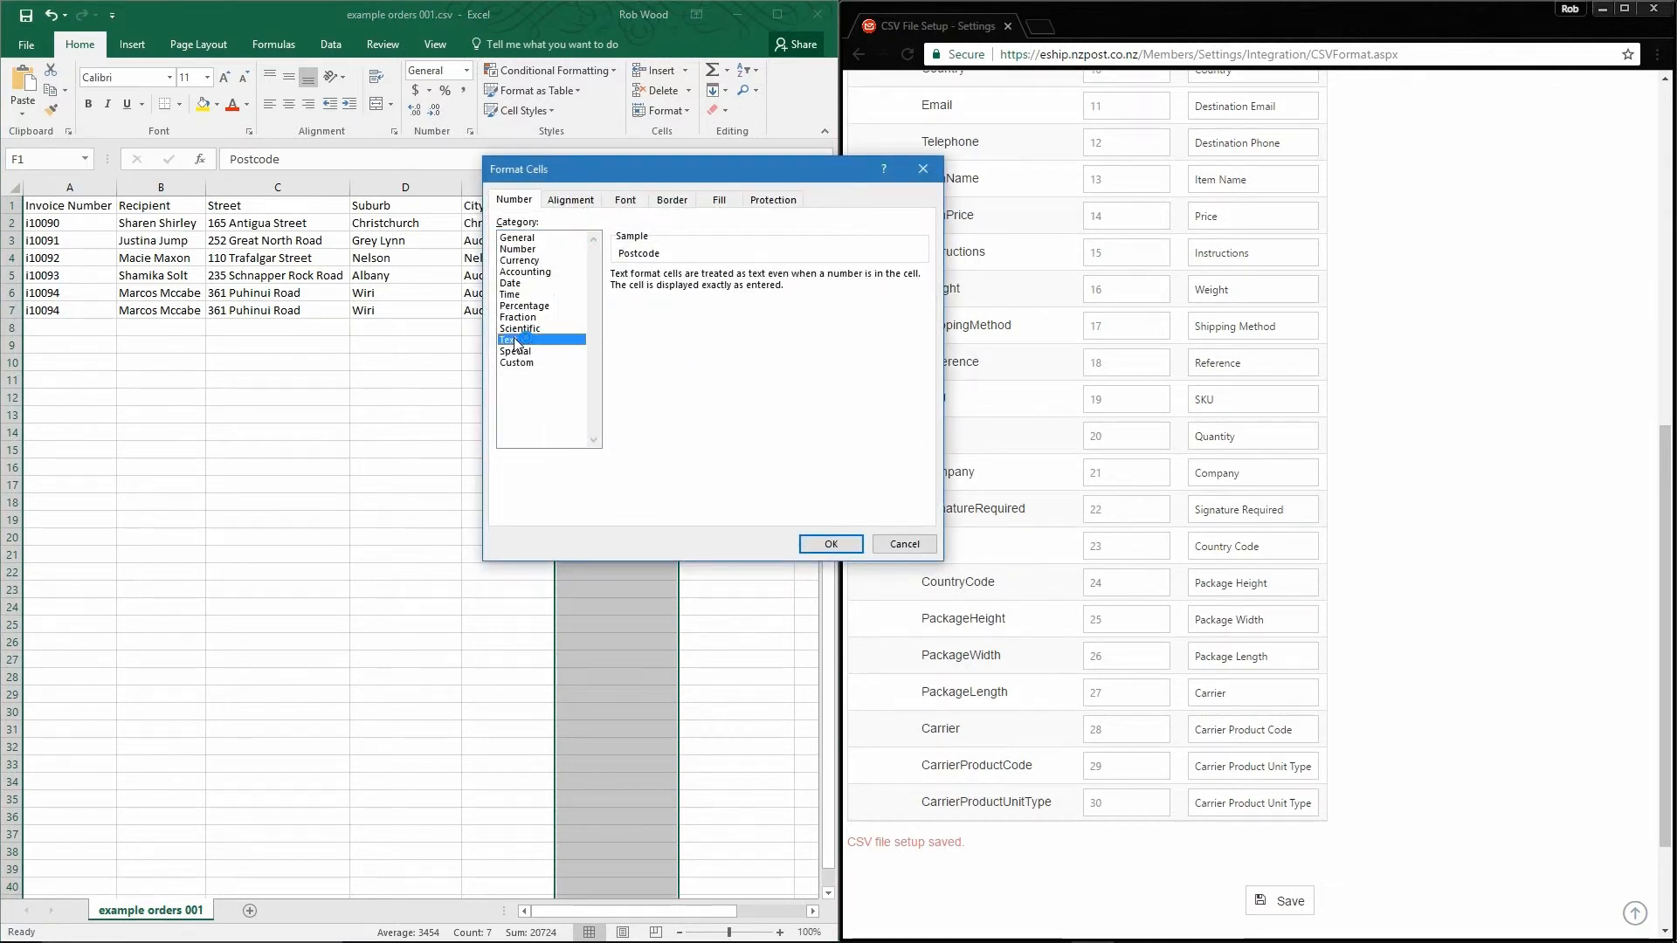
left_click(830, 544)
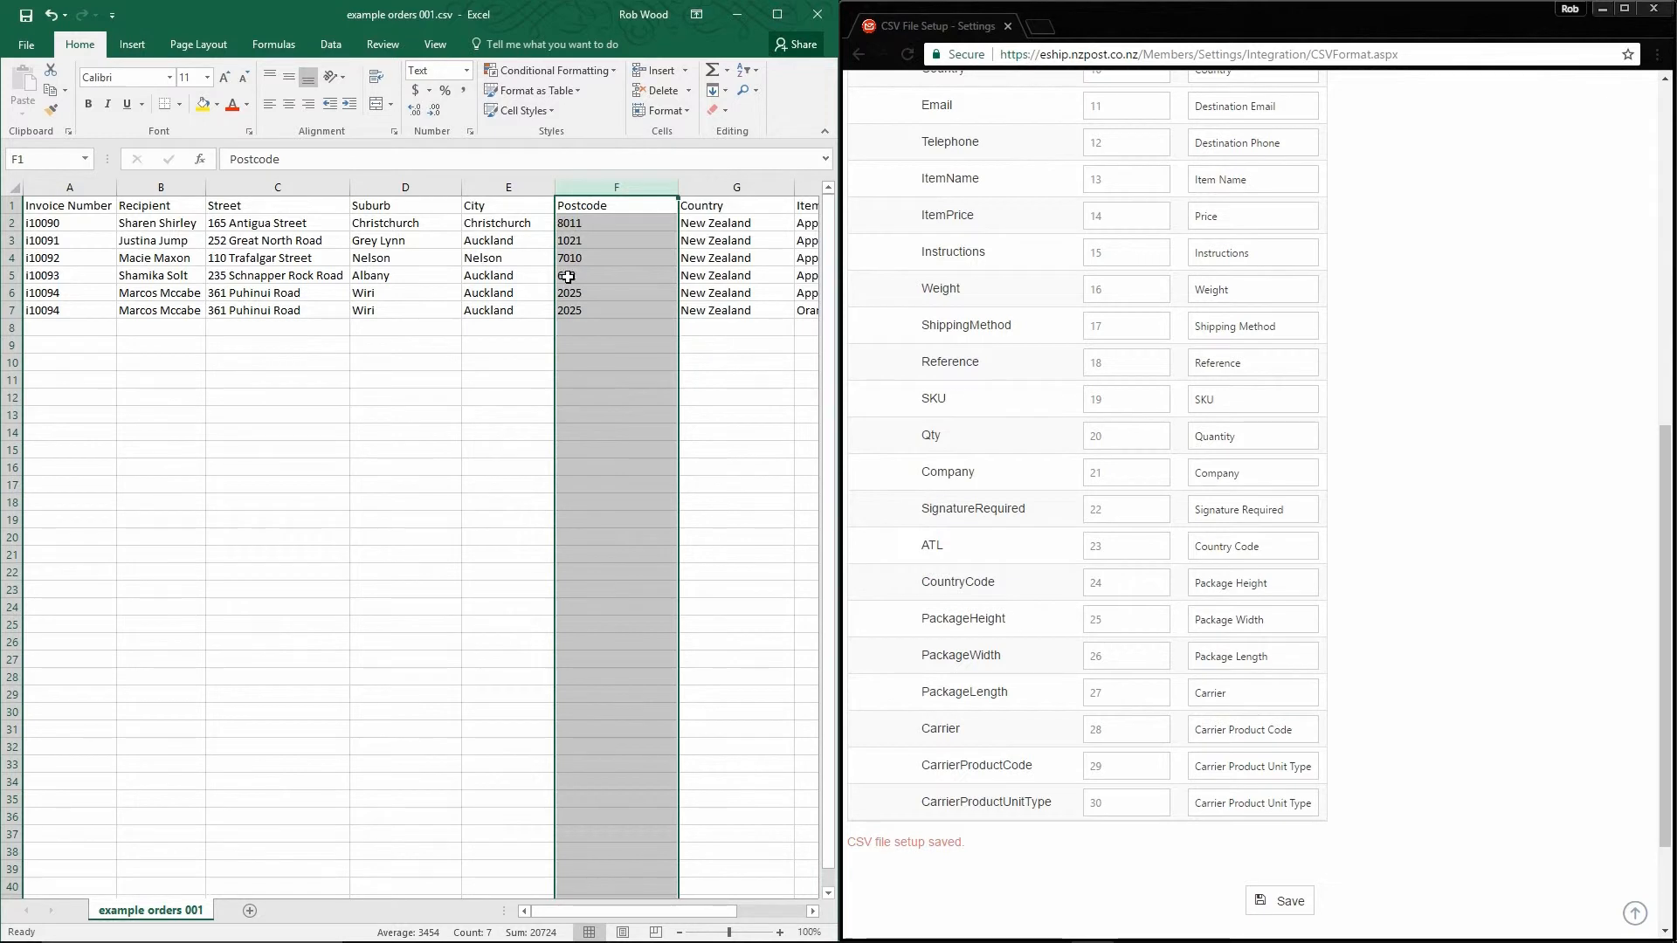
Enter 0632 as Albany's postcode and keep the file saved in CSV format.
type("632")
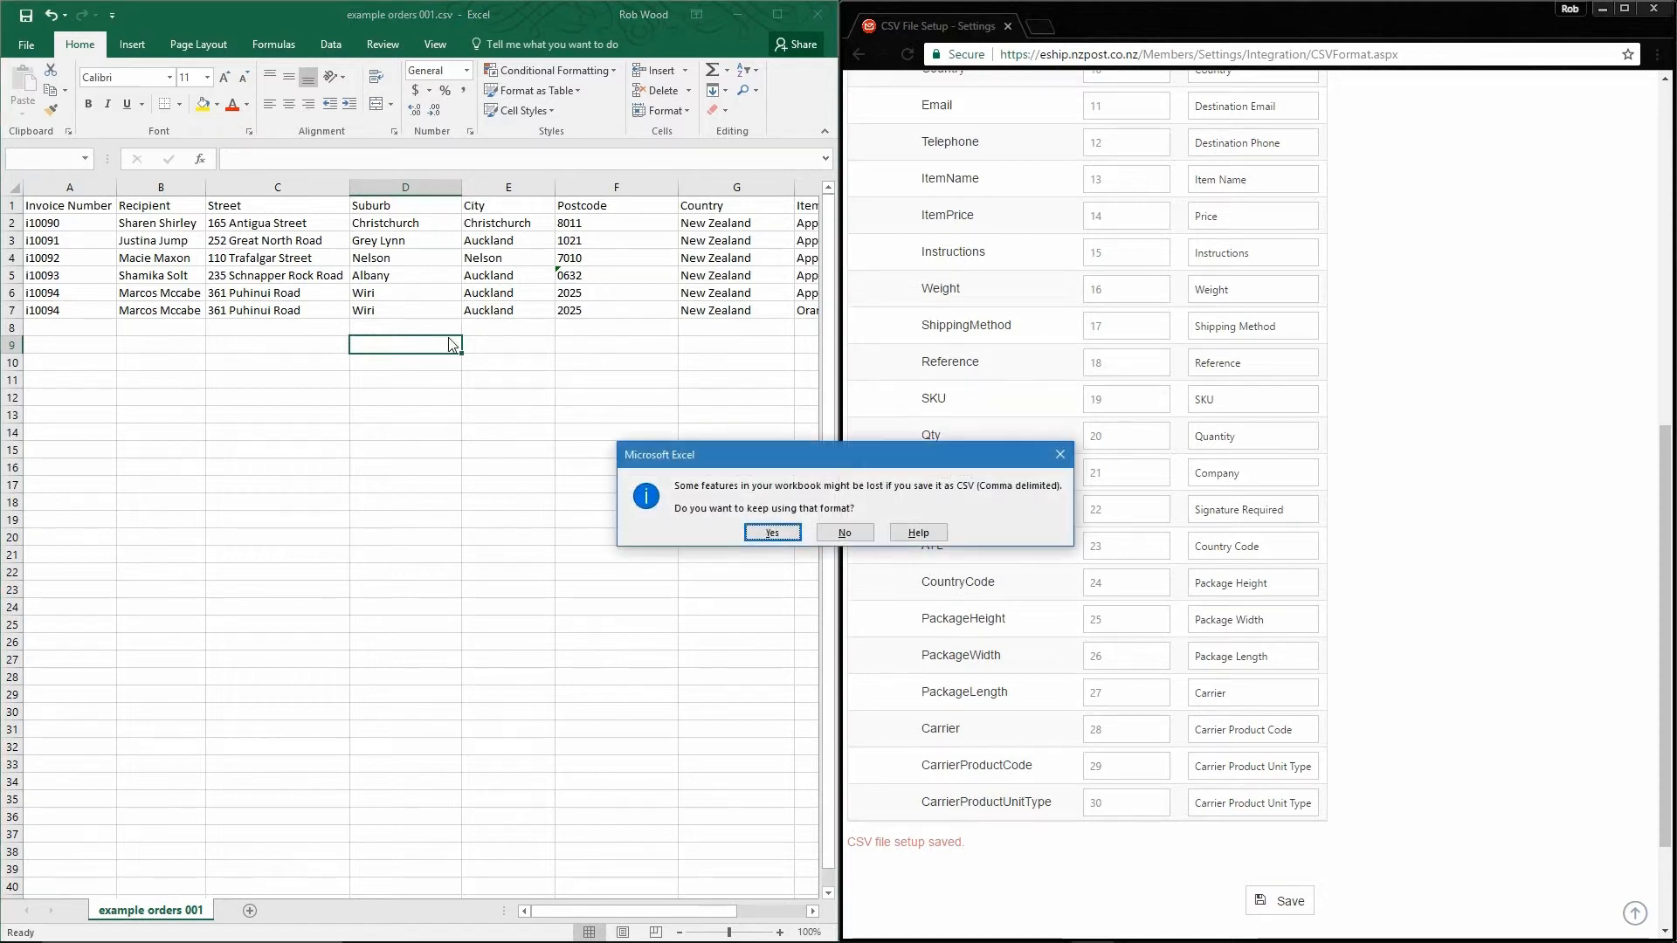
left_click(772, 533)
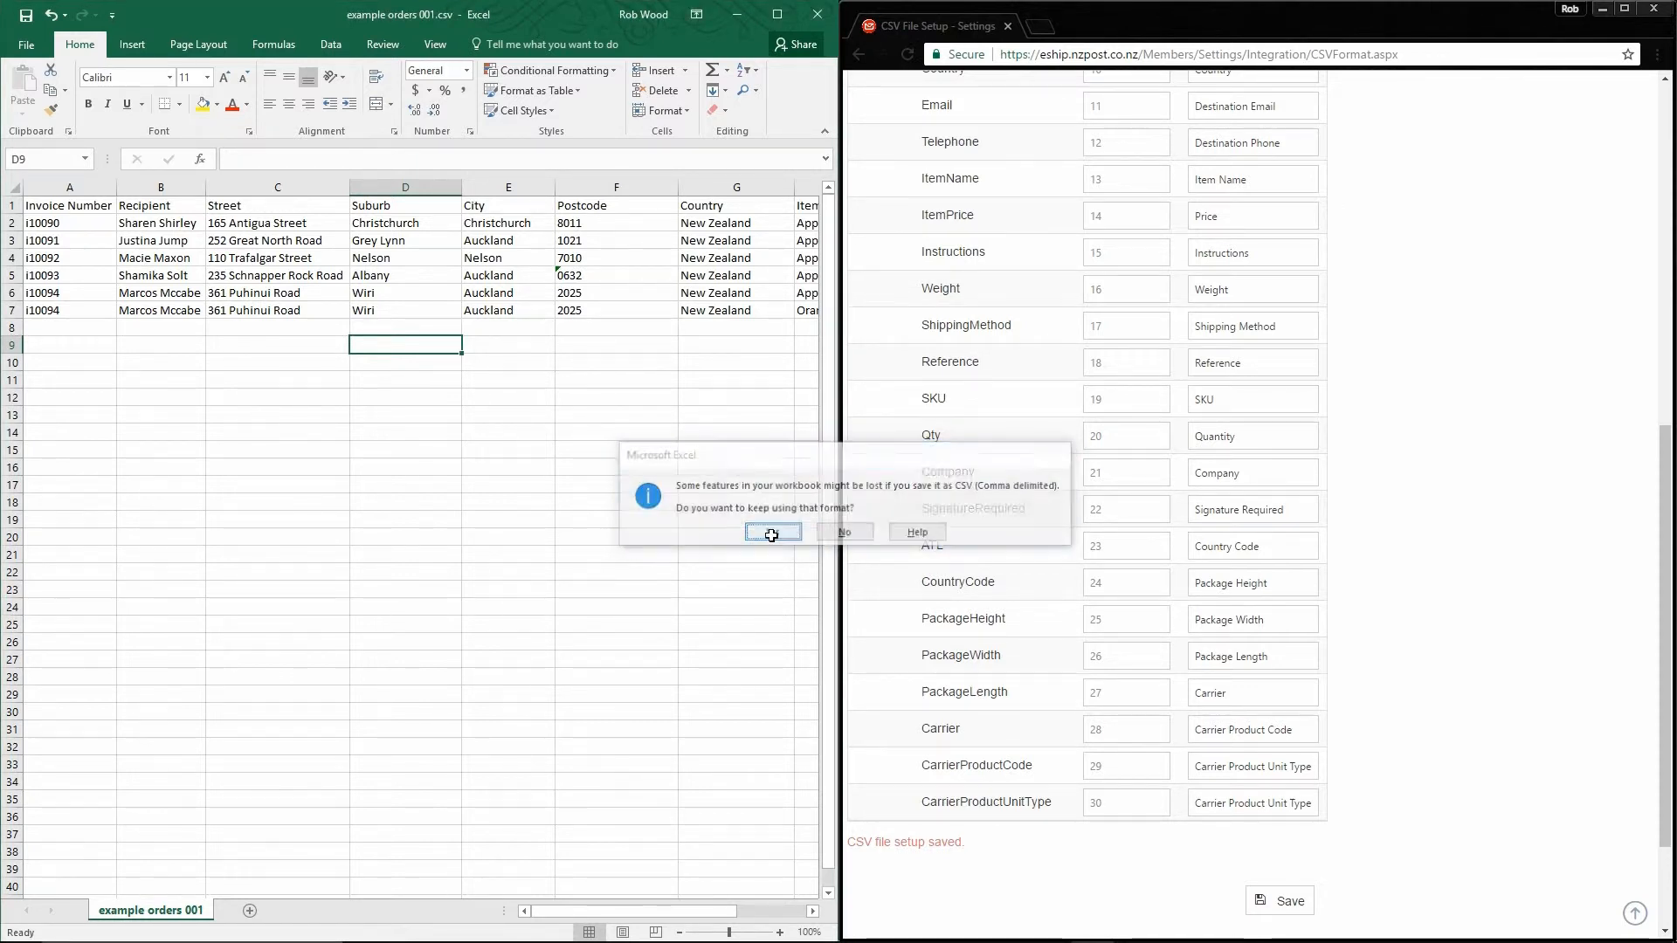
left_click(772, 532)
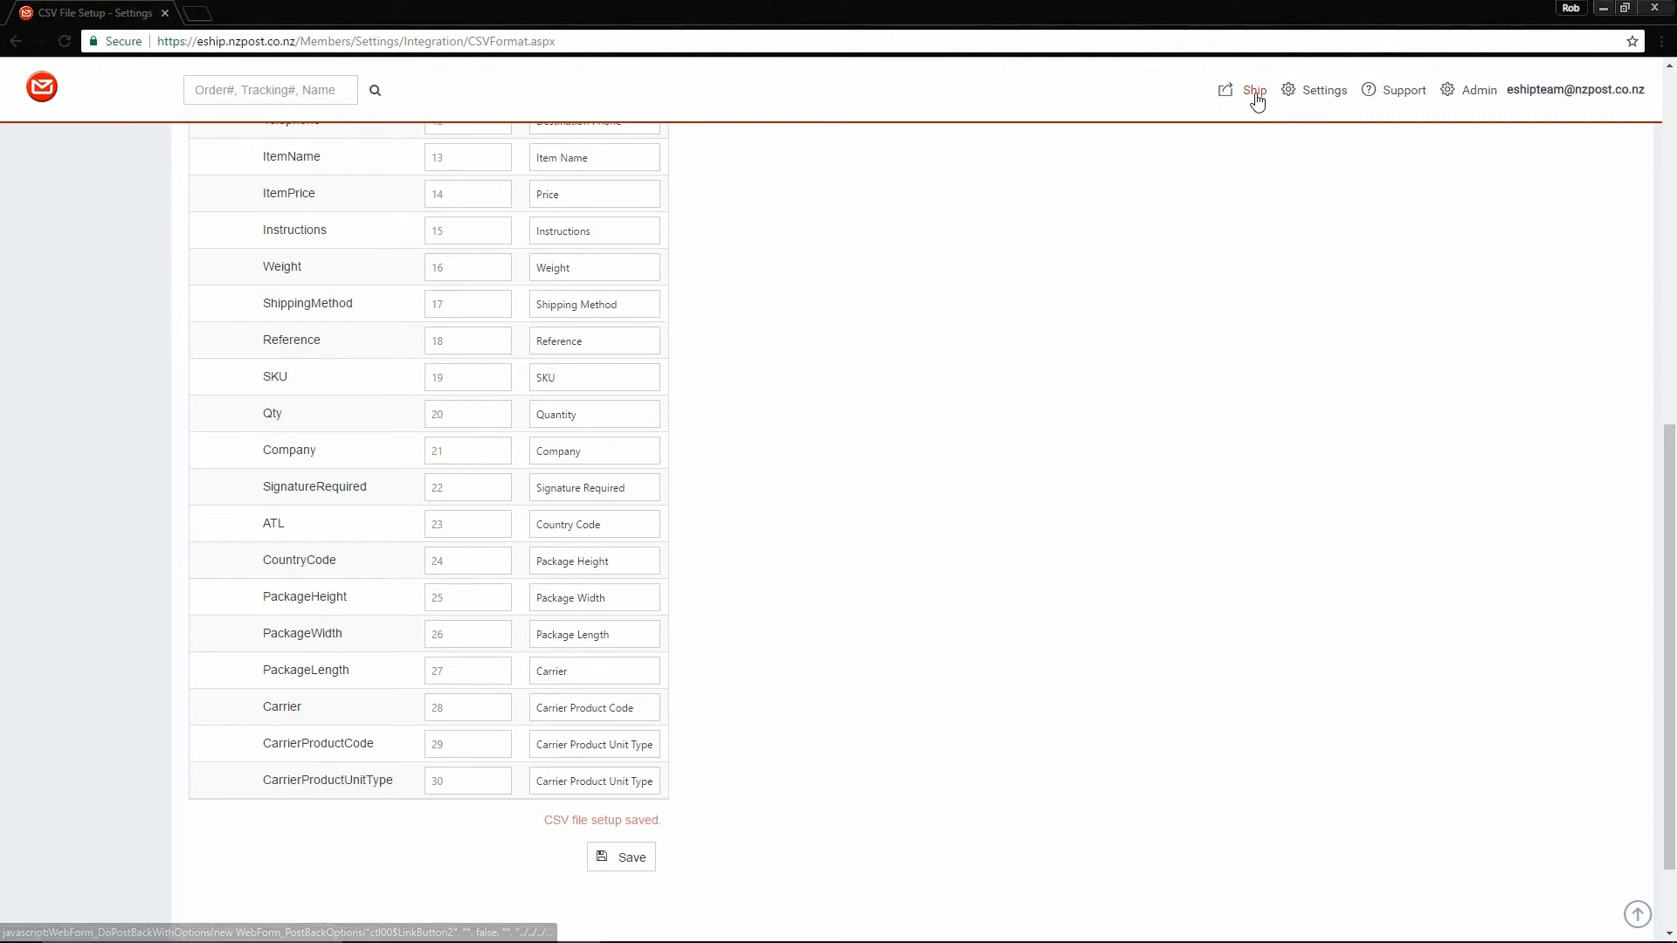
Upload and import 'example orders 001.csv' from Ship > Import, then close the upload window.
left_click(1253, 90)
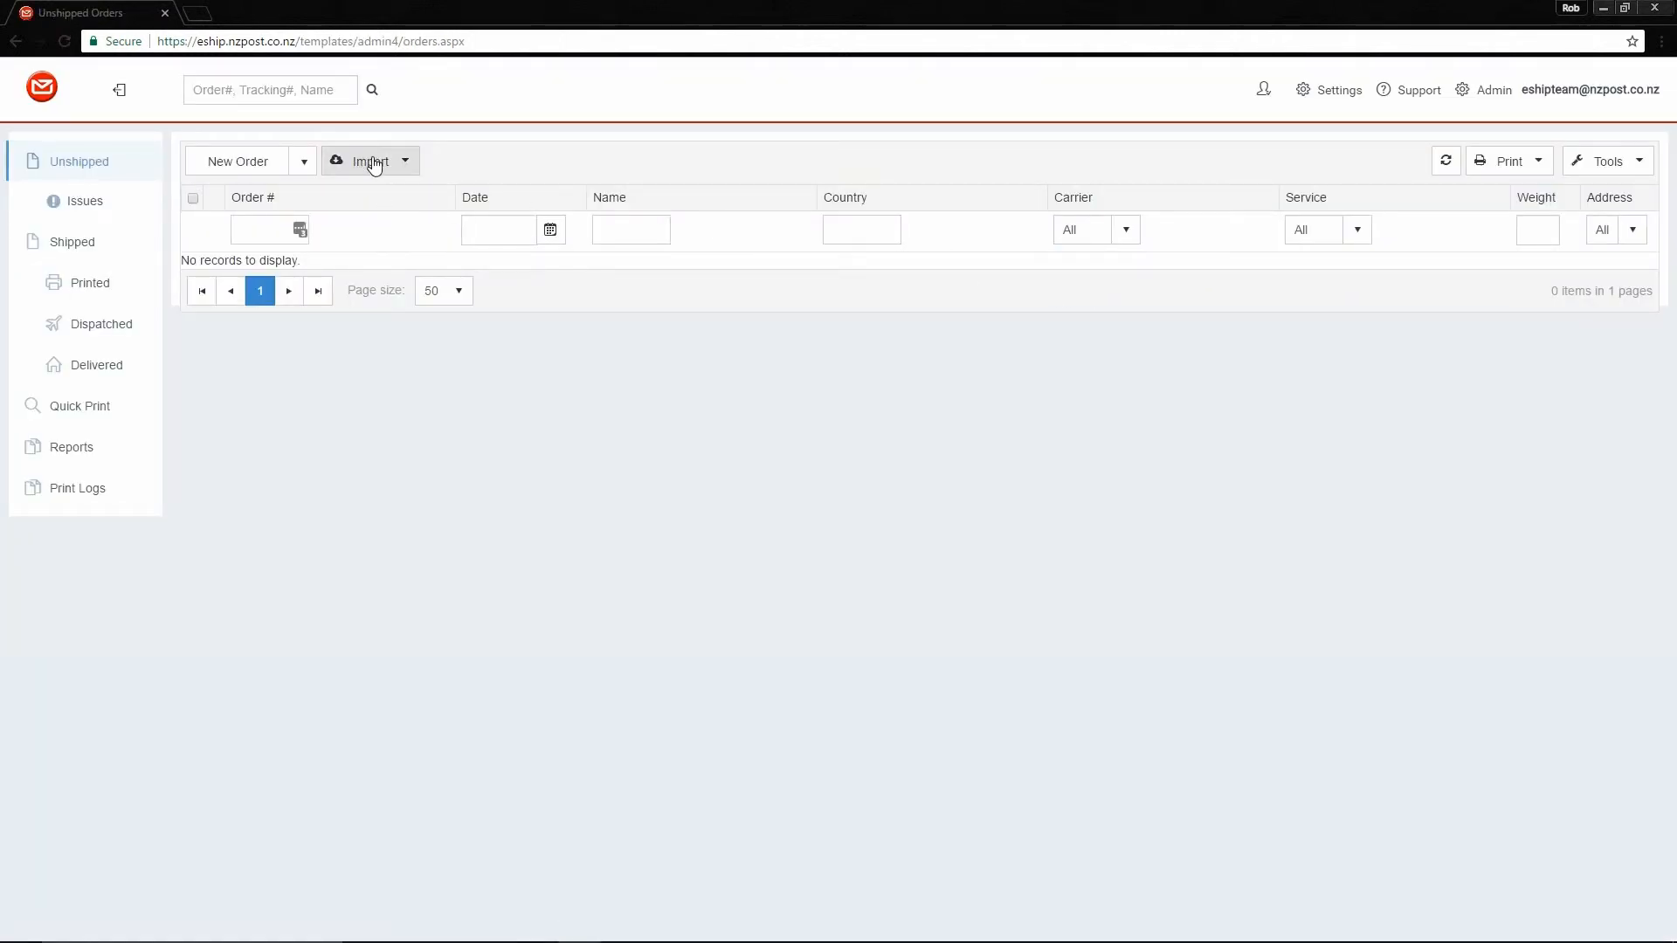
left_click(371, 162)
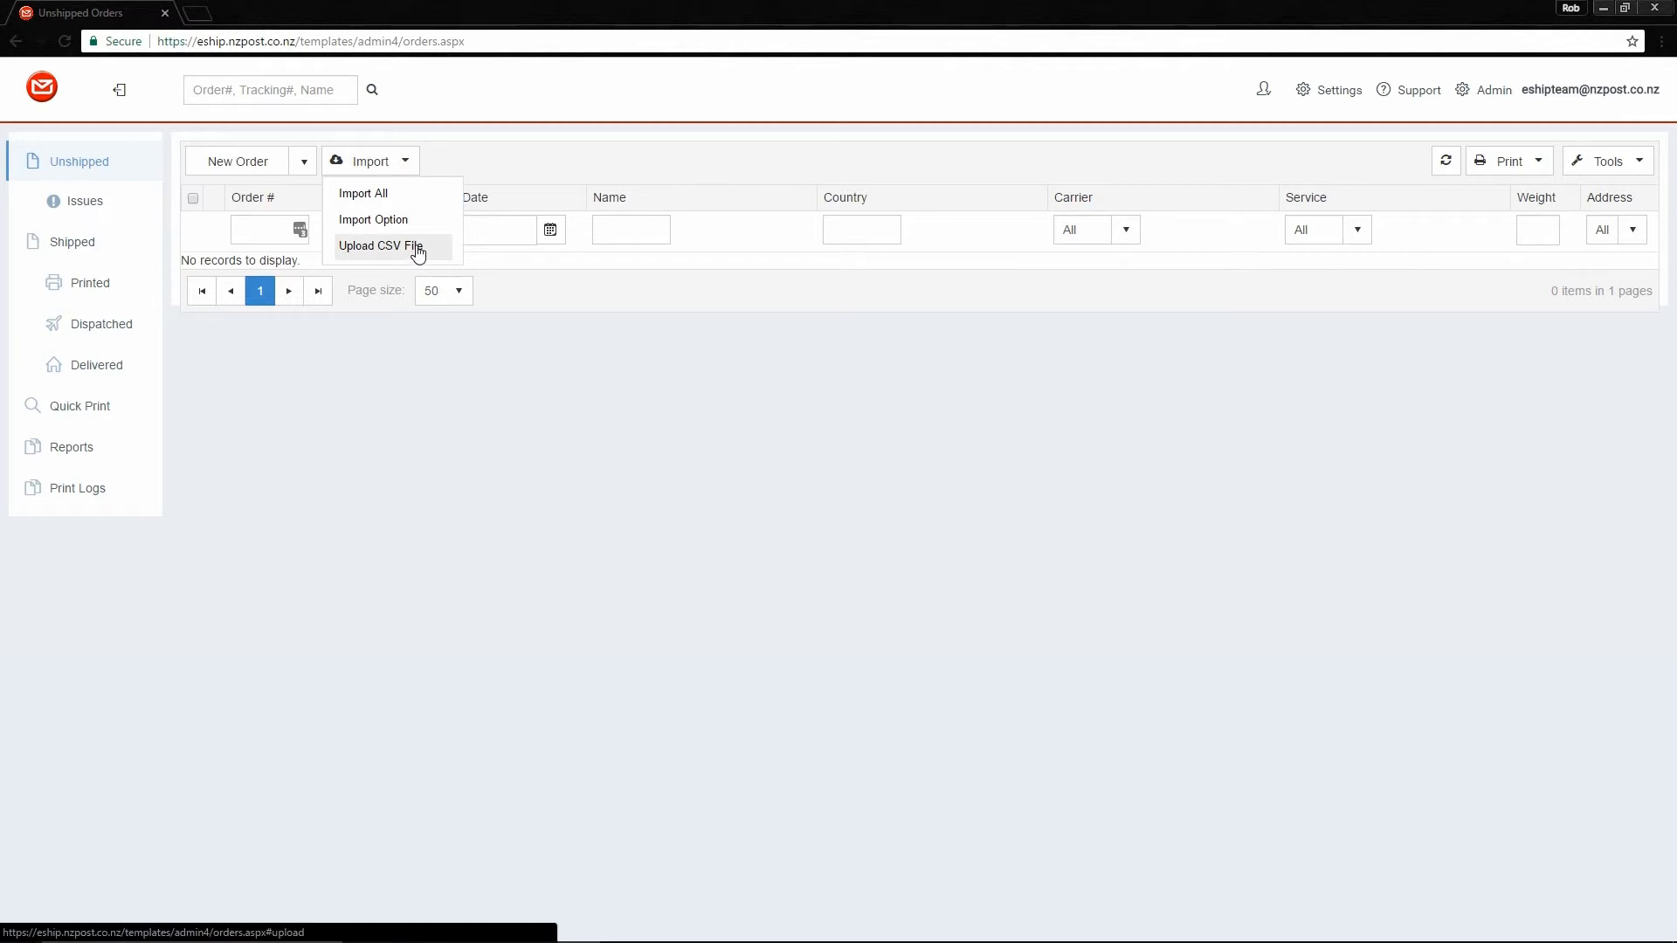
left_click(380, 247)
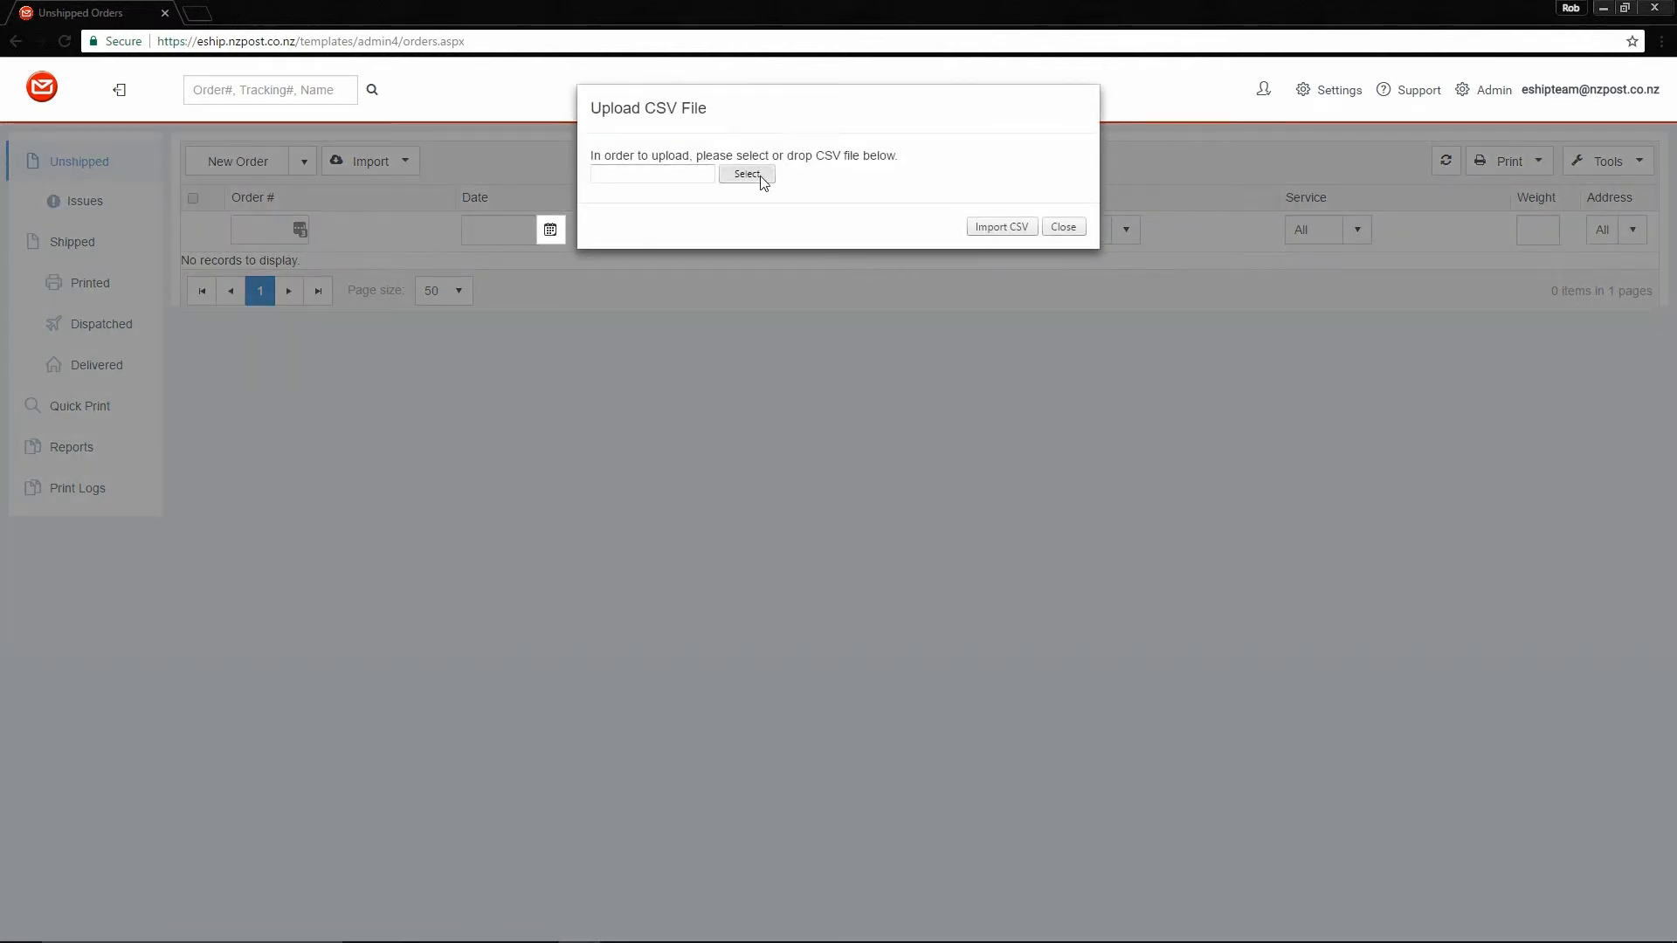
left_click(745, 175)
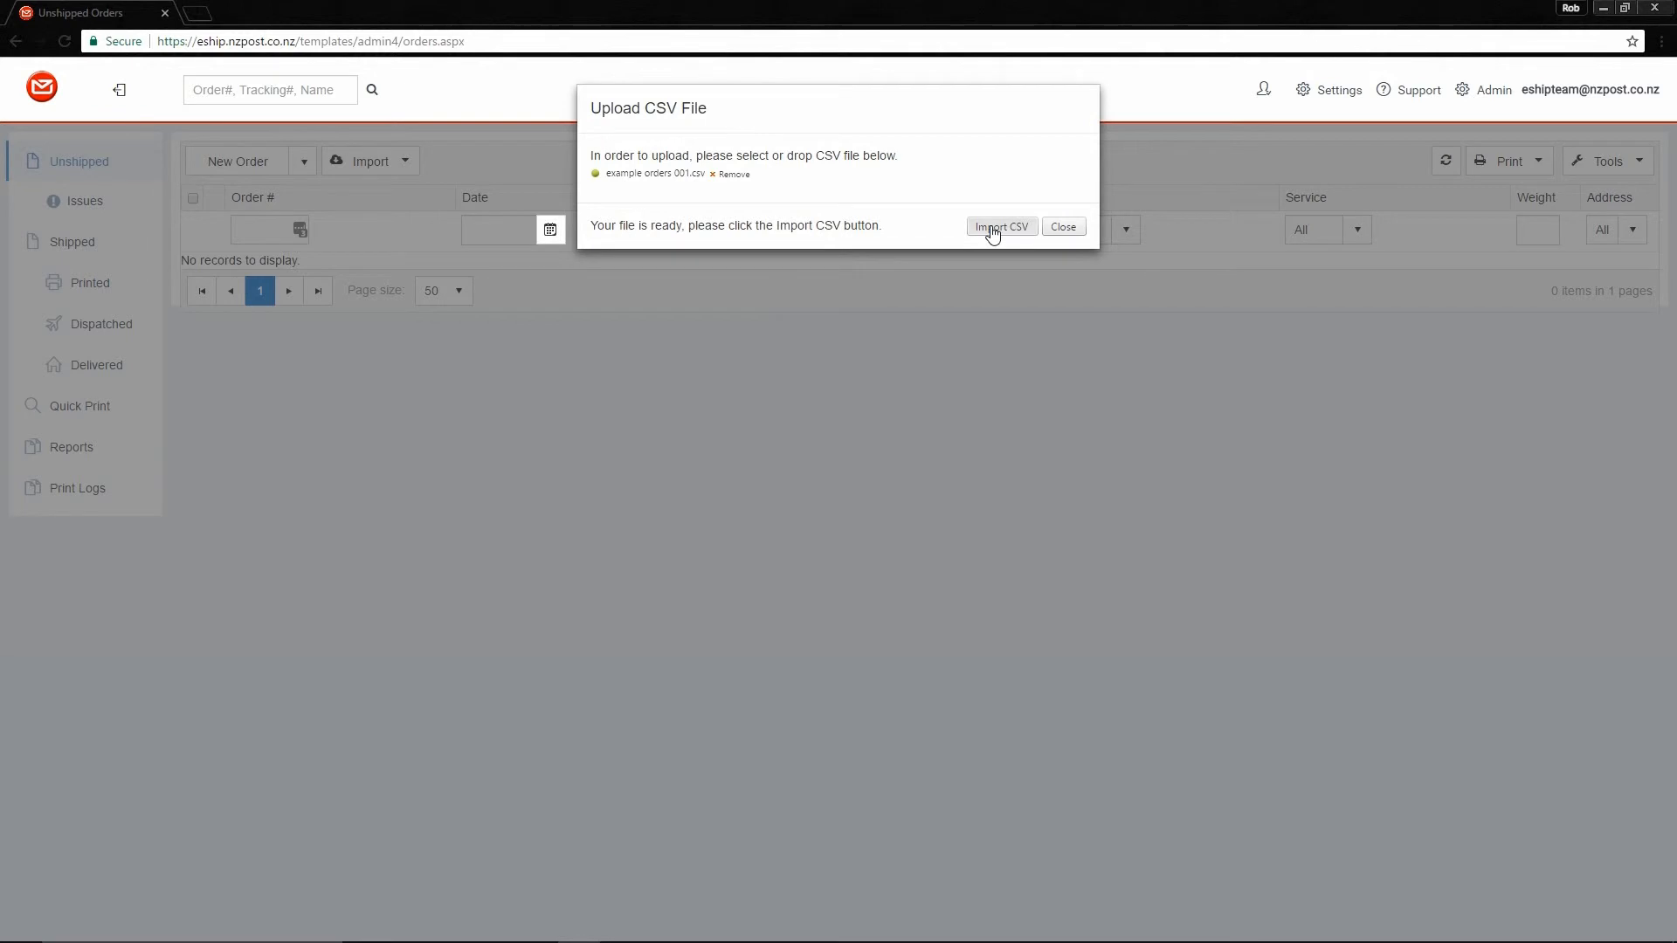
left_click(1000, 226)
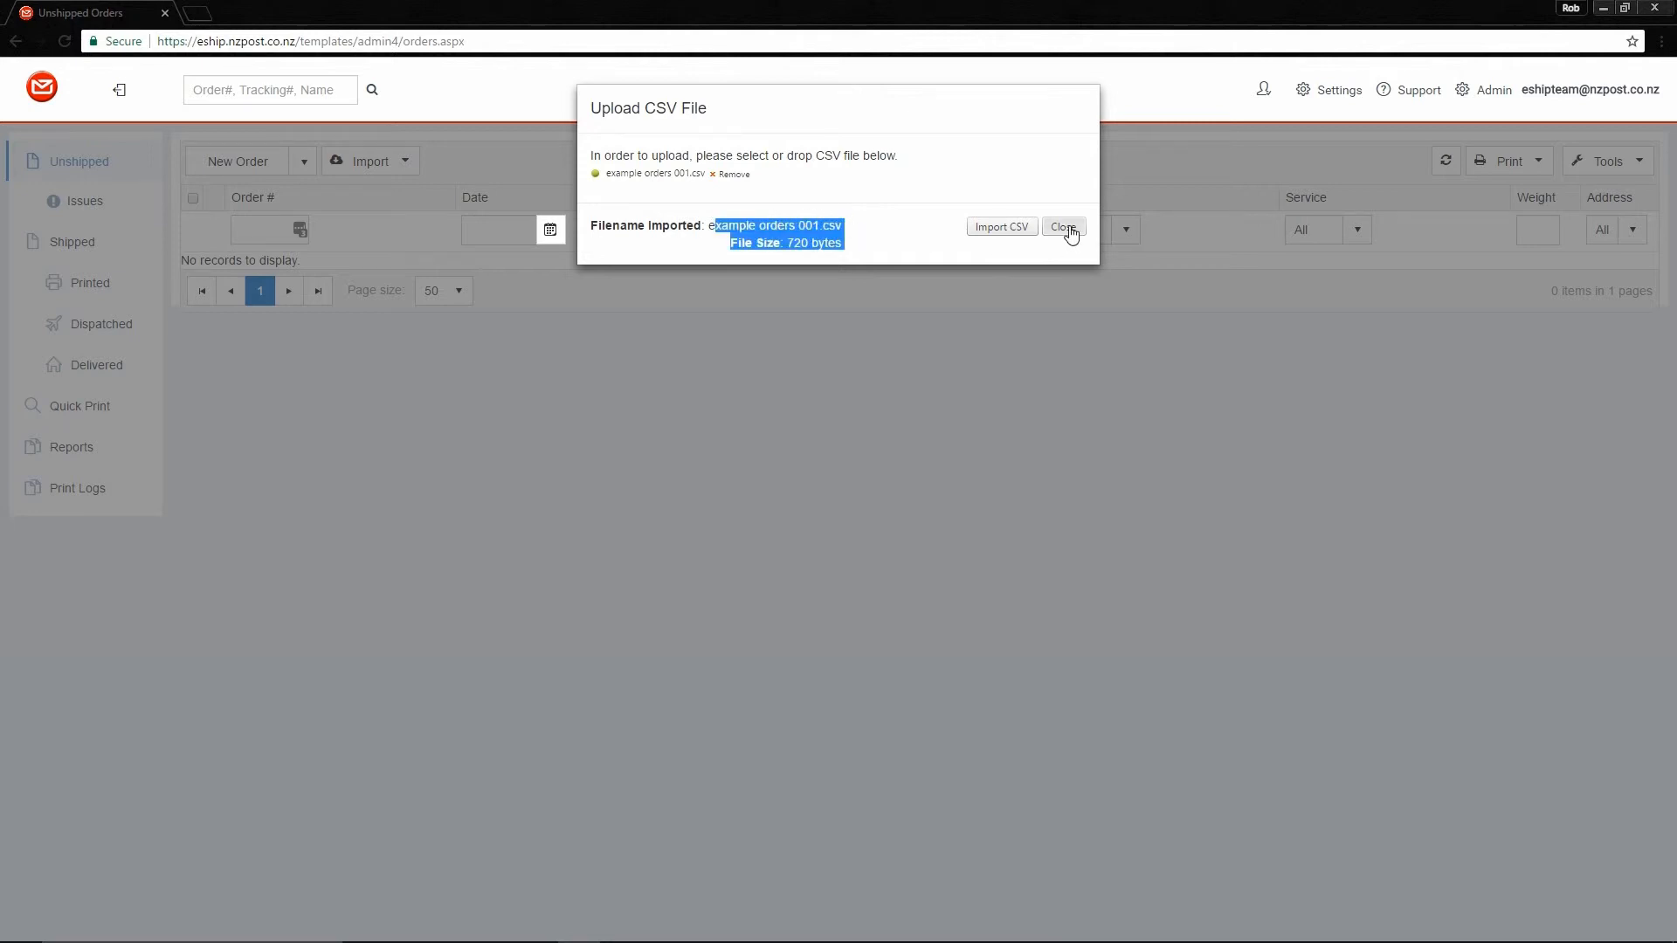
left_click(1063, 225)
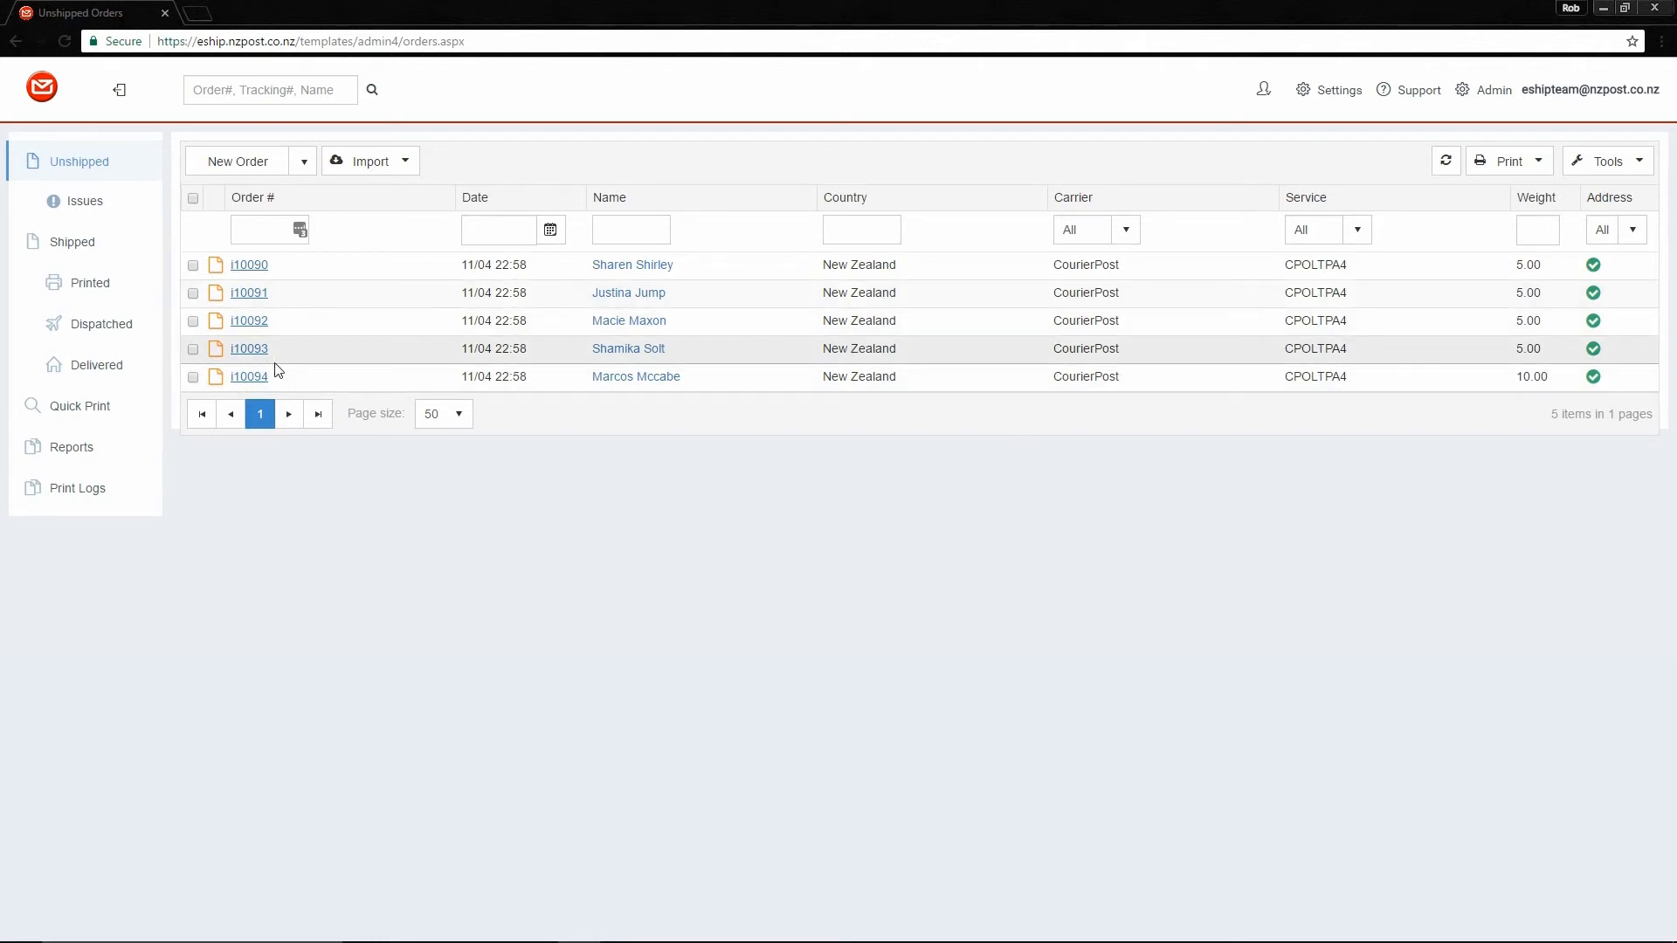
Review order i10094's items, apple and orange, then close its details.
left_click(235, 161)
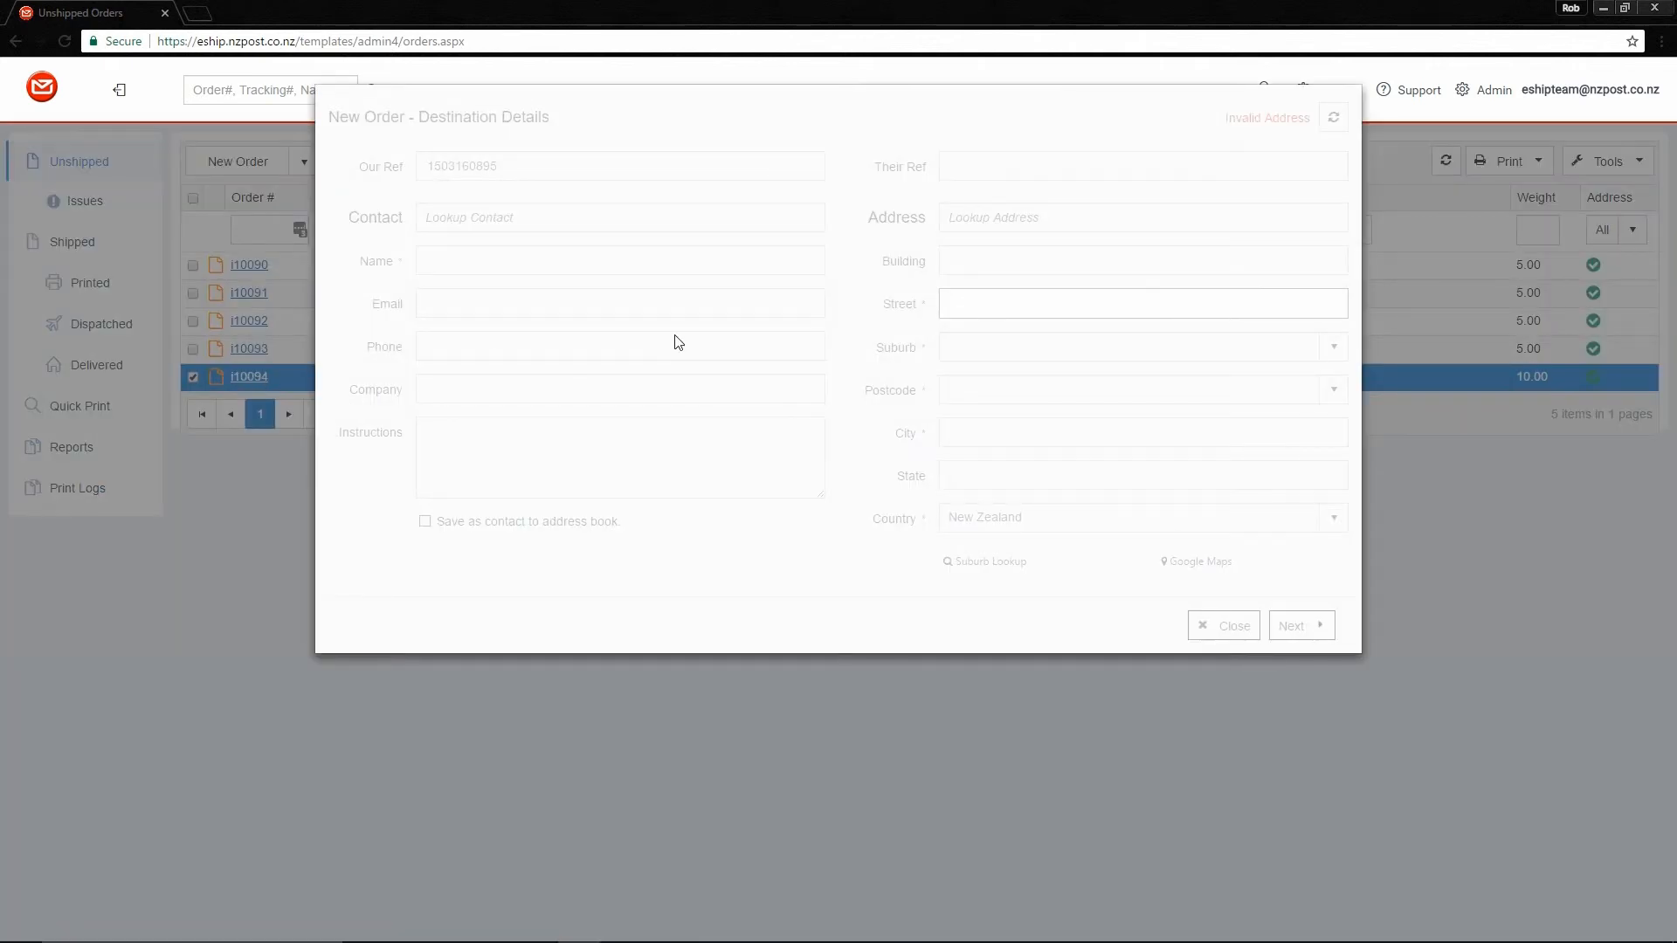
left_click(1300, 625)
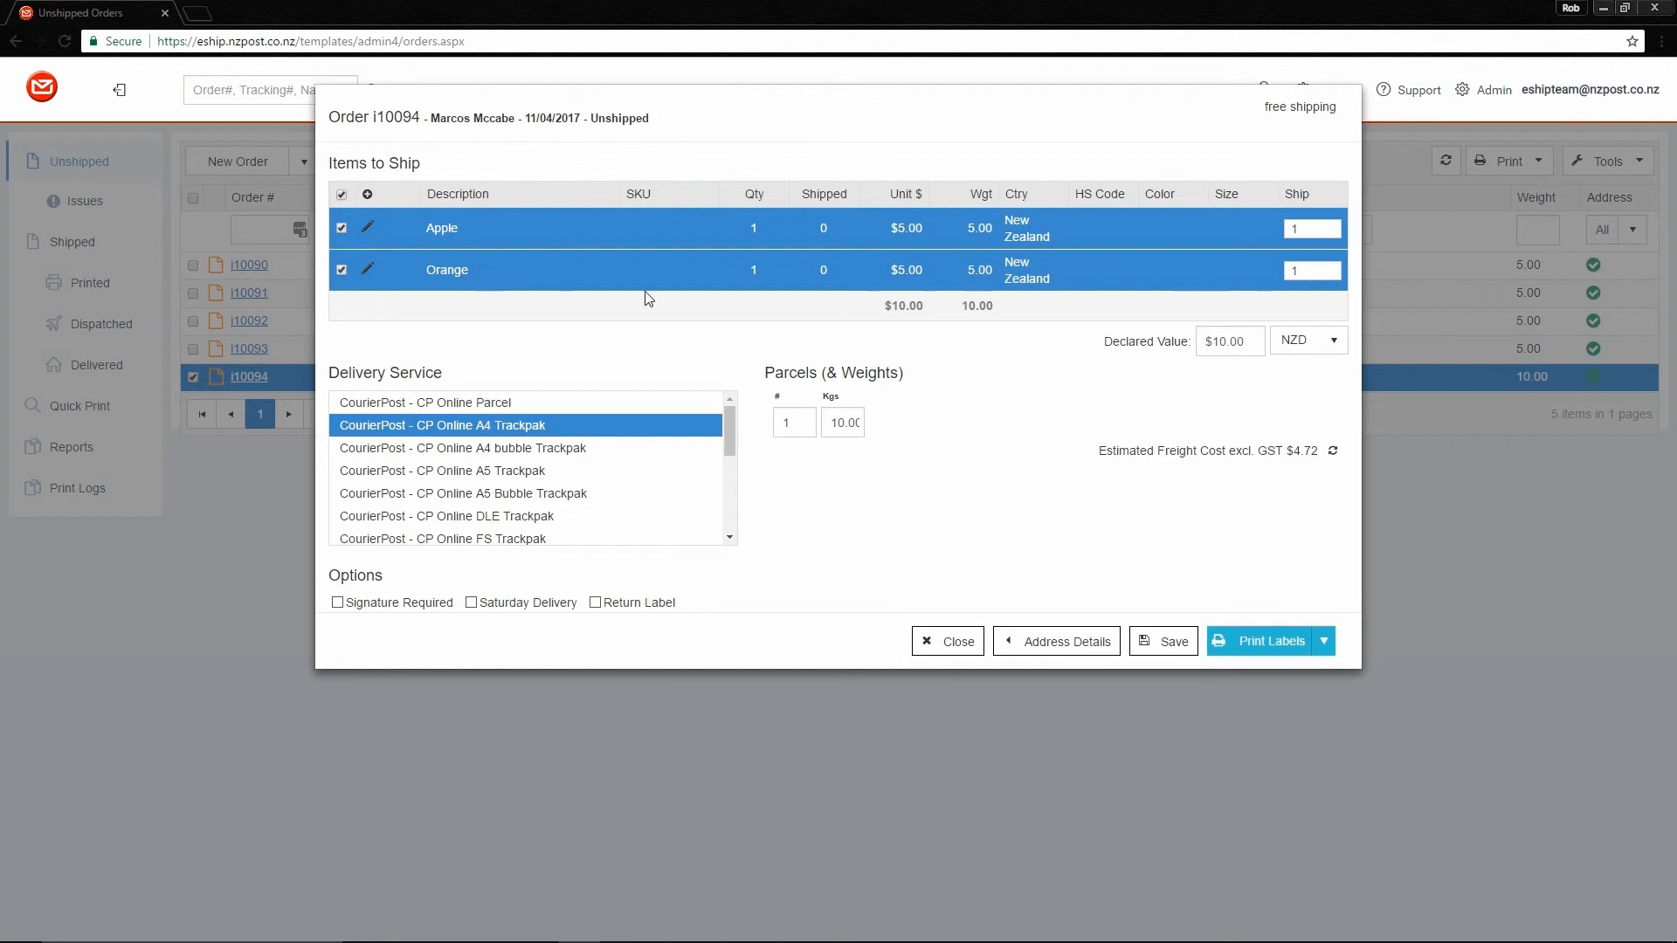
left_click(945, 640)
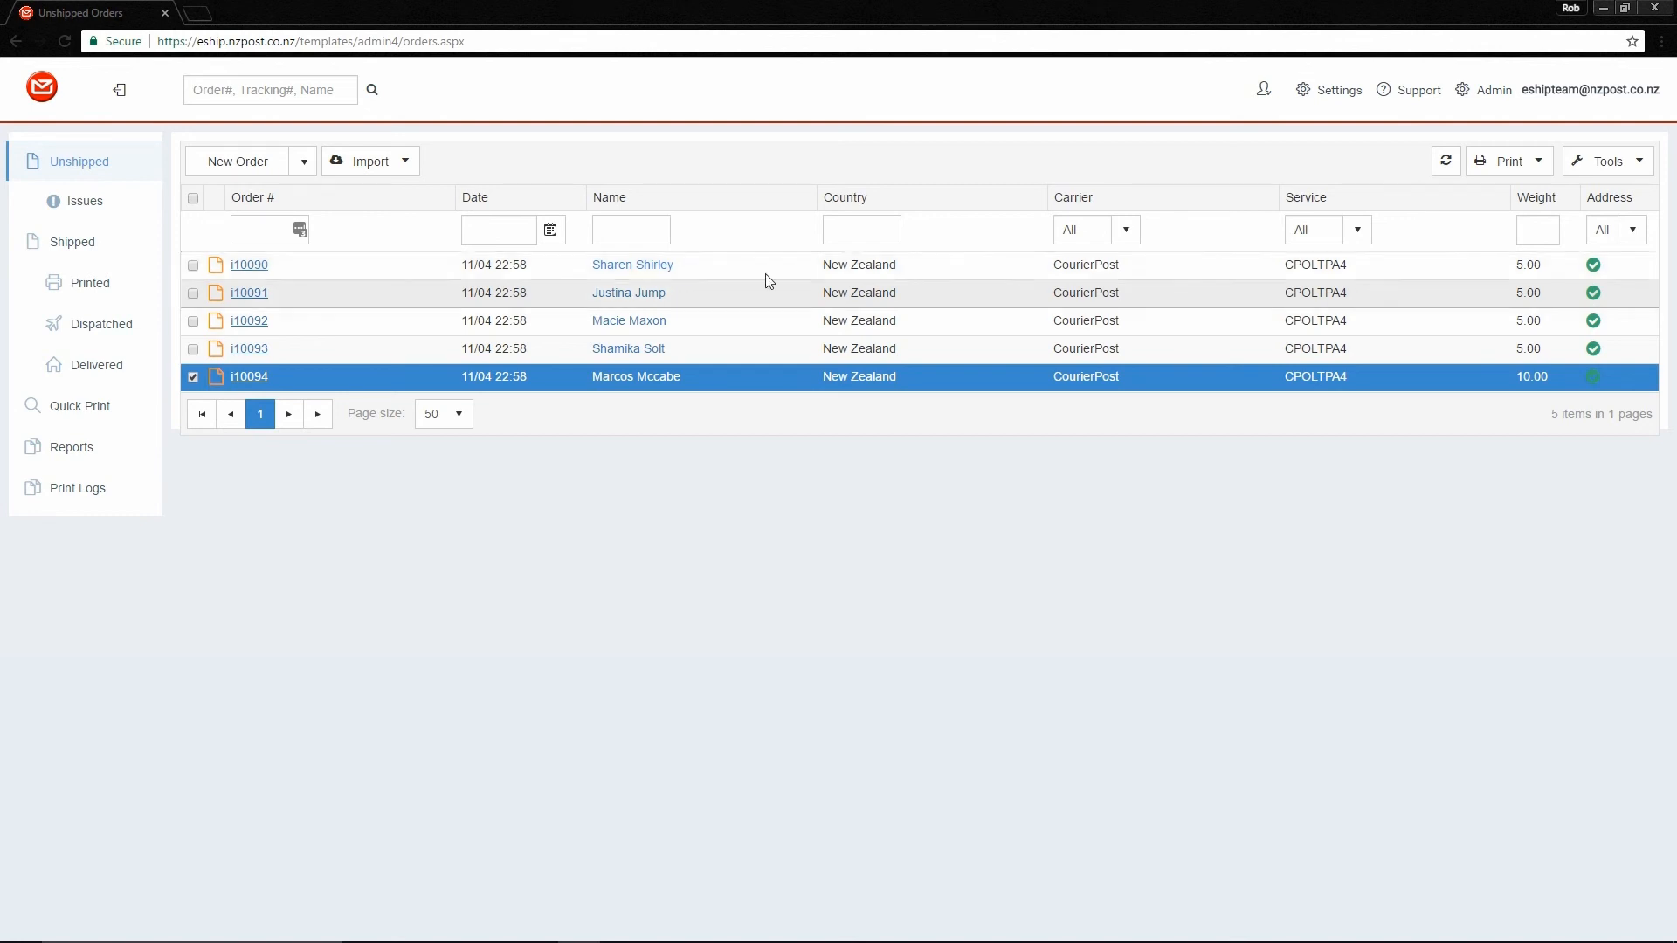
Select all five orders i10090–i10094 and show the Print dropdown options.
left_click(192, 198)
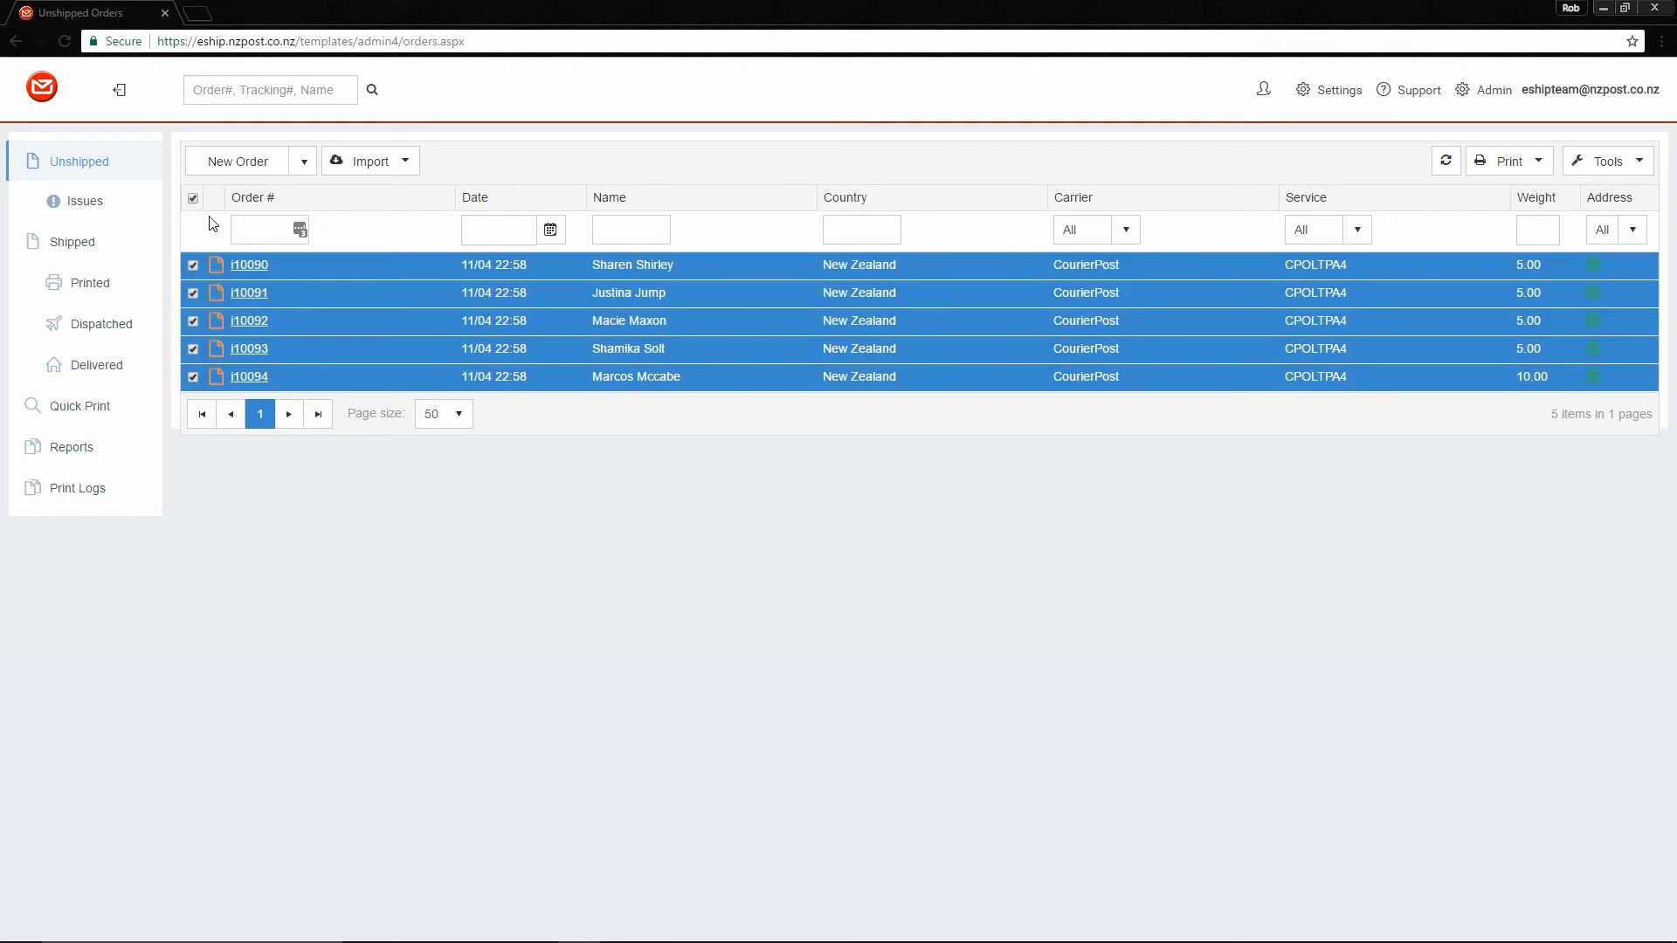
left_click(1538, 161)
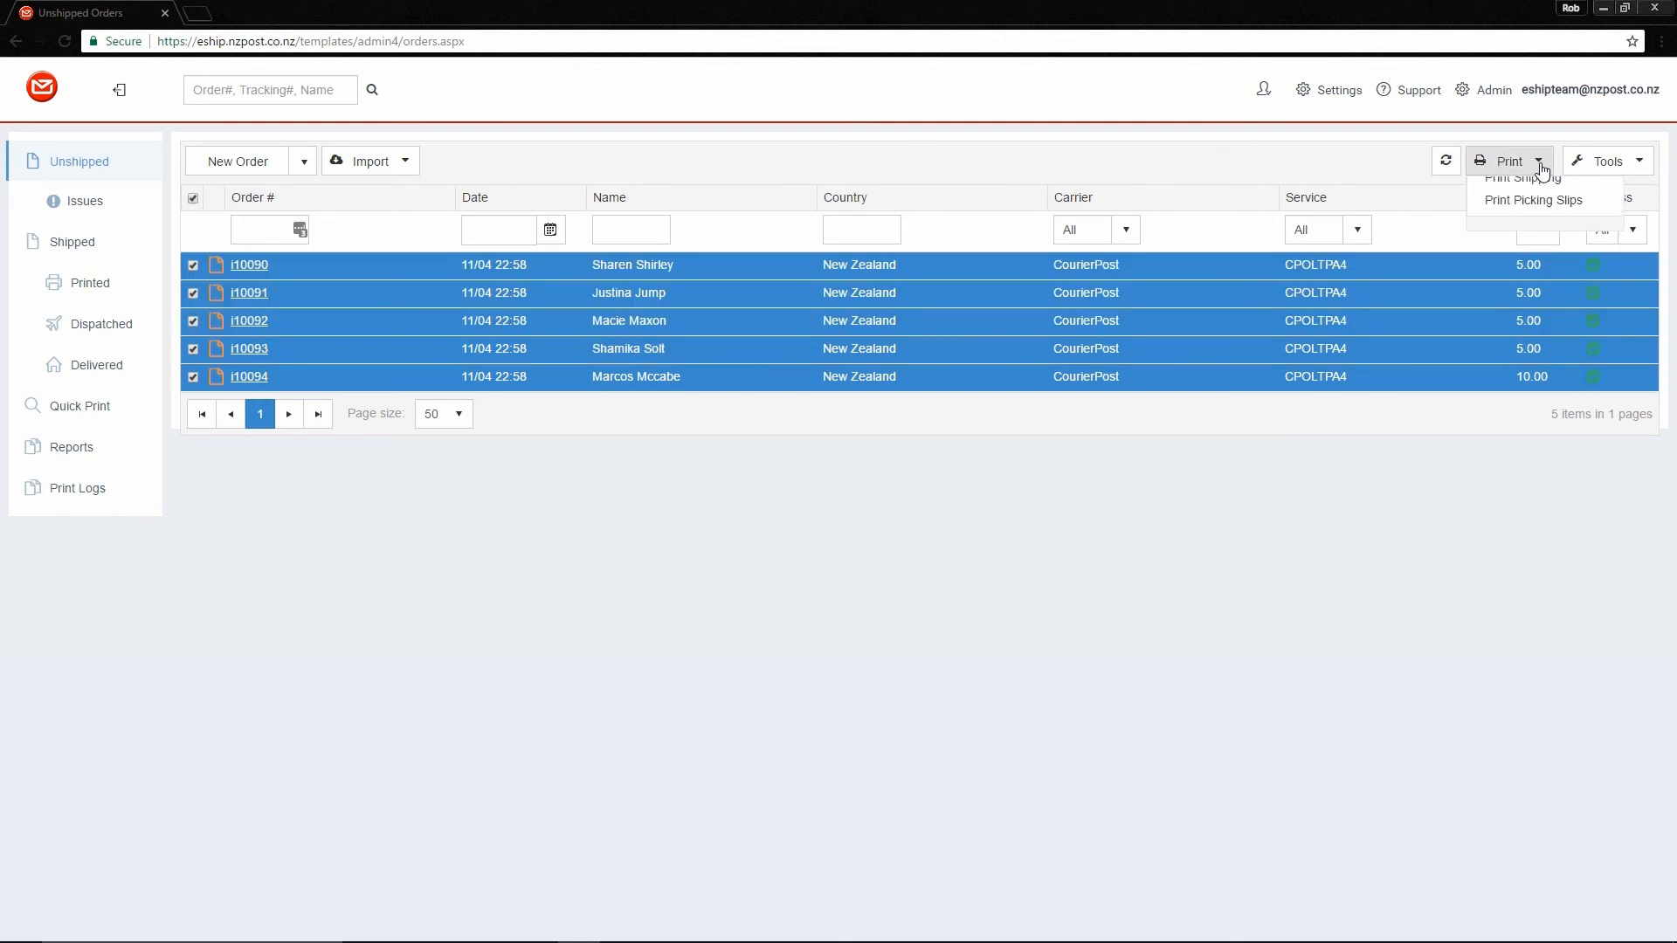